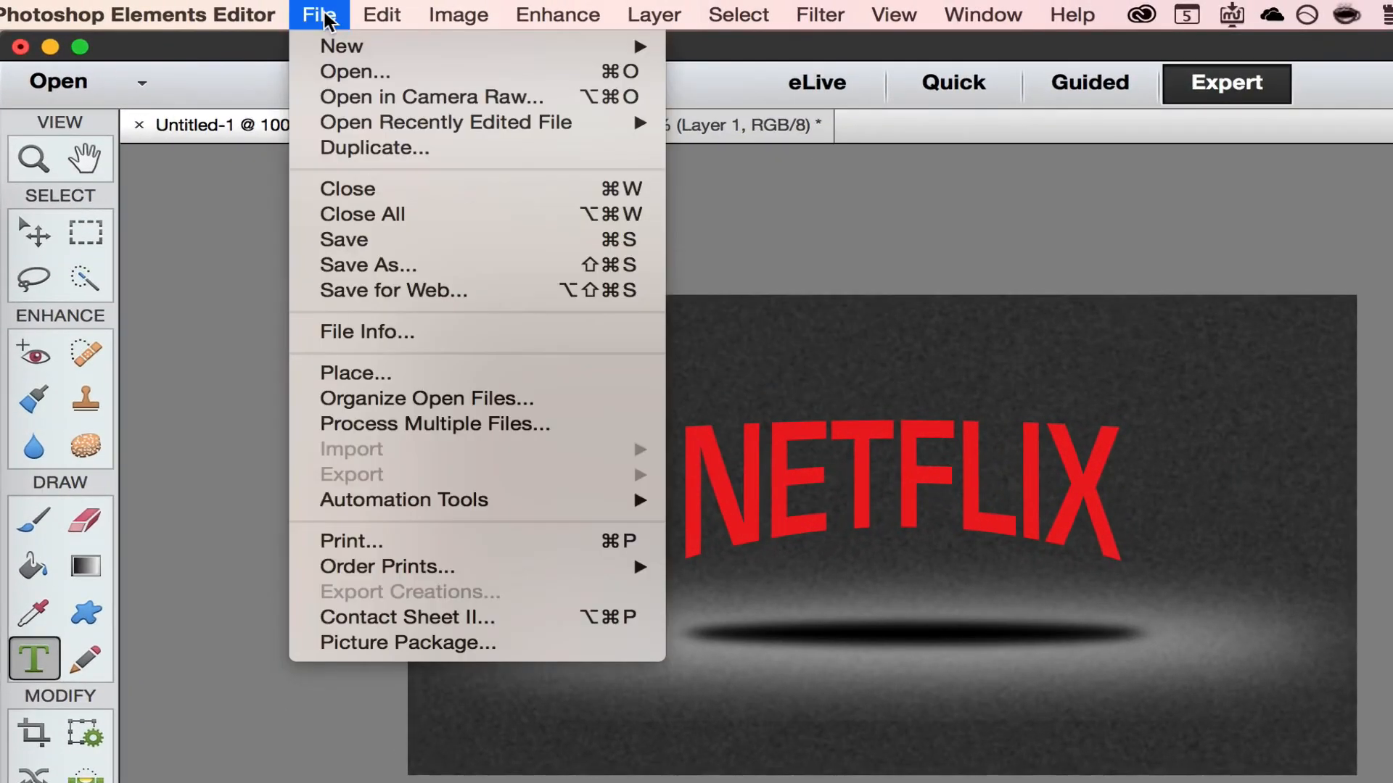
{"action": "mouse_move", "coordinate": [341, 47]}
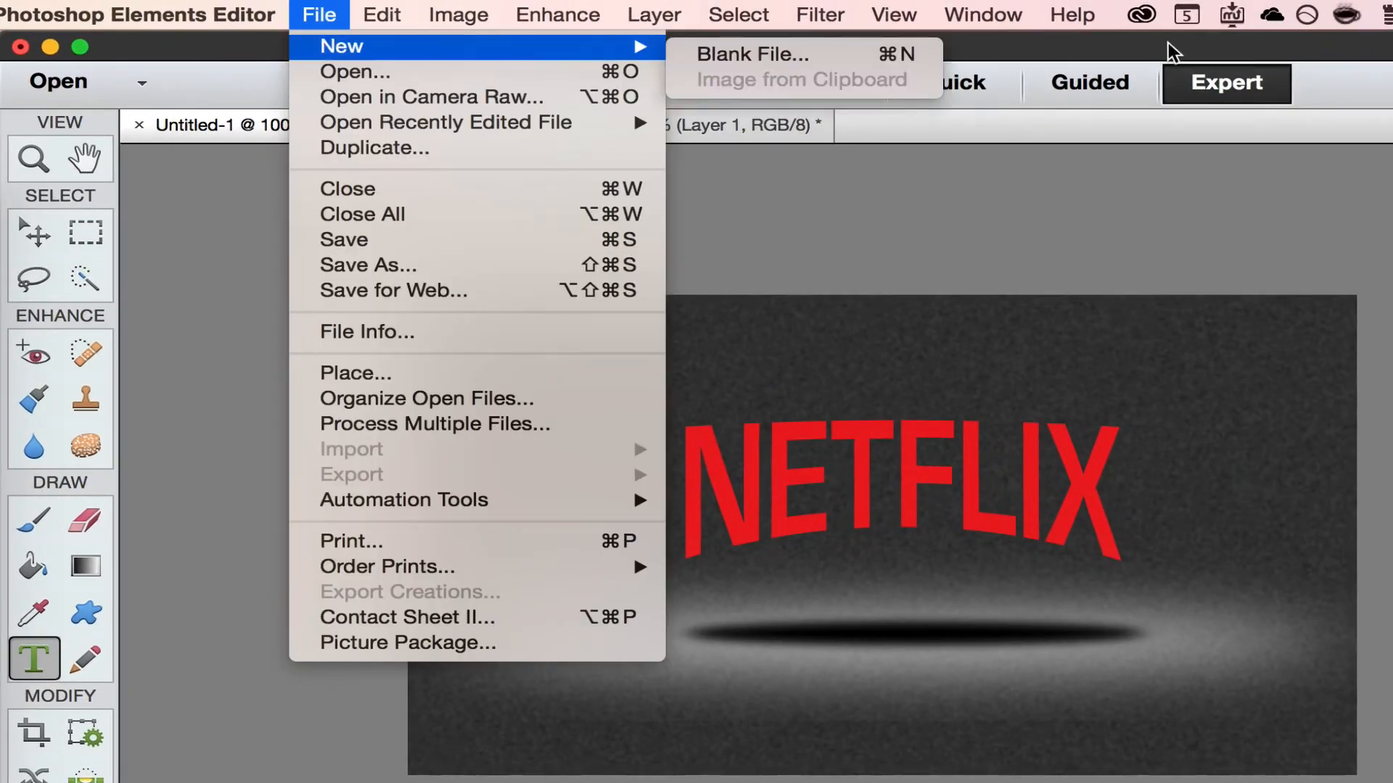
{"action": "mouse_move", "coordinate": [753, 54]}
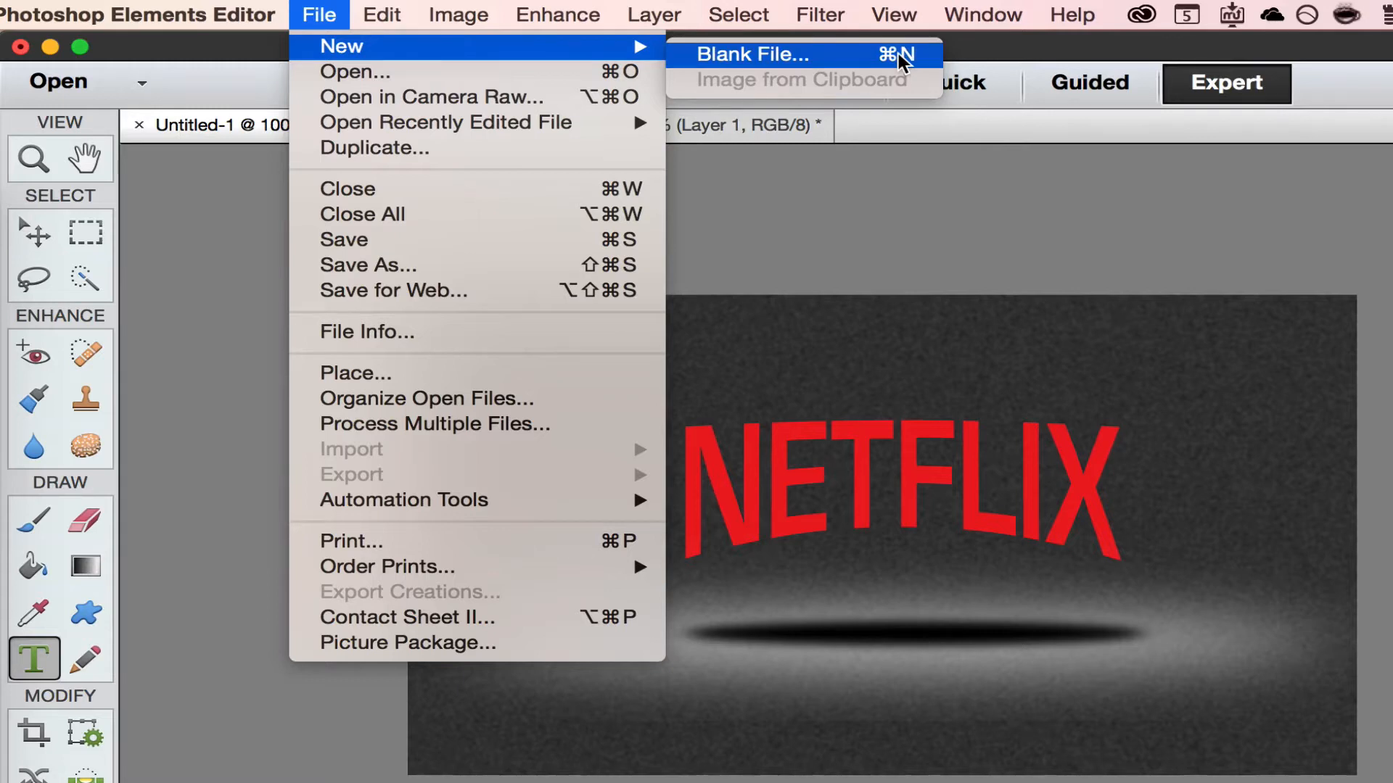
{"action": "mouse_move", "coordinate": [804, 70]}
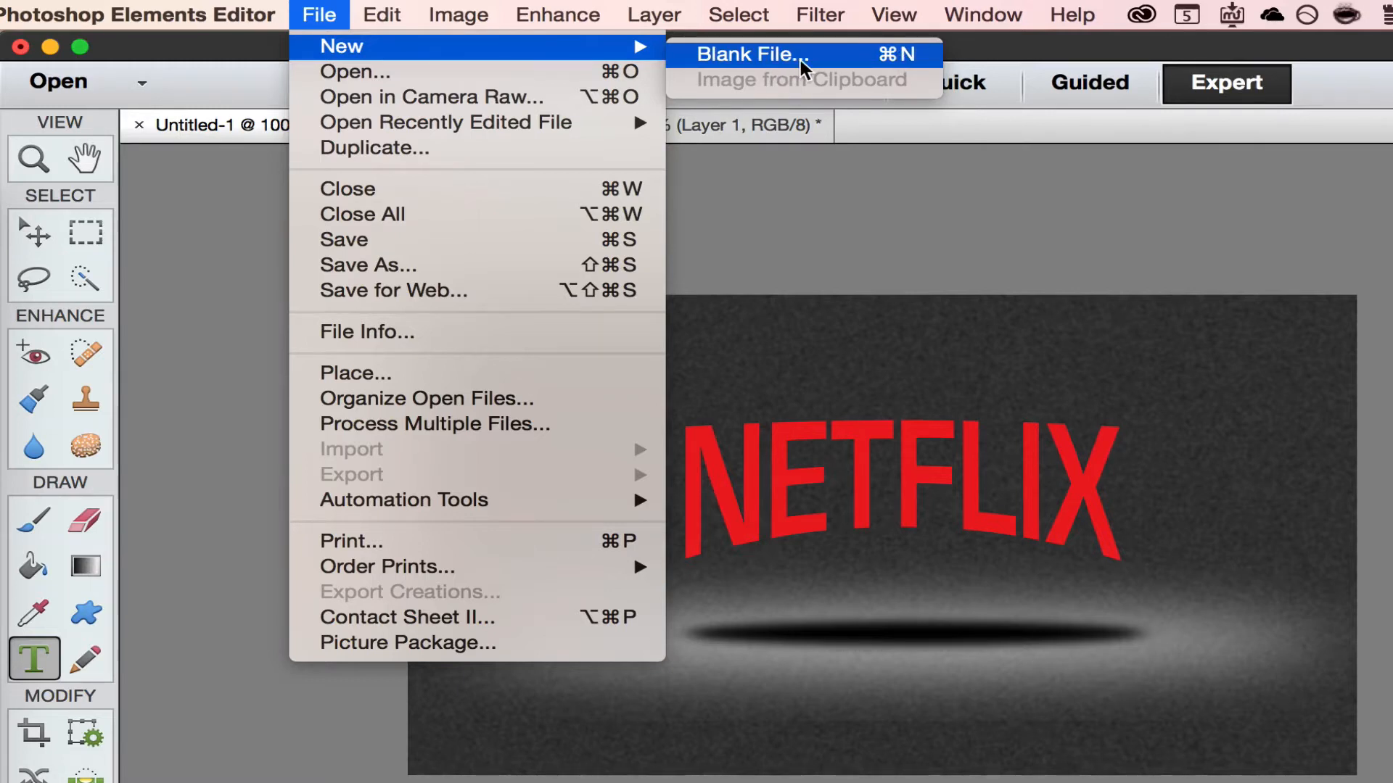
Create a new white 1280 × 720 px, 300 ppi document named Netflix
{"action": "left_click", "coordinate": [744, 53]}
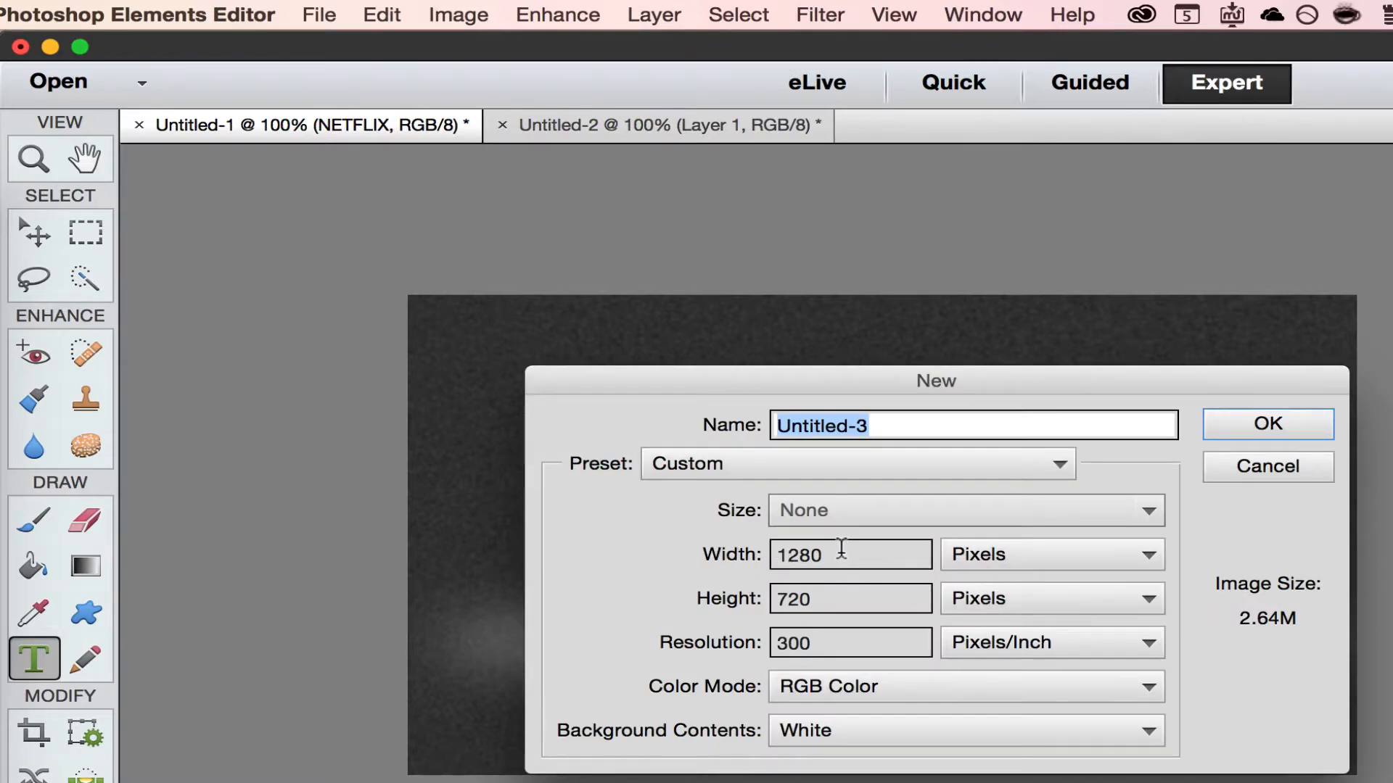
{"action": "mouse_move", "coordinate": [840, 553]}
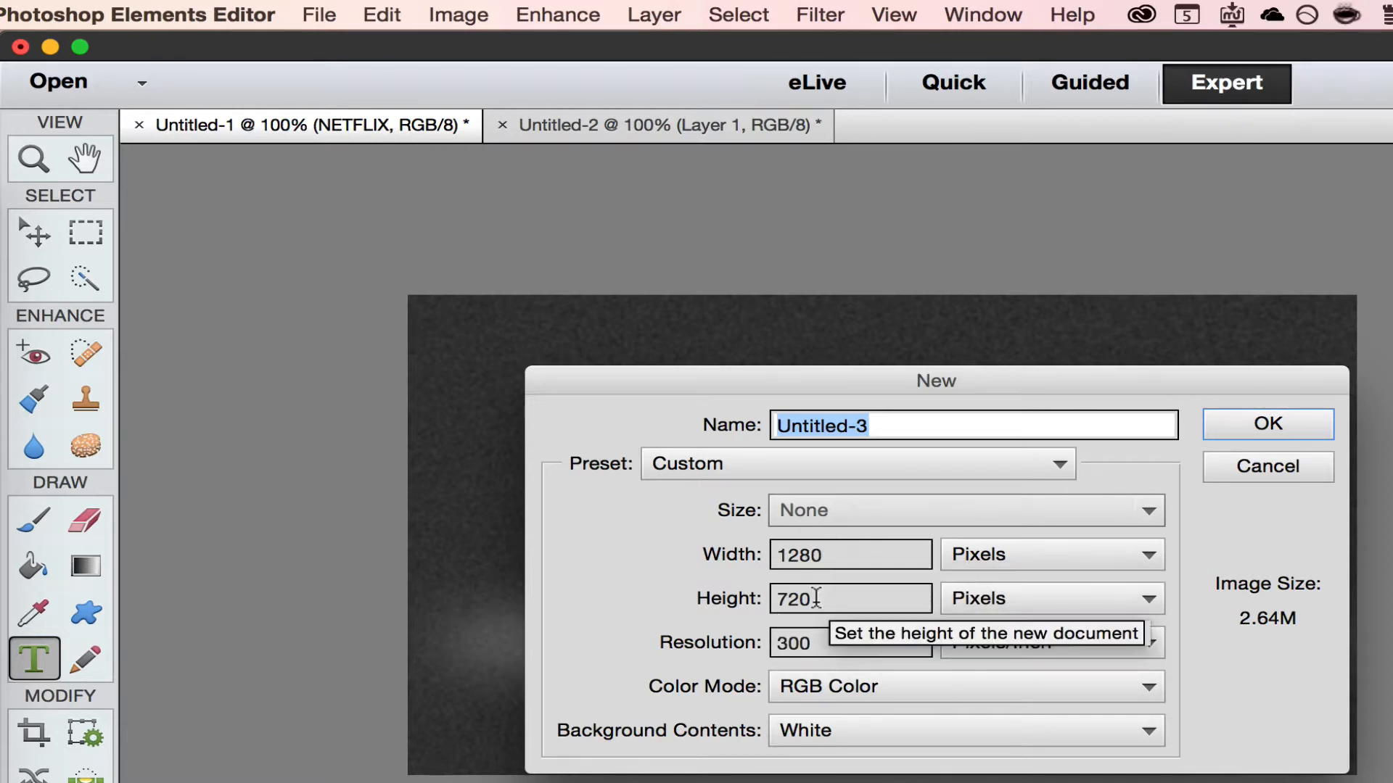
{"action": "mouse_move", "coordinate": [976, 425]}
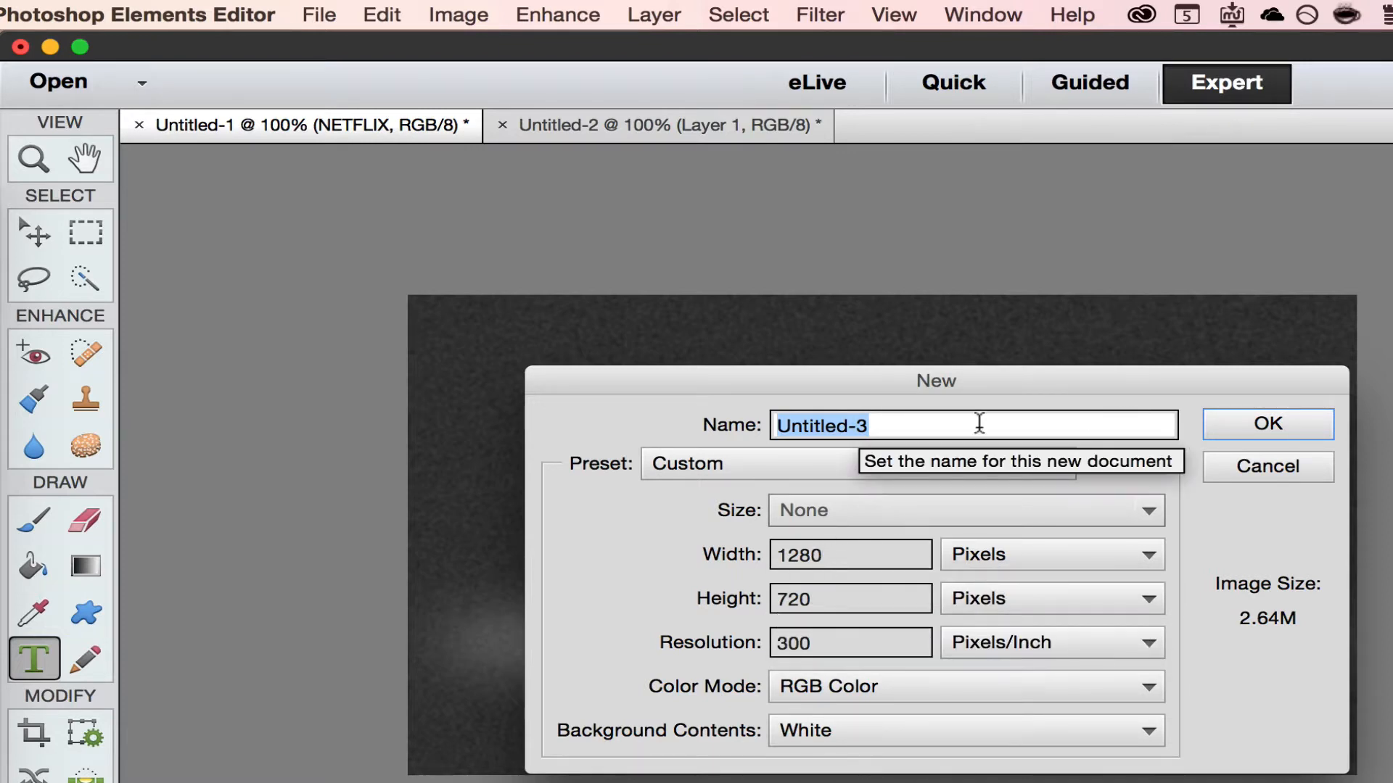
{"action": "type", "text": "Netf"}
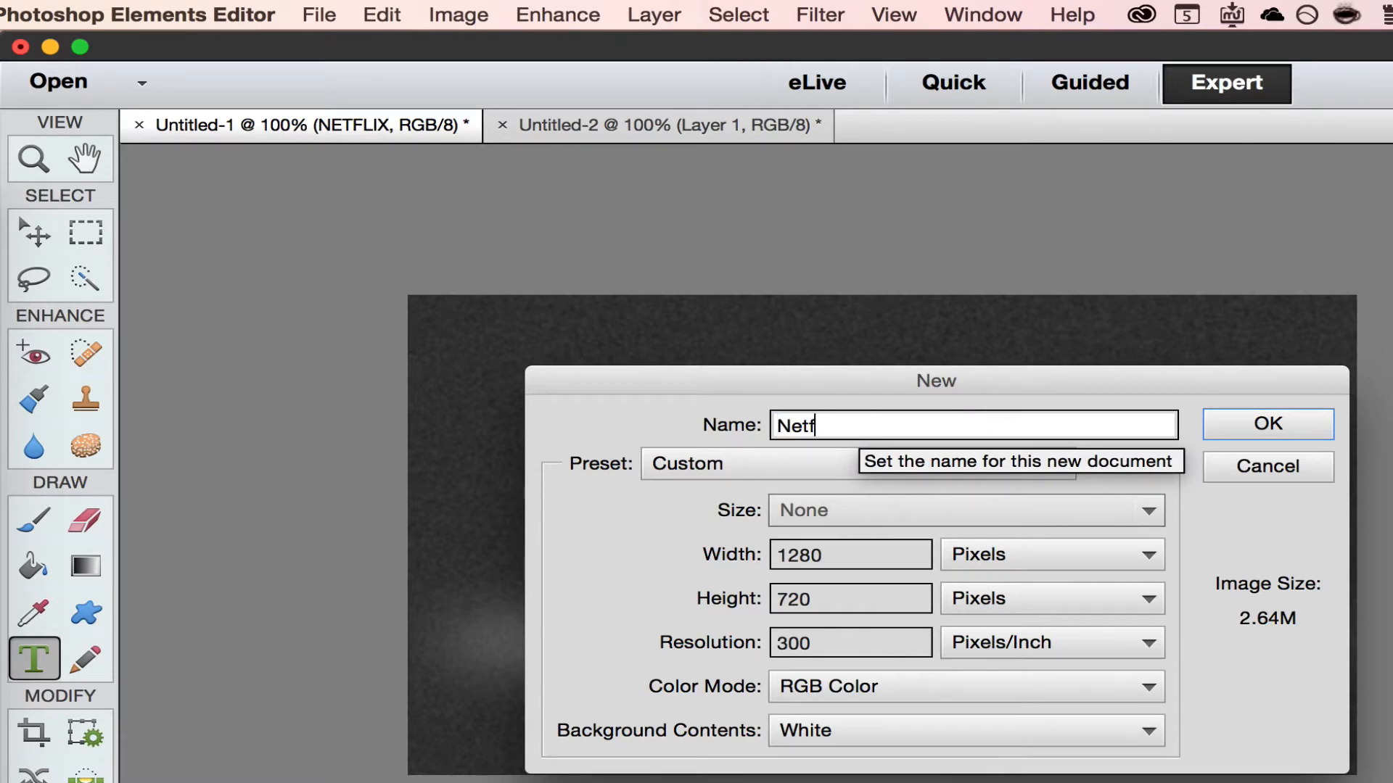
{"action": "type", "text": "lix"}
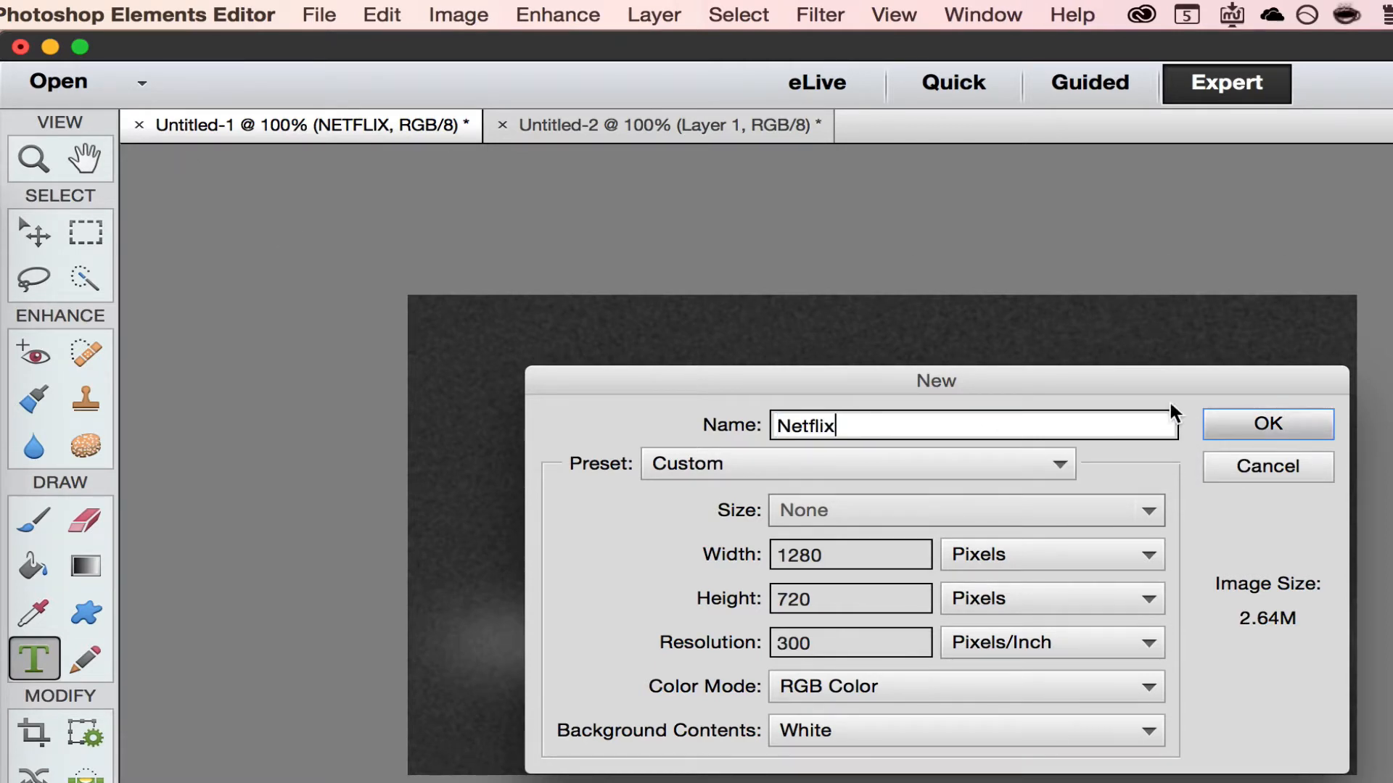
{"action": "left_click", "coordinate": [1265, 424]}
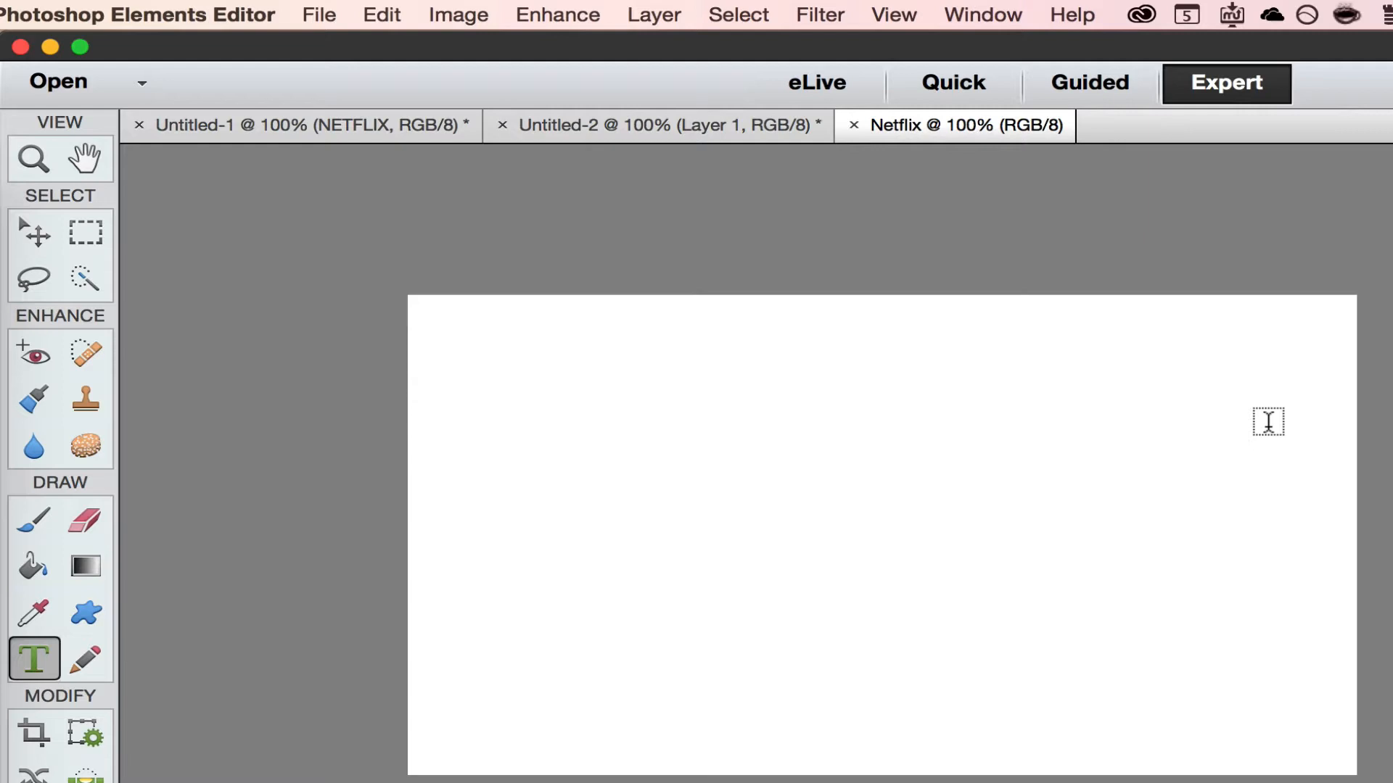
{"action": "mouse_move", "coordinate": [1057, 467]}
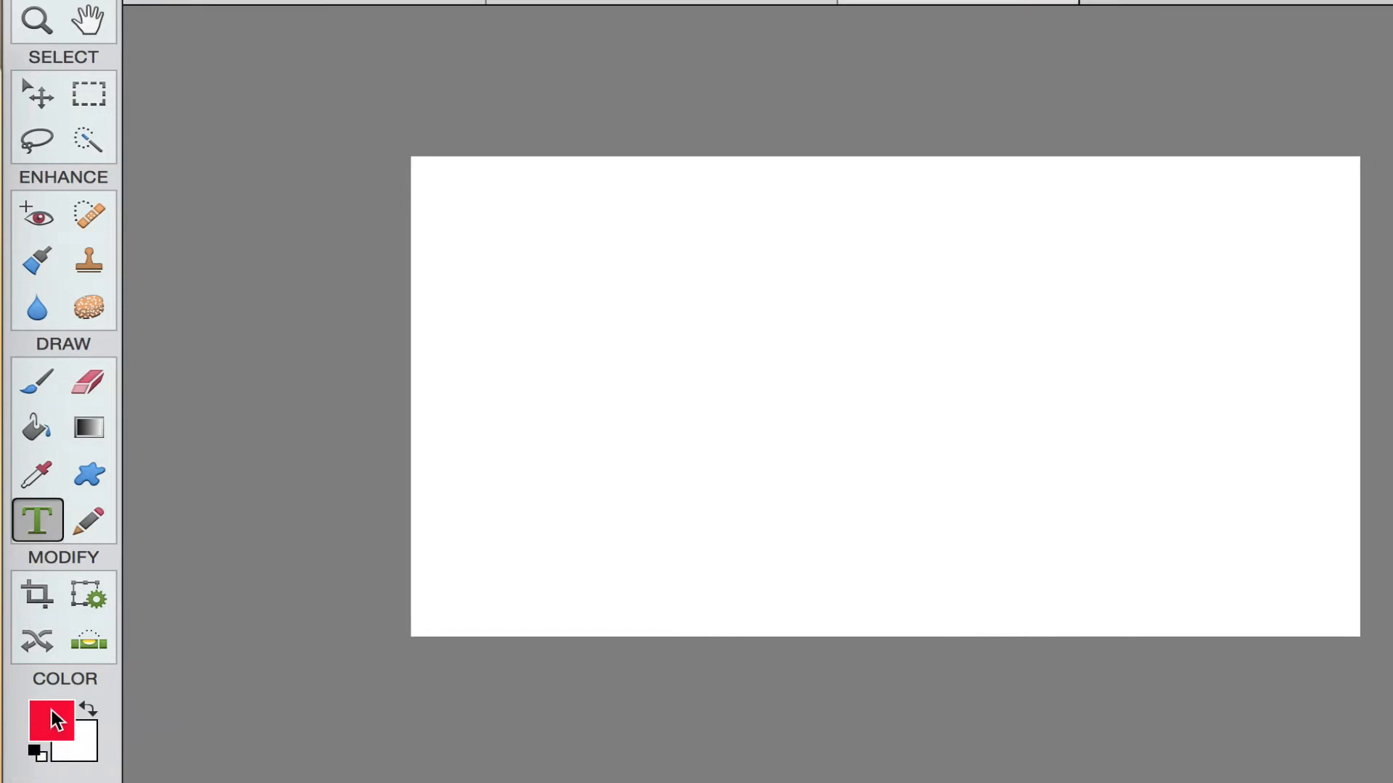
Set the foreground colour to dark gray #3b3b3b in the Color Picker for the background fill
{"action": "left_click", "coordinate": [51, 718]}
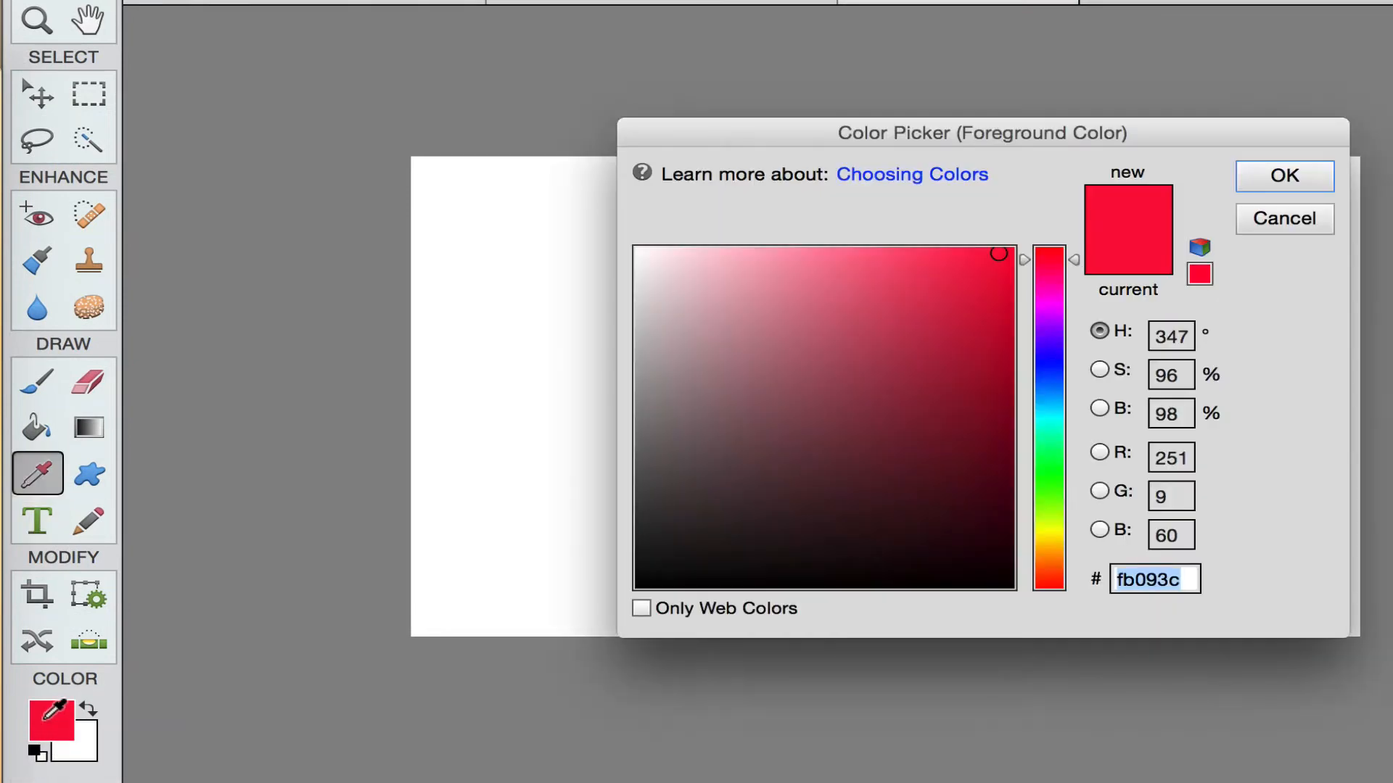
{"action": "left_click", "coordinate": [962, 389]}
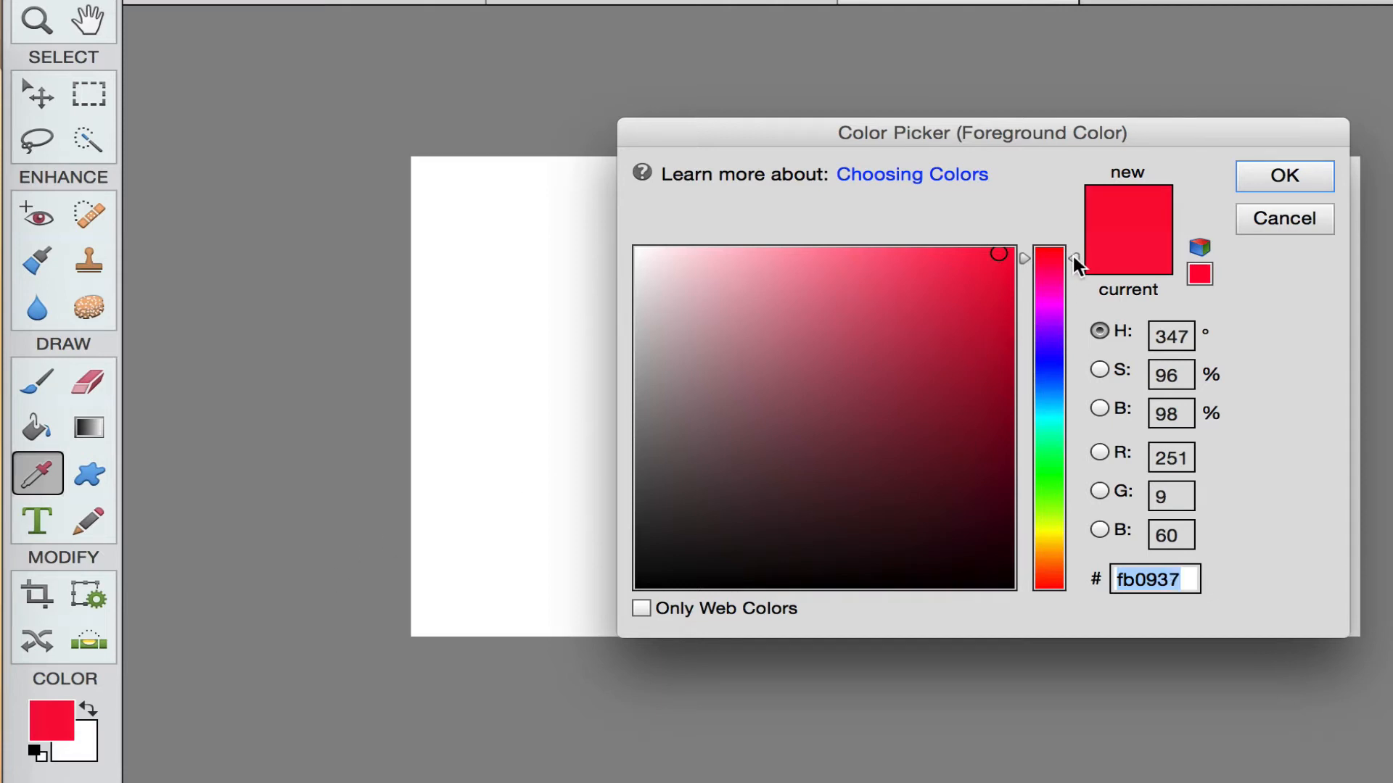
{"action": "left_click_drag", "start_coordinate": [1070, 264], "coordinate": [1071, 355]}
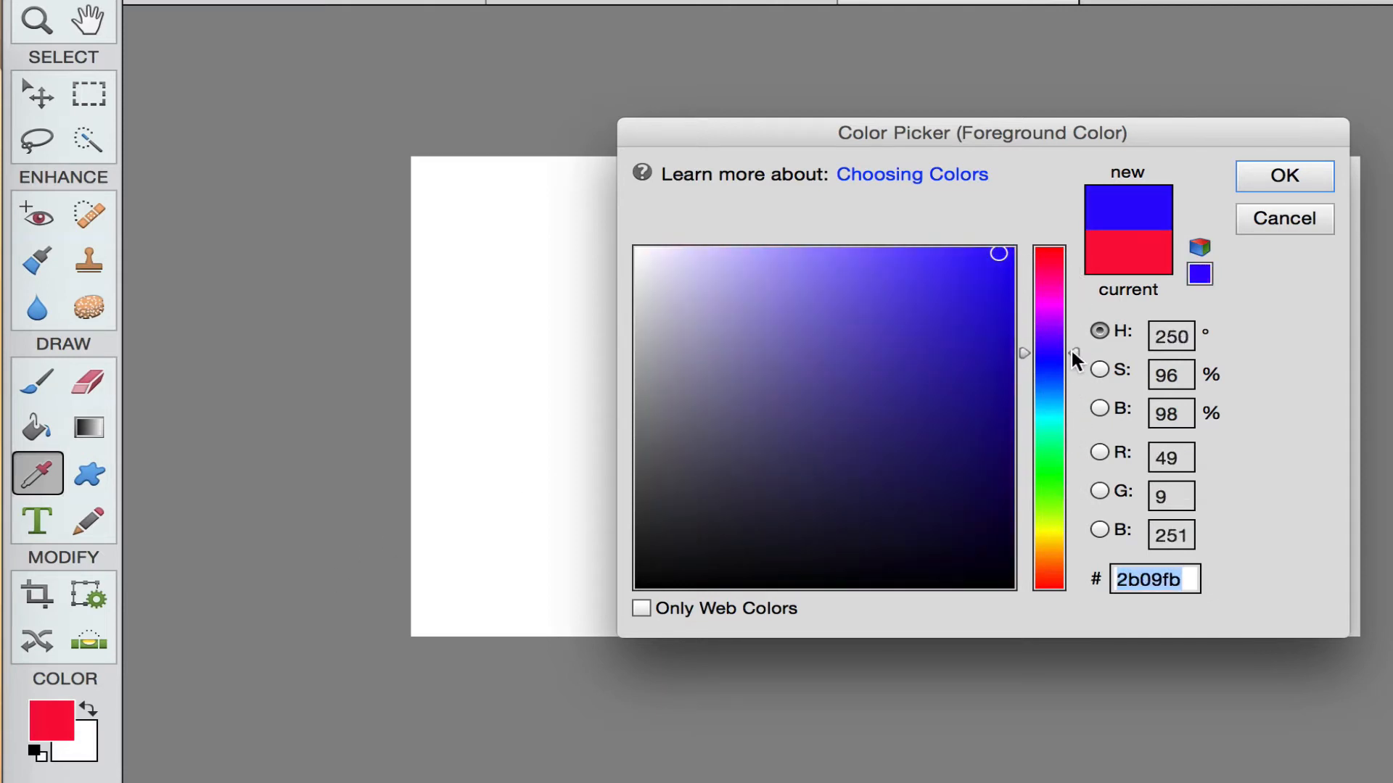
{"action": "left_click_drag", "start_coordinate": [999, 253], "coordinate": [628, 345]}
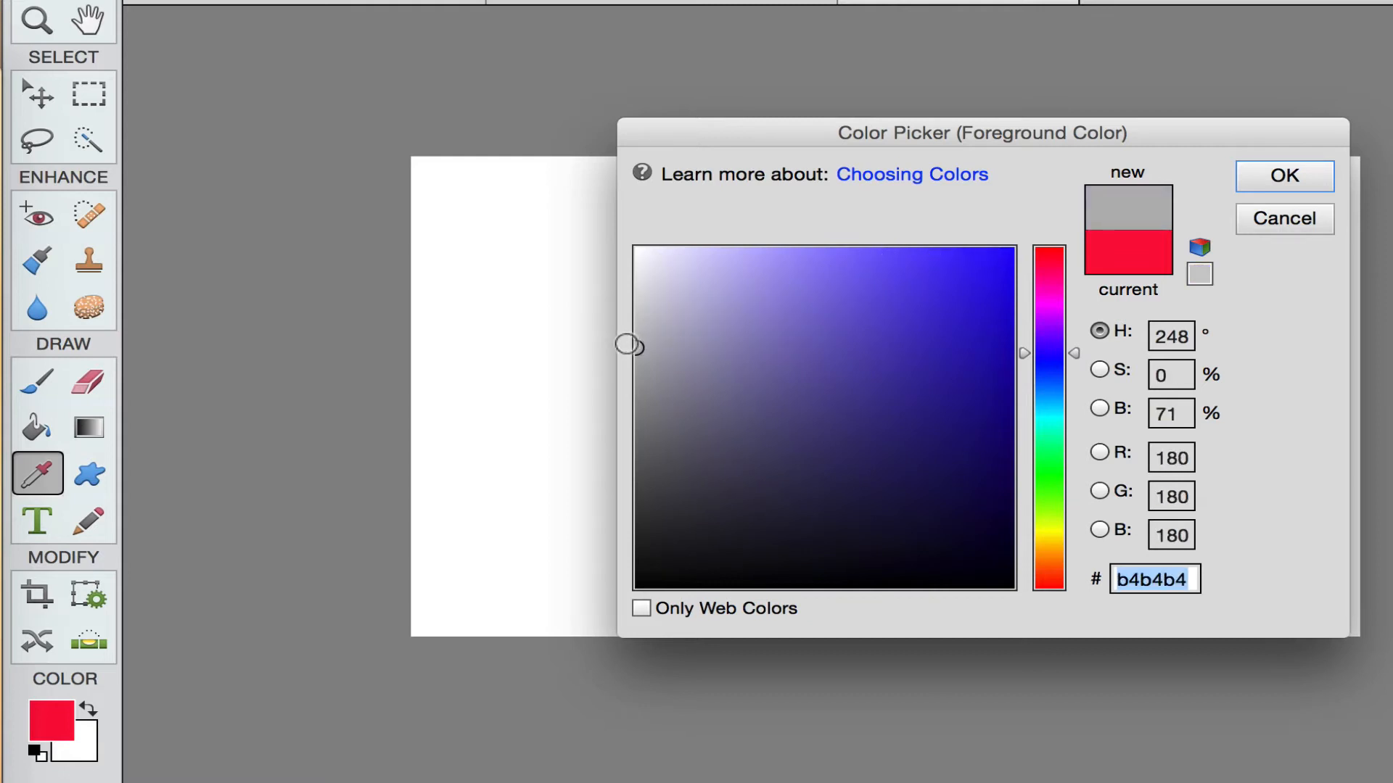
{"action": "left_click_drag", "start_coordinate": [627, 345], "coordinate": [637, 496]}
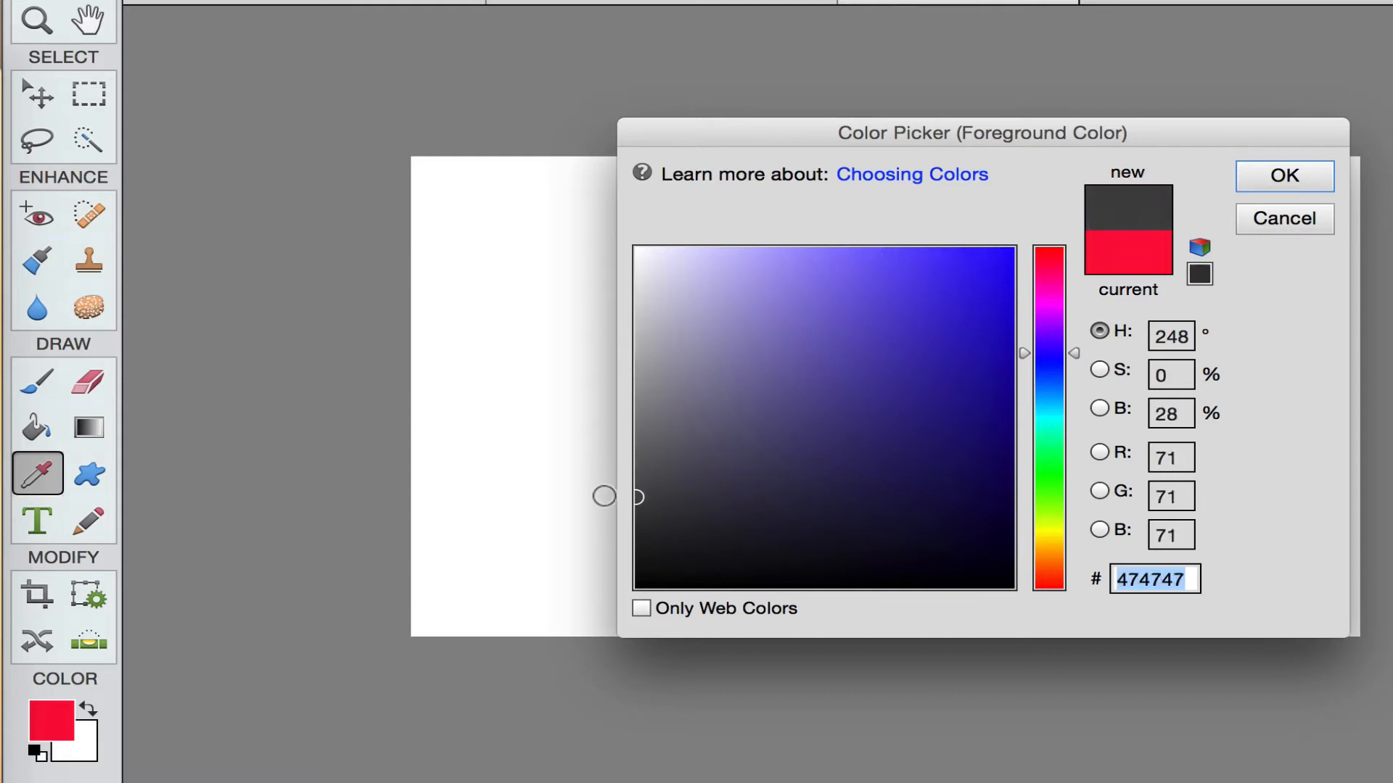
{"action": "left_click_drag", "start_coordinate": [638, 496], "coordinate": [638, 510]}
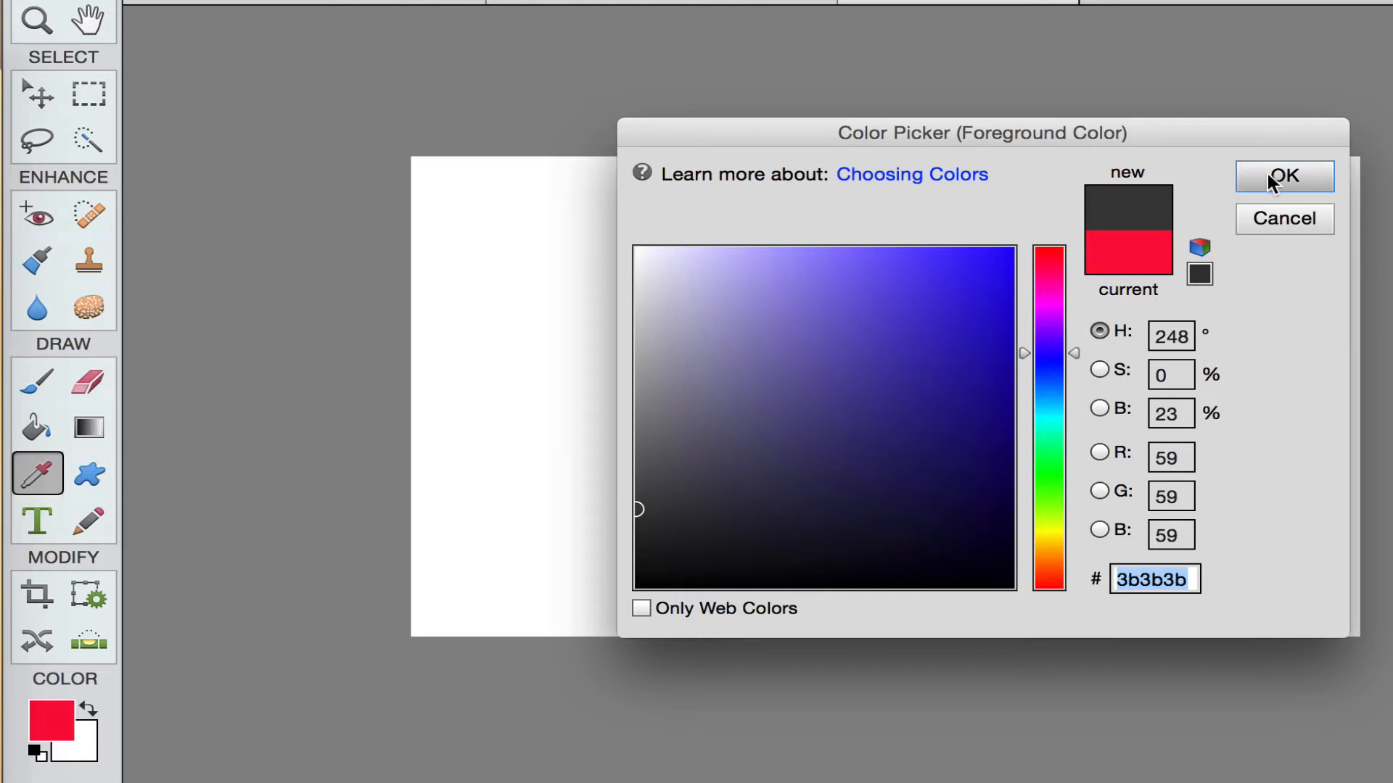
{"action": "left_click", "coordinate": [1284, 176]}
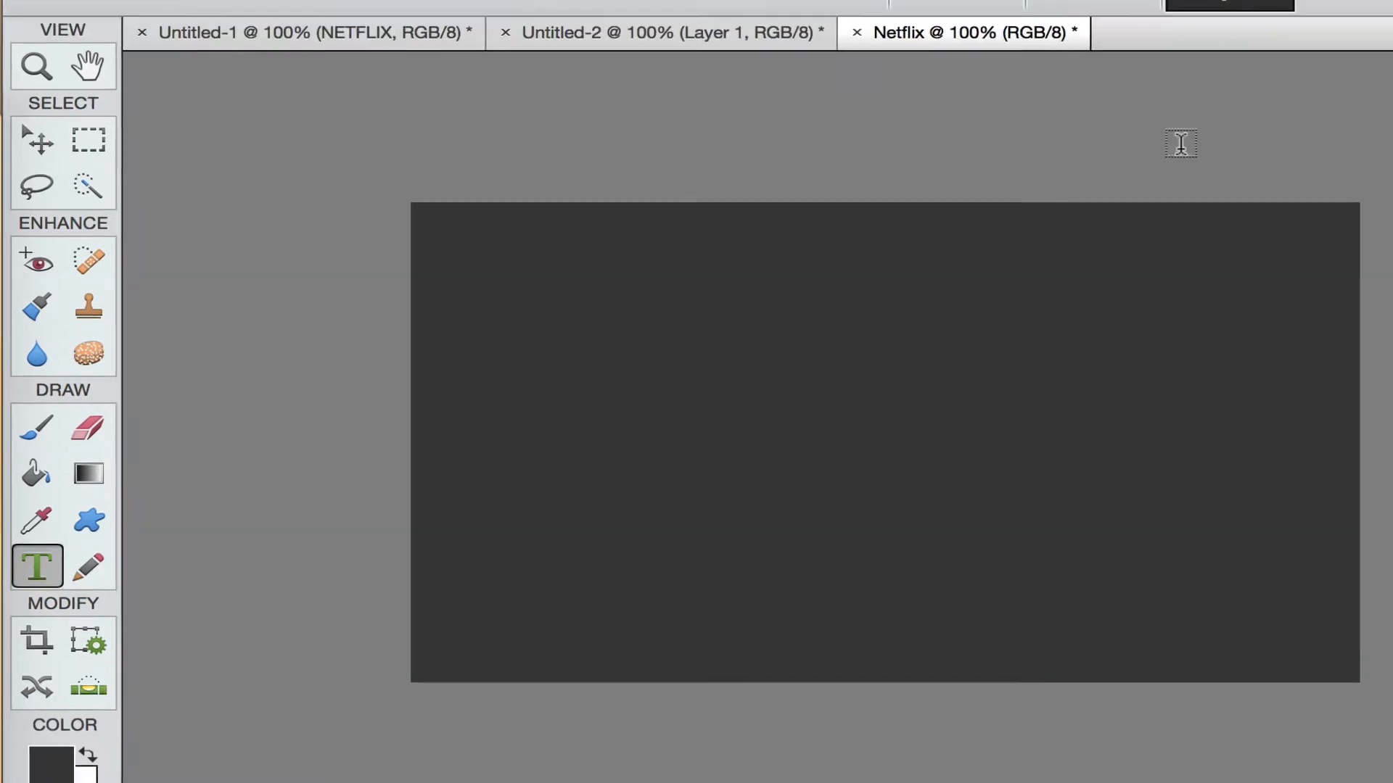
Apply Add Noise at about 8.7%, Uniform, Monochromatic to the dark gray background
{"action": "left_click", "coordinate": [821, 14]}
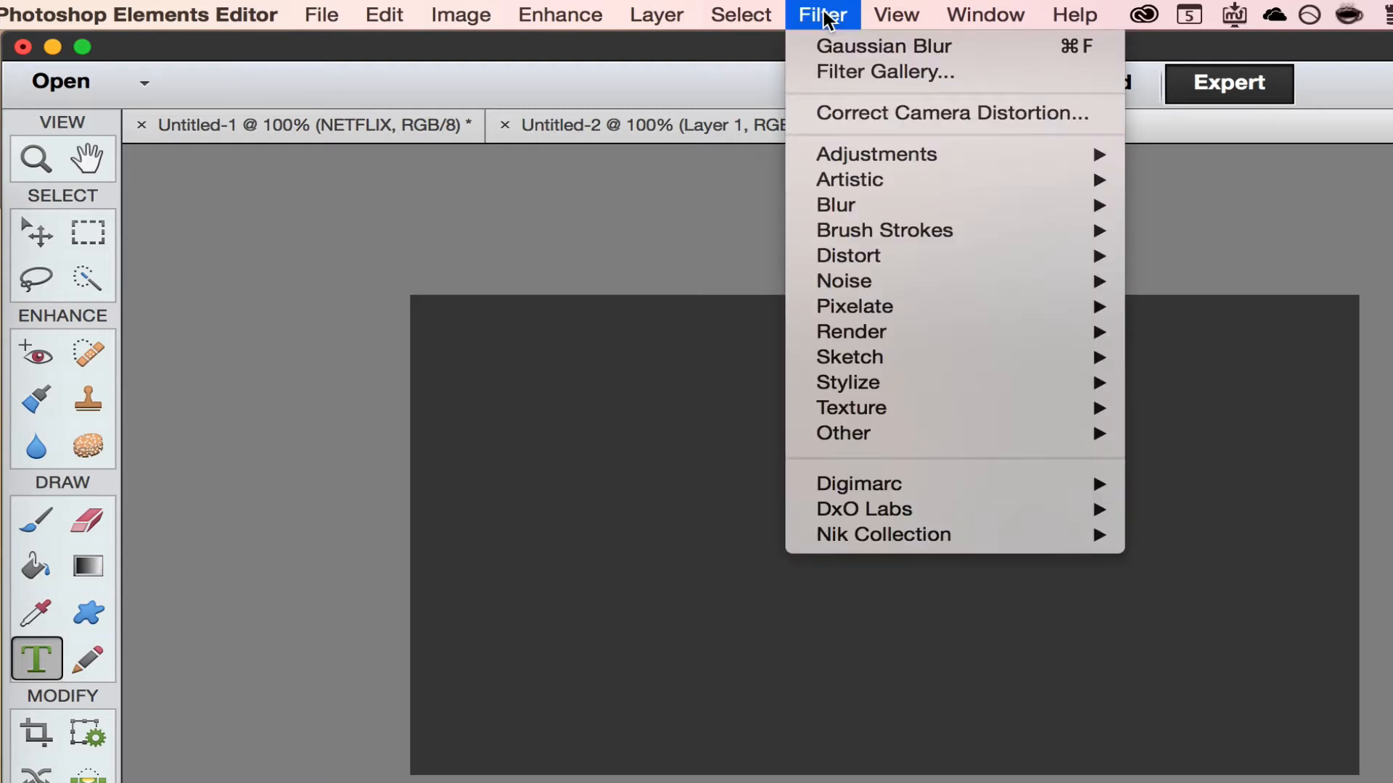
{"action": "mouse_move", "coordinate": [843, 280]}
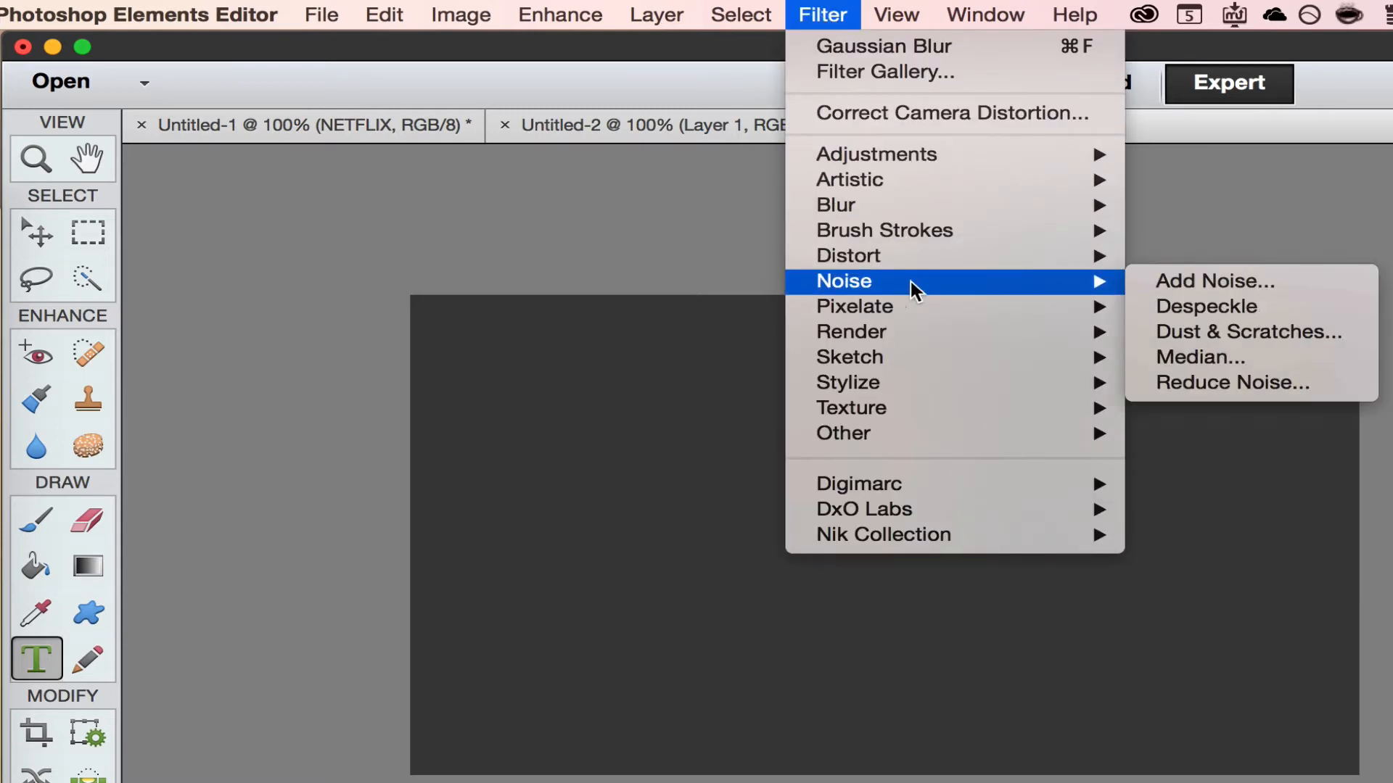
{"action": "left_click", "coordinate": [1215, 280]}
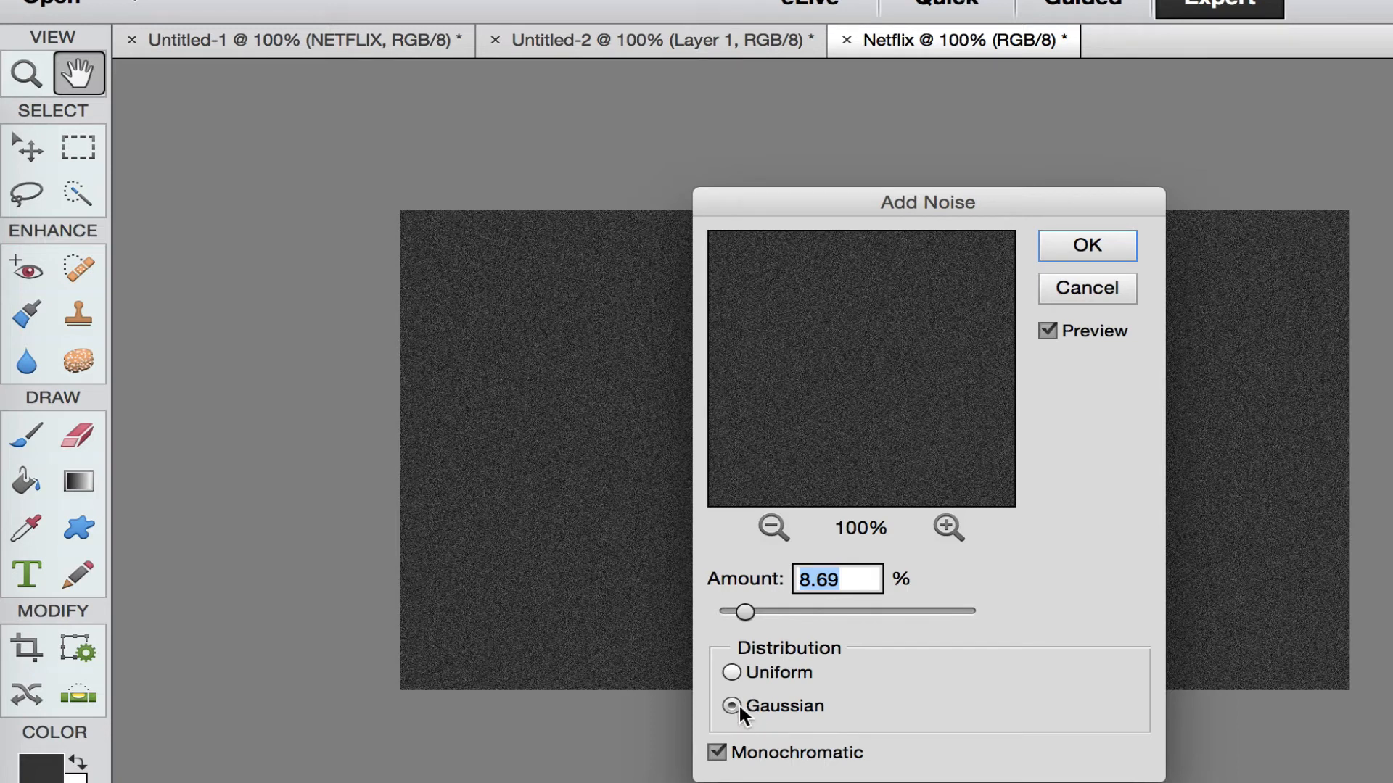
{"action": "left_click", "coordinate": [731, 671]}
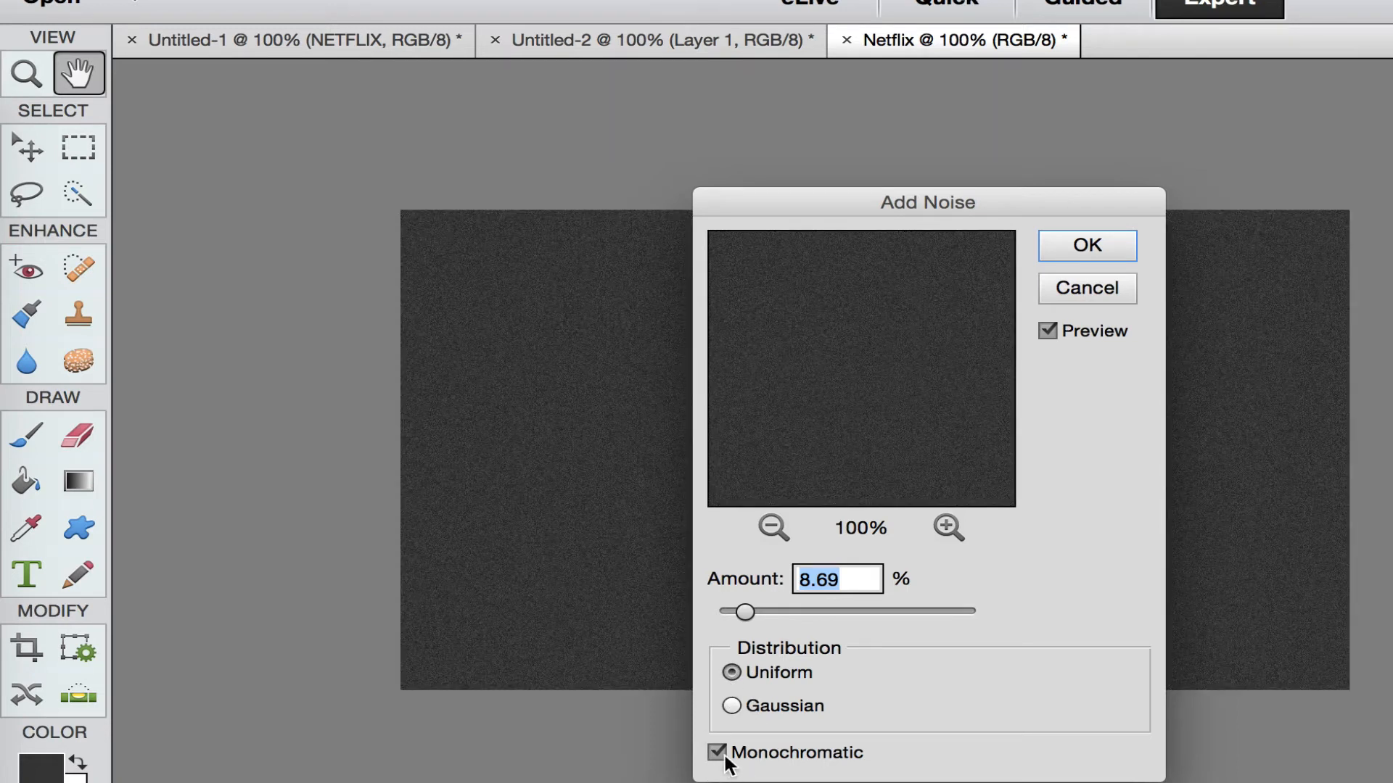
{"action": "left_click", "coordinate": [1085, 245]}
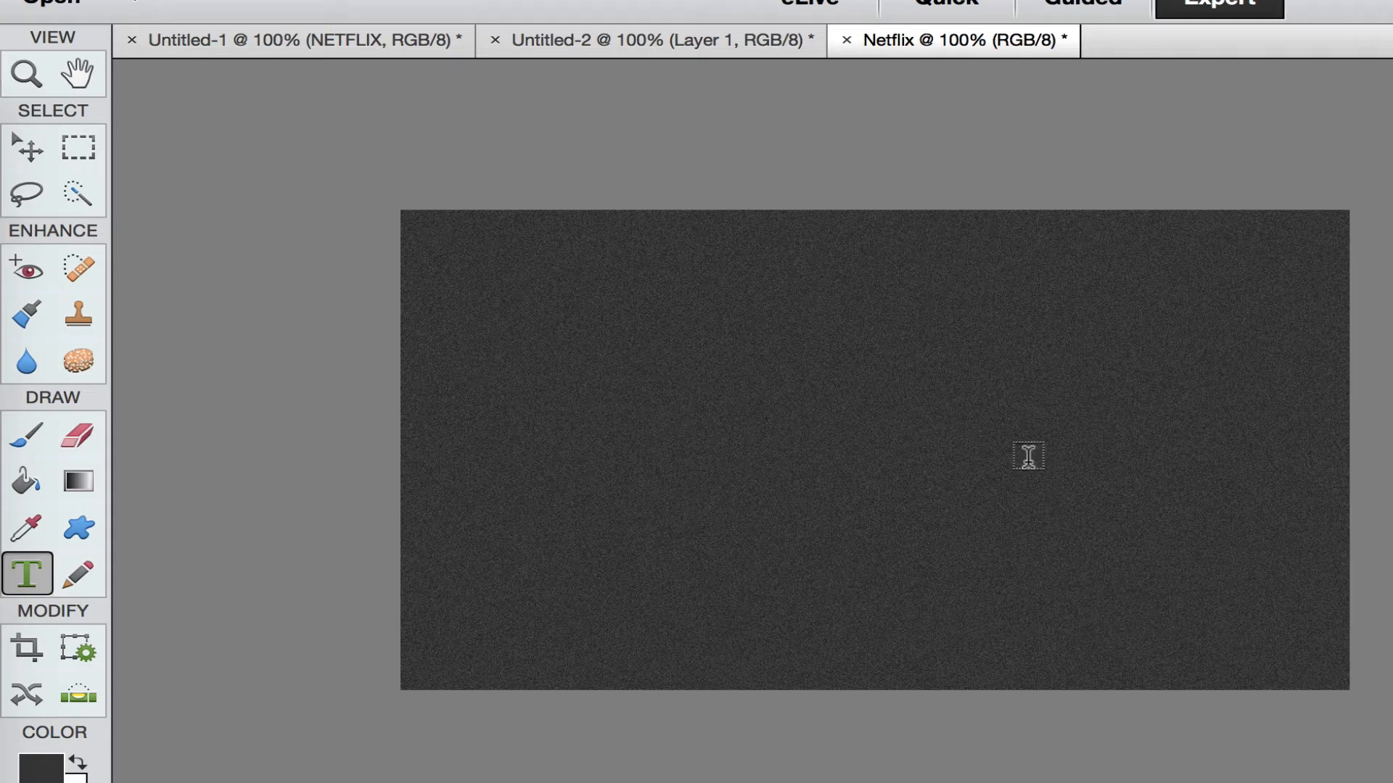
{"action": "left_click", "coordinate": [814, 15]}
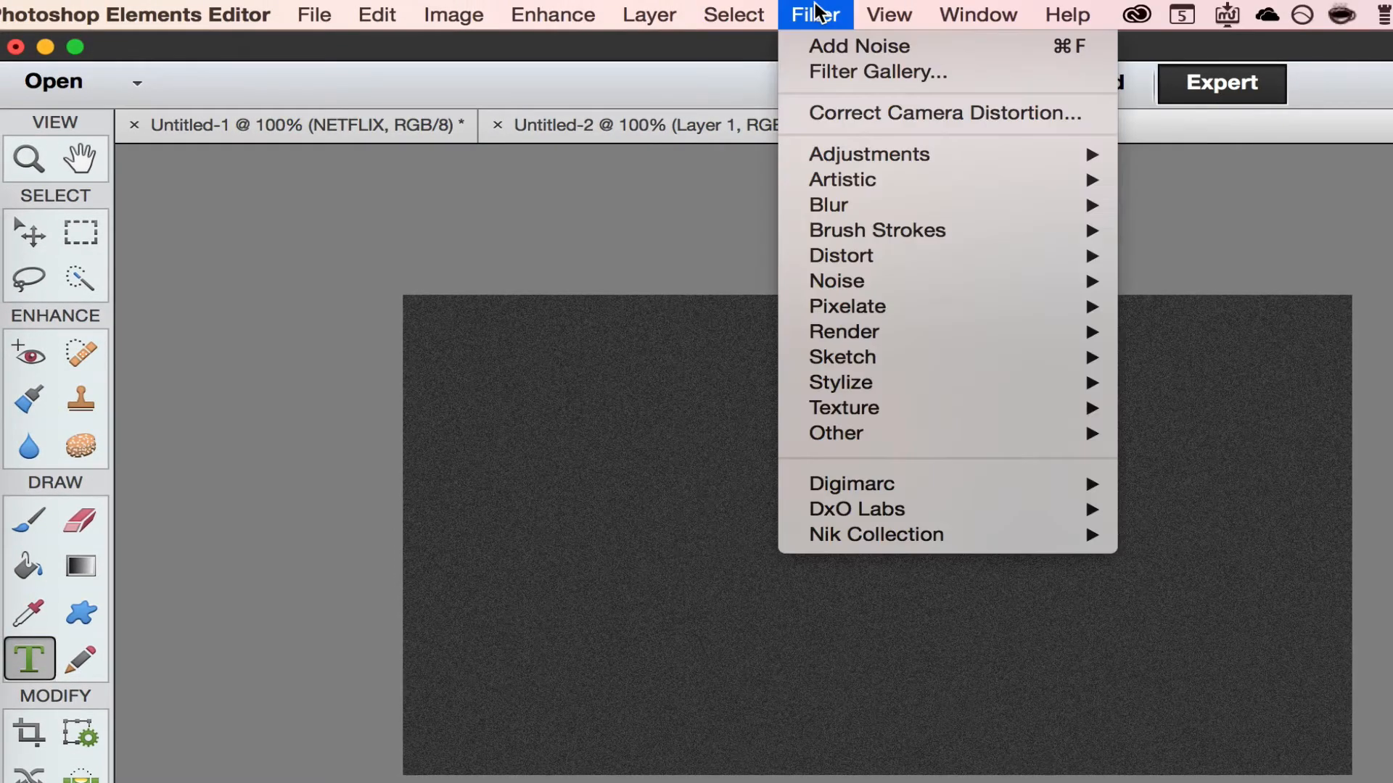
{"action": "mouse_move", "coordinate": [836, 281]}
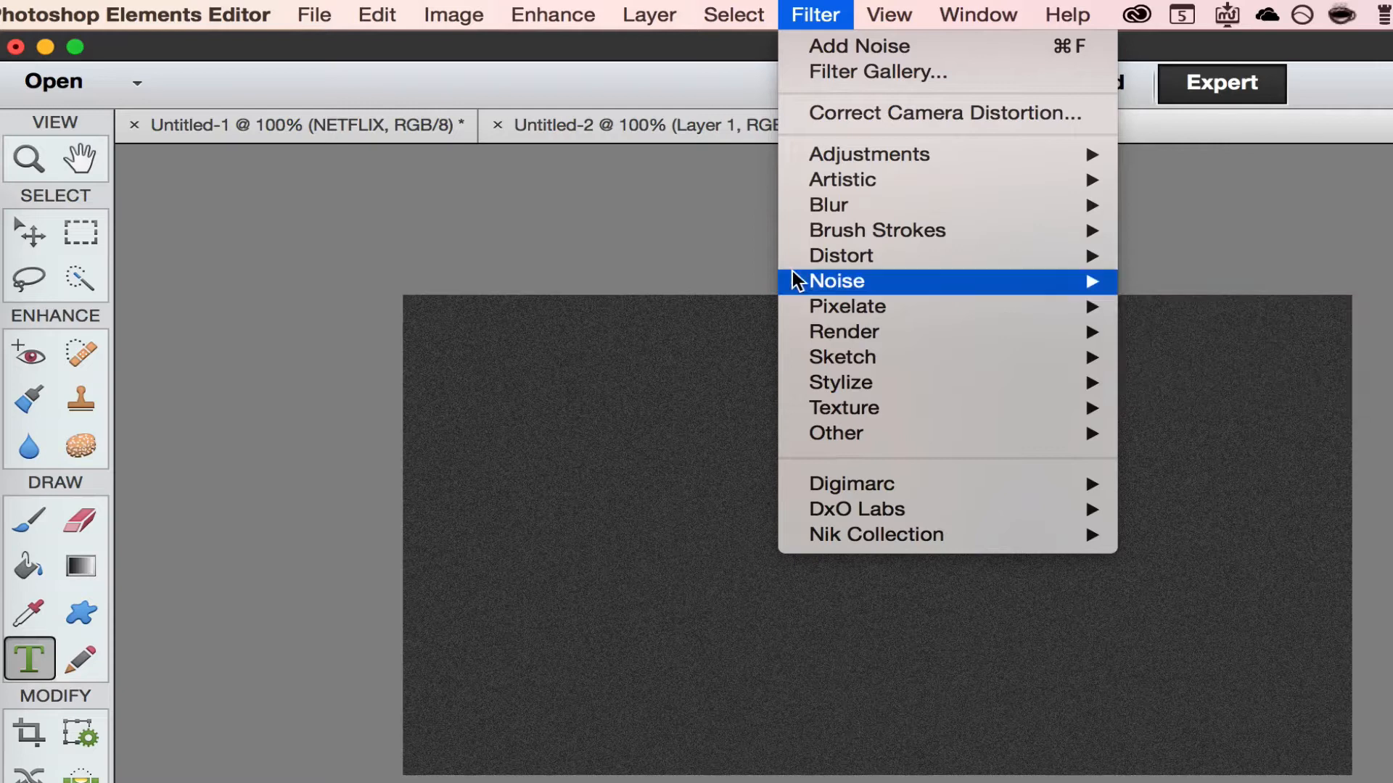
{"action": "mouse_move", "coordinate": [827, 205]}
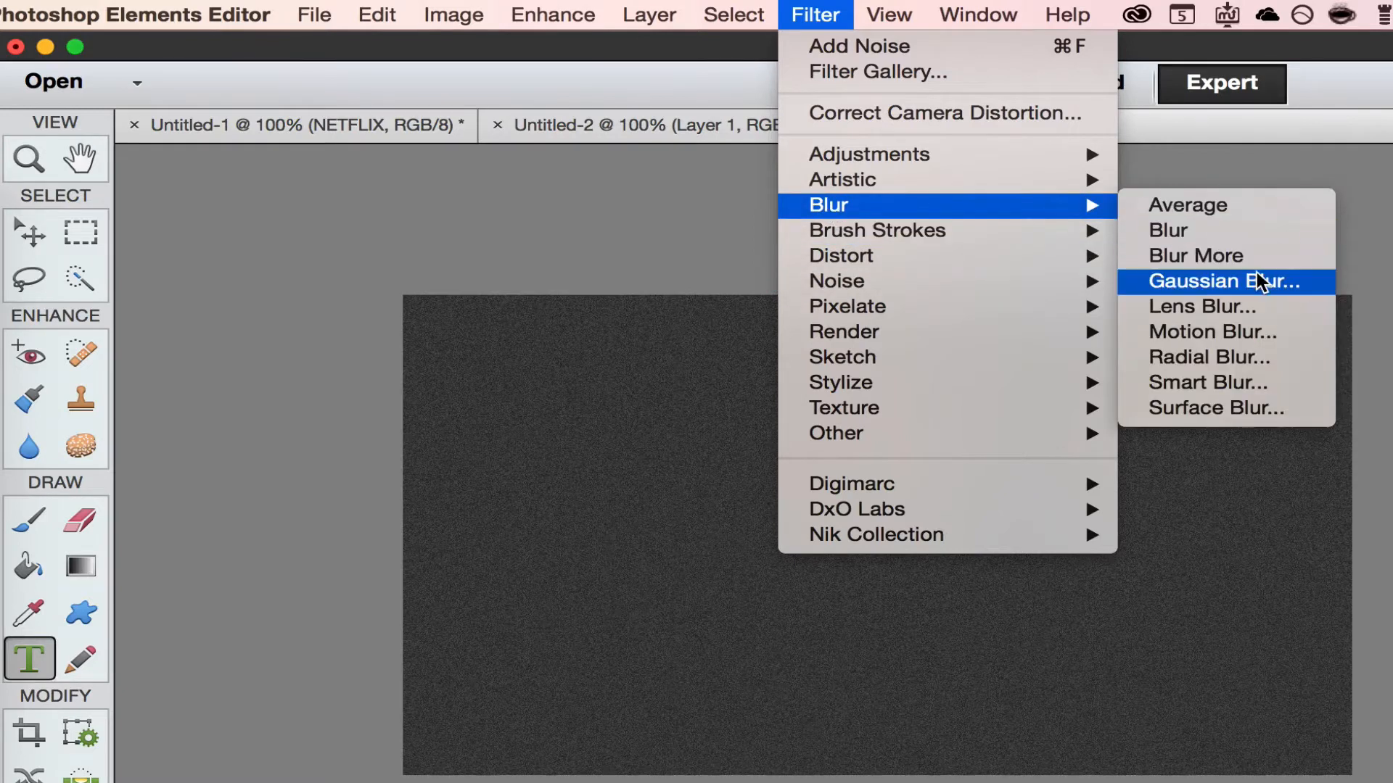
Apply a Gaussian Blur of 4.0 pixels to soften the grain
{"action": "left_click", "coordinate": [1225, 281]}
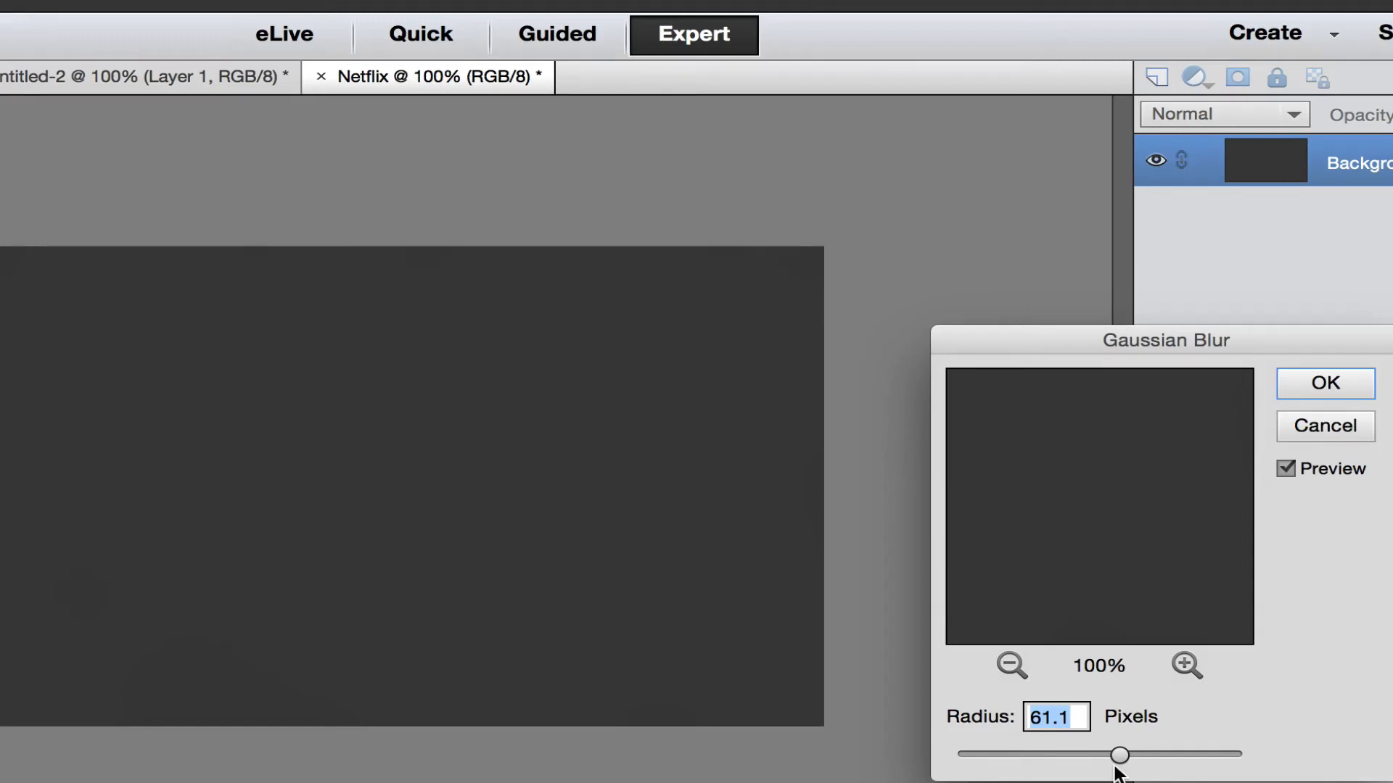
{"action": "left_click_drag", "start_coordinate": [1121, 754], "coordinate": [1025, 754]}
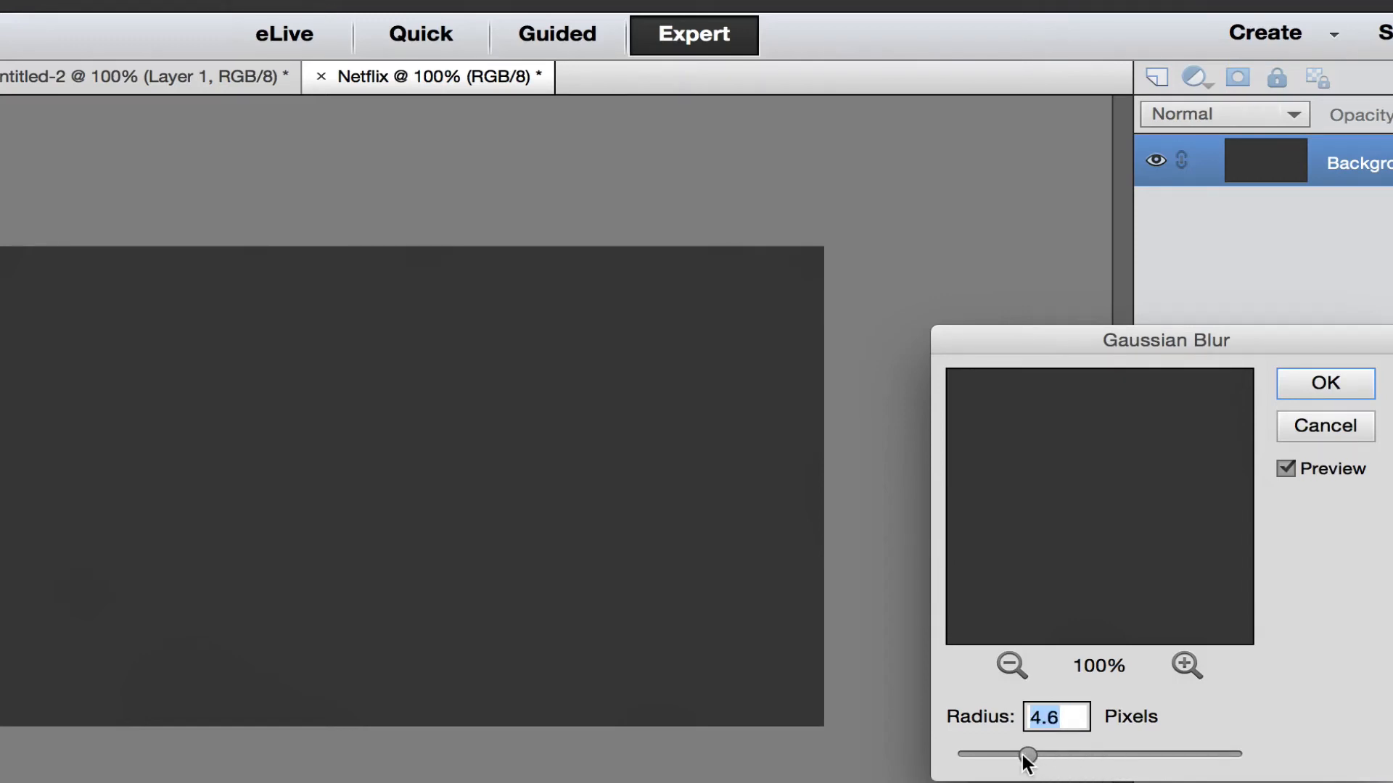
{"action": "left_click_drag", "start_coordinate": [1026, 756], "coordinate": [1005, 759]}
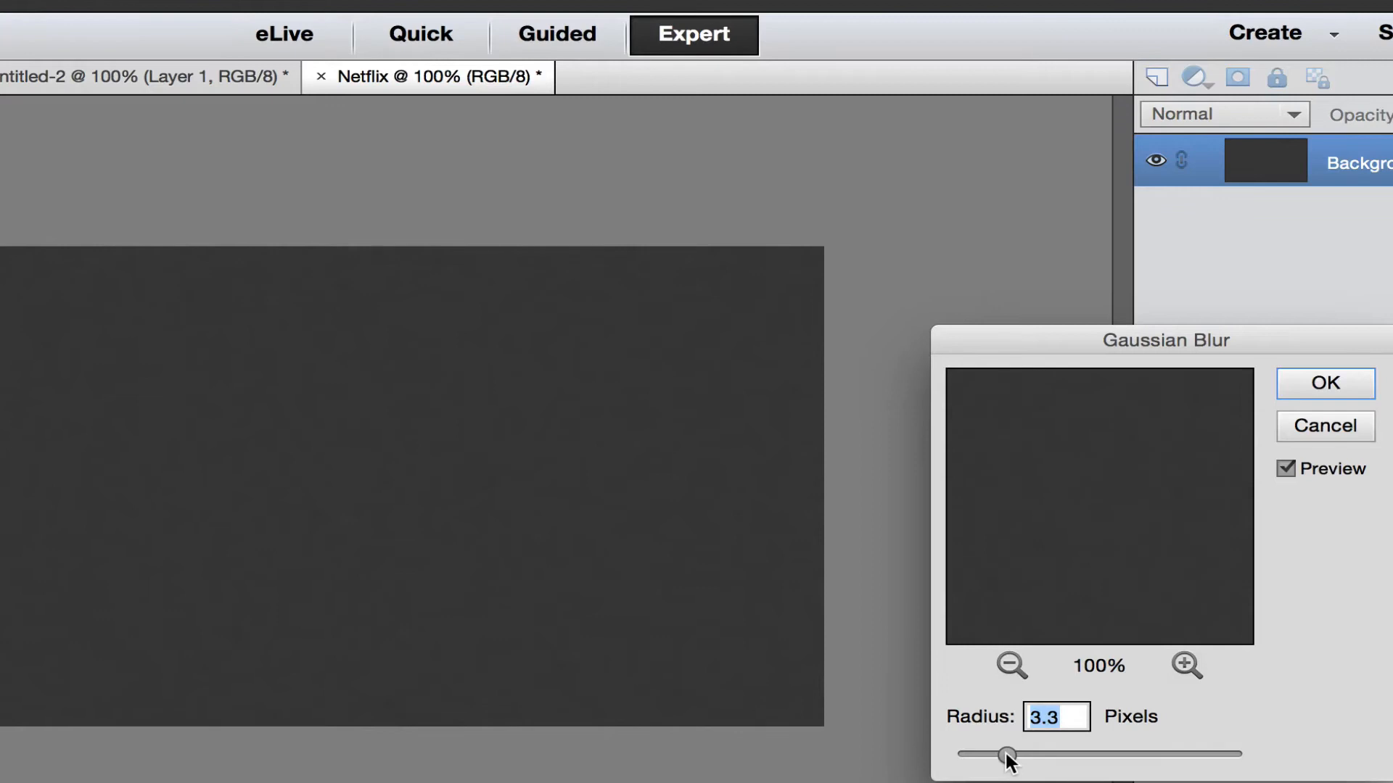
{"action": "left_click_drag", "start_coordinate": [1004, 755], "coordinate": [1009, 754]}
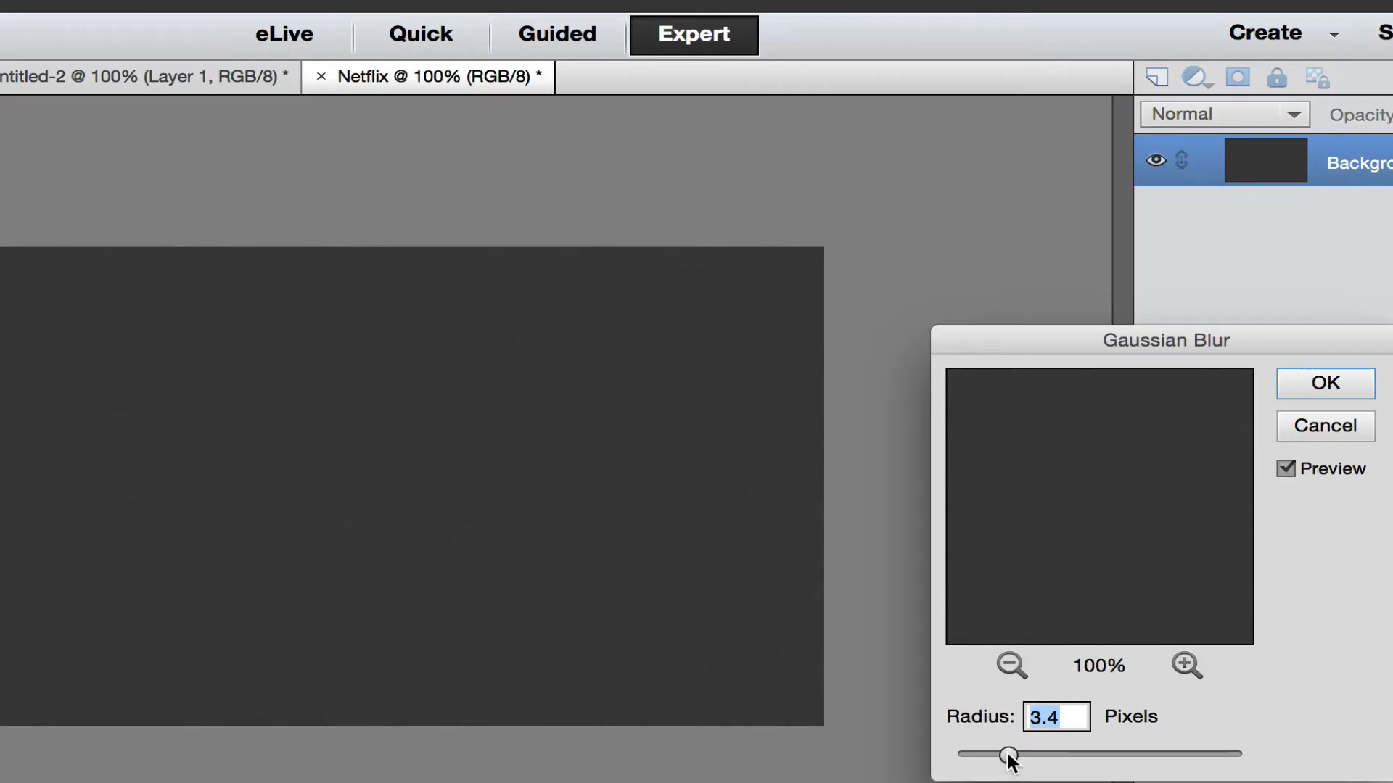
{"action": "left_click_drag", "start_coordinate": [1009, 756], "coordinate": [1017, 755]}
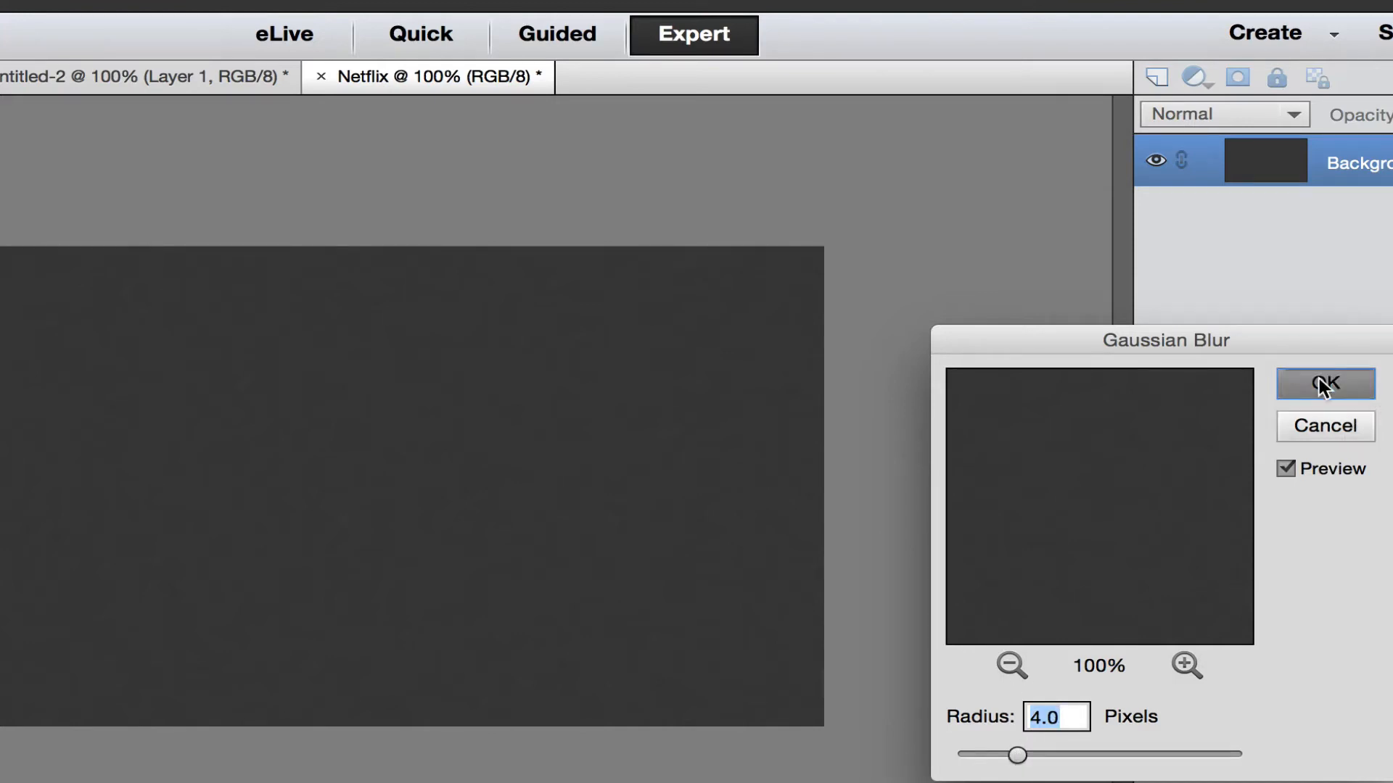
{"action": "left_click", "coordinate": [1325, 384]}
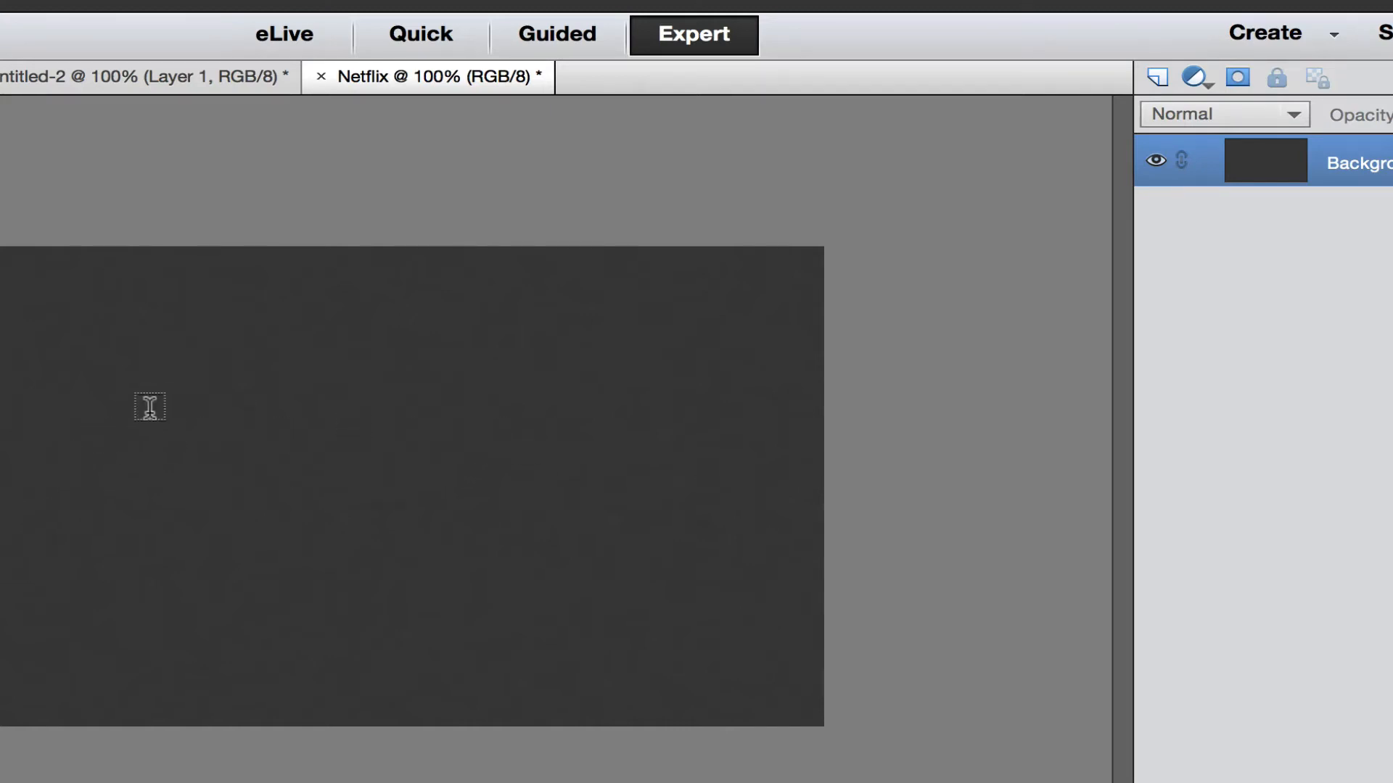
{"action": "mouse_move", "coordinate": [350, 405]}
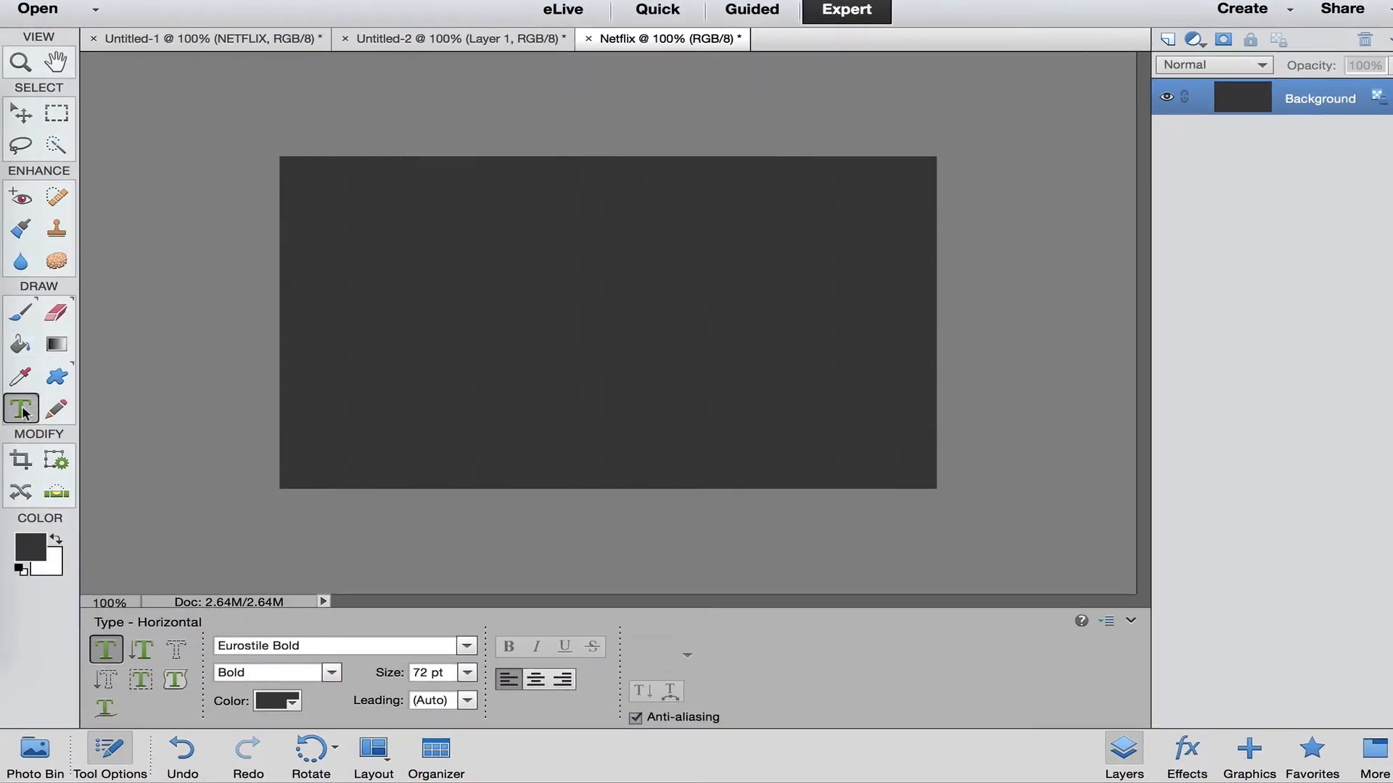
{"action": "mouse_move", "coordinate": [455, 294]}
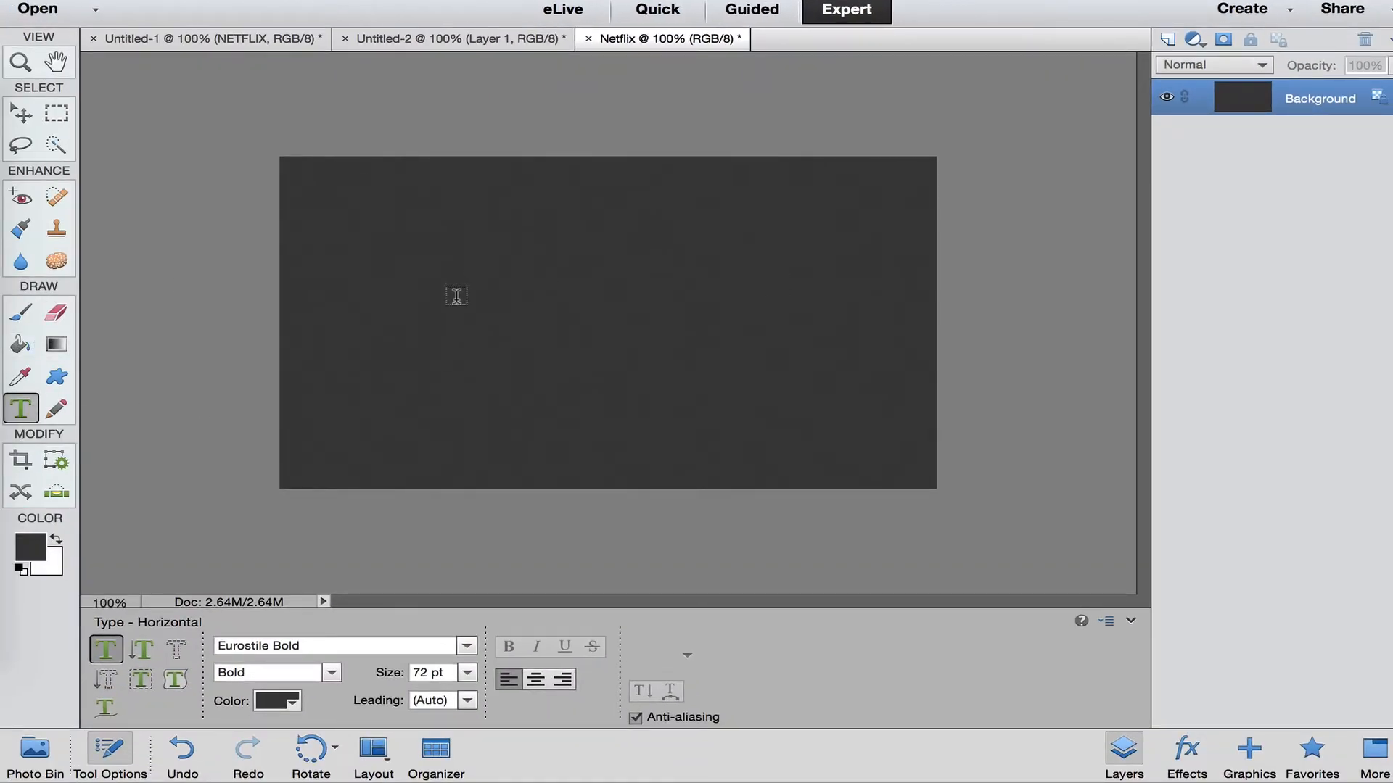
Place NETFLIX in red Eurostile Bold 72 pt across the upper canvas
{"action": "left_click", "coordinate": [457, 296]}
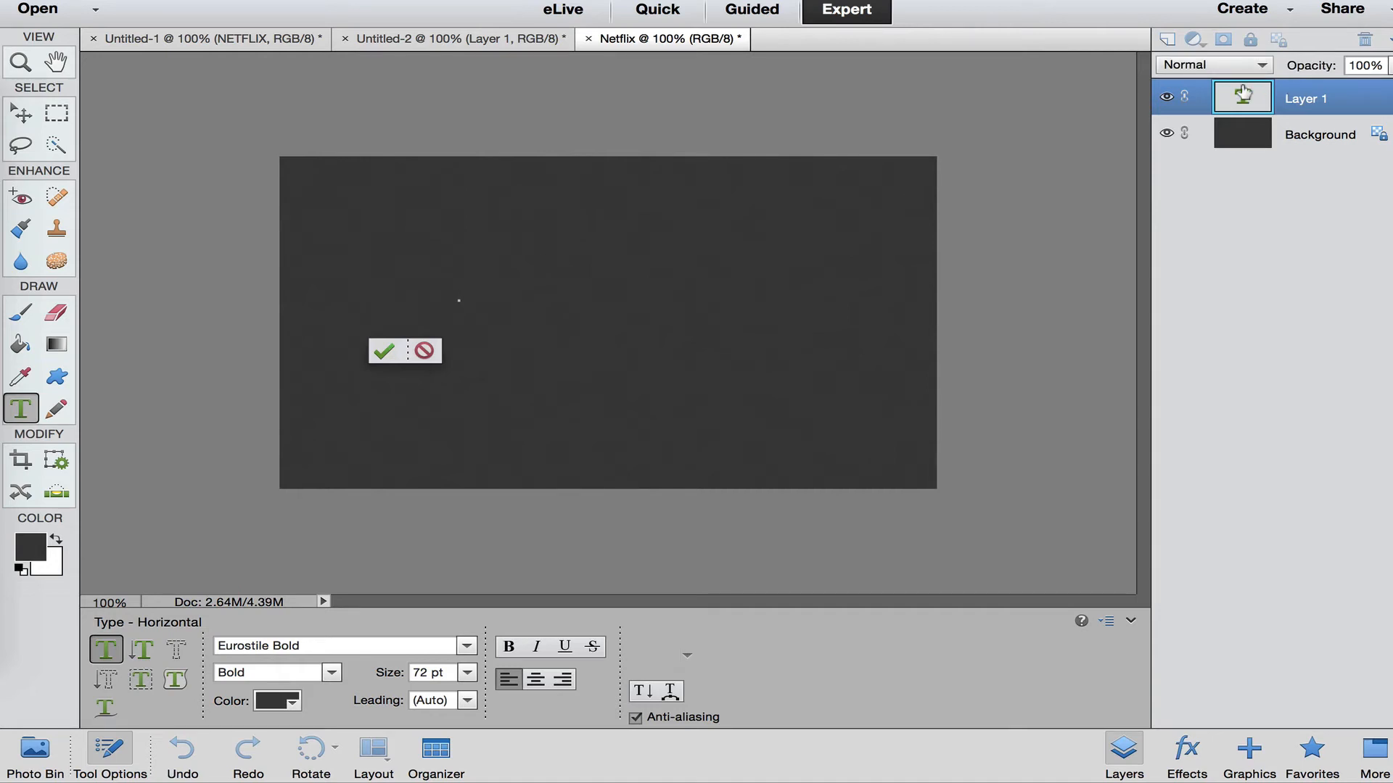
{"action": "mouse_move", "coordinate": [1242, 95]}
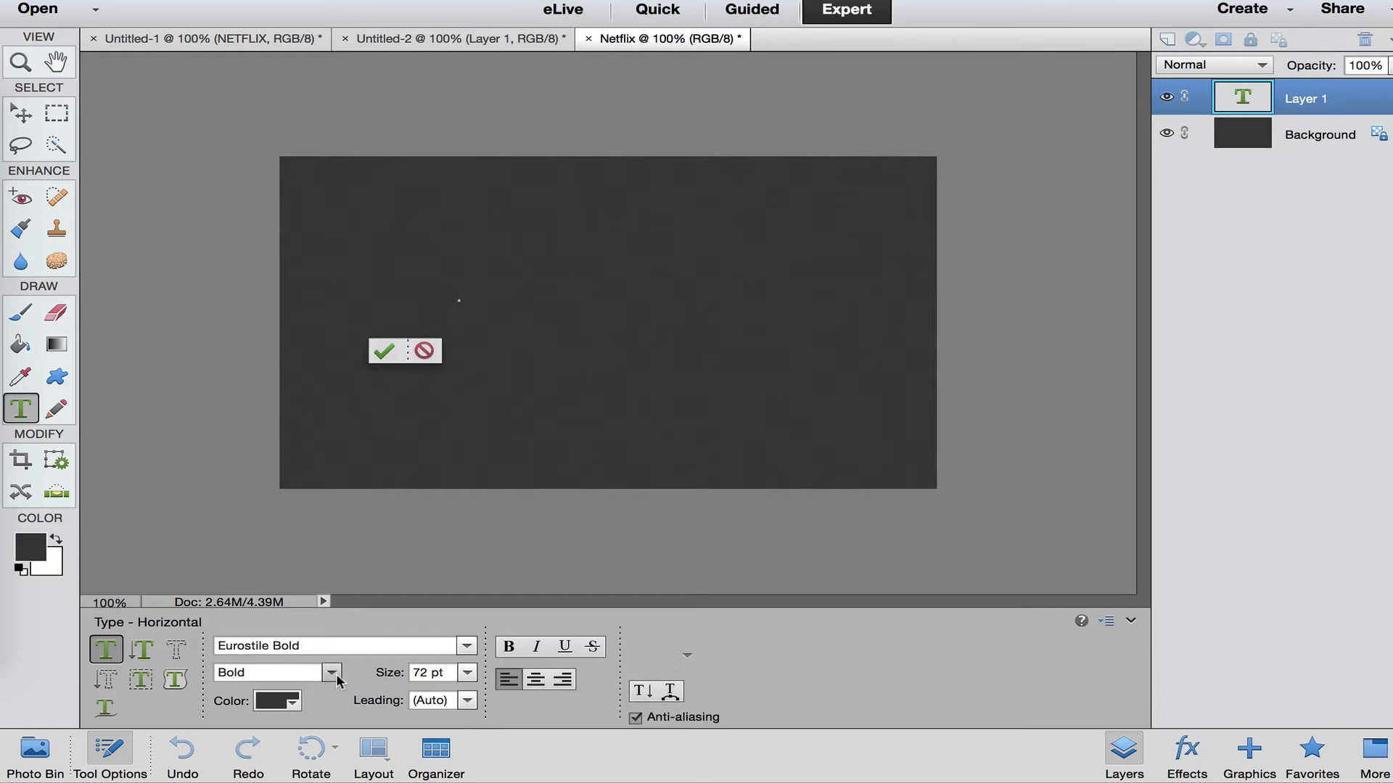
{"action": "left_click", "coordinate": [458, 299]}
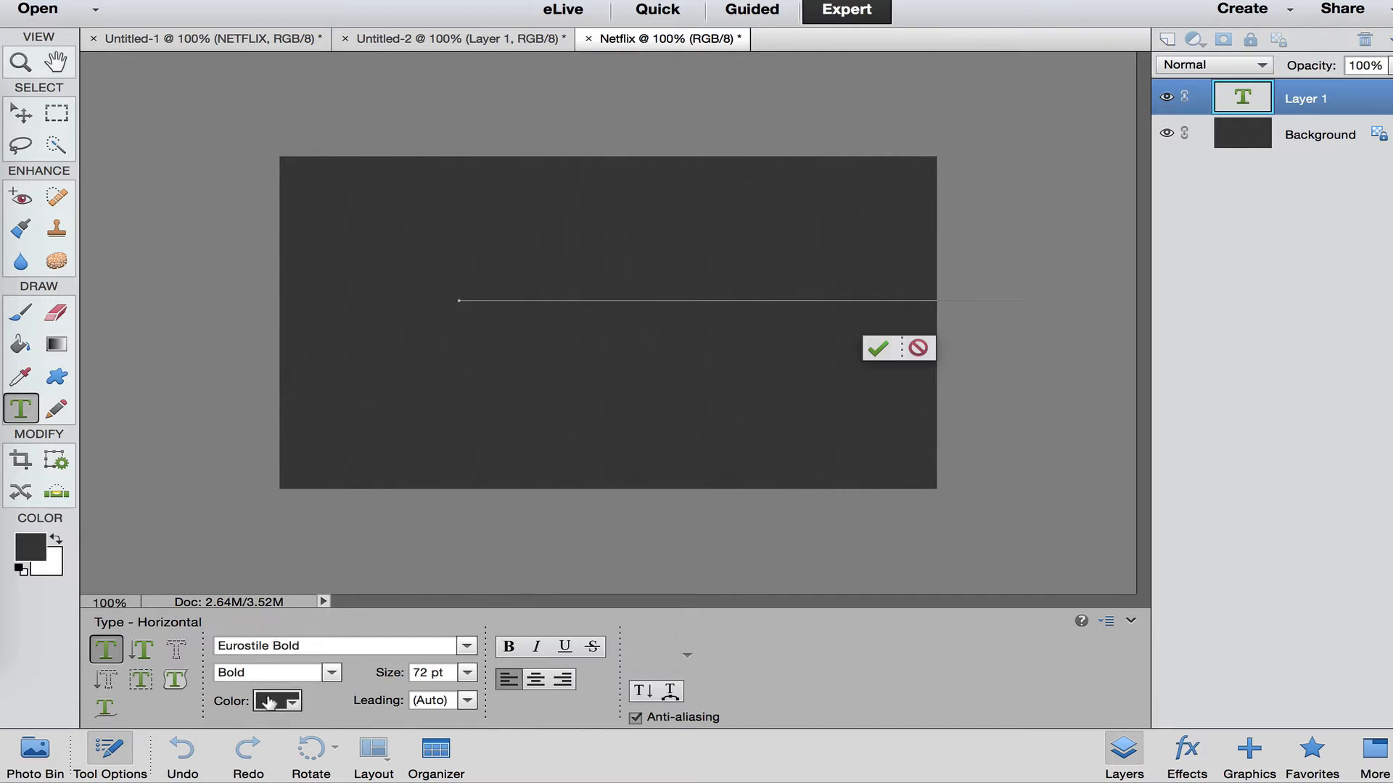
{"action": "left_click", "coordinate": [291, 702]}
{"action": "type", "text": "NETFLIX"}
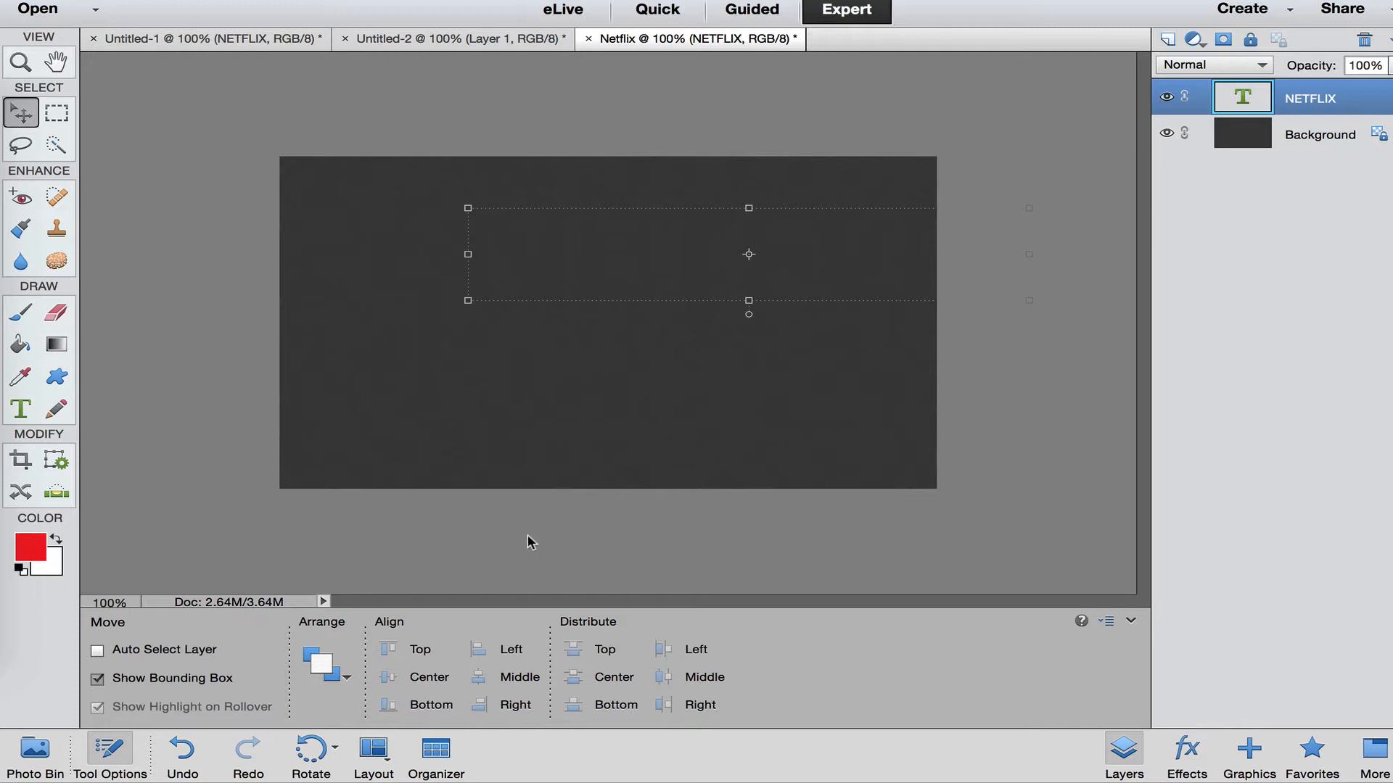
{"action": "mouse_move", "coordinate": [1188, 233]}
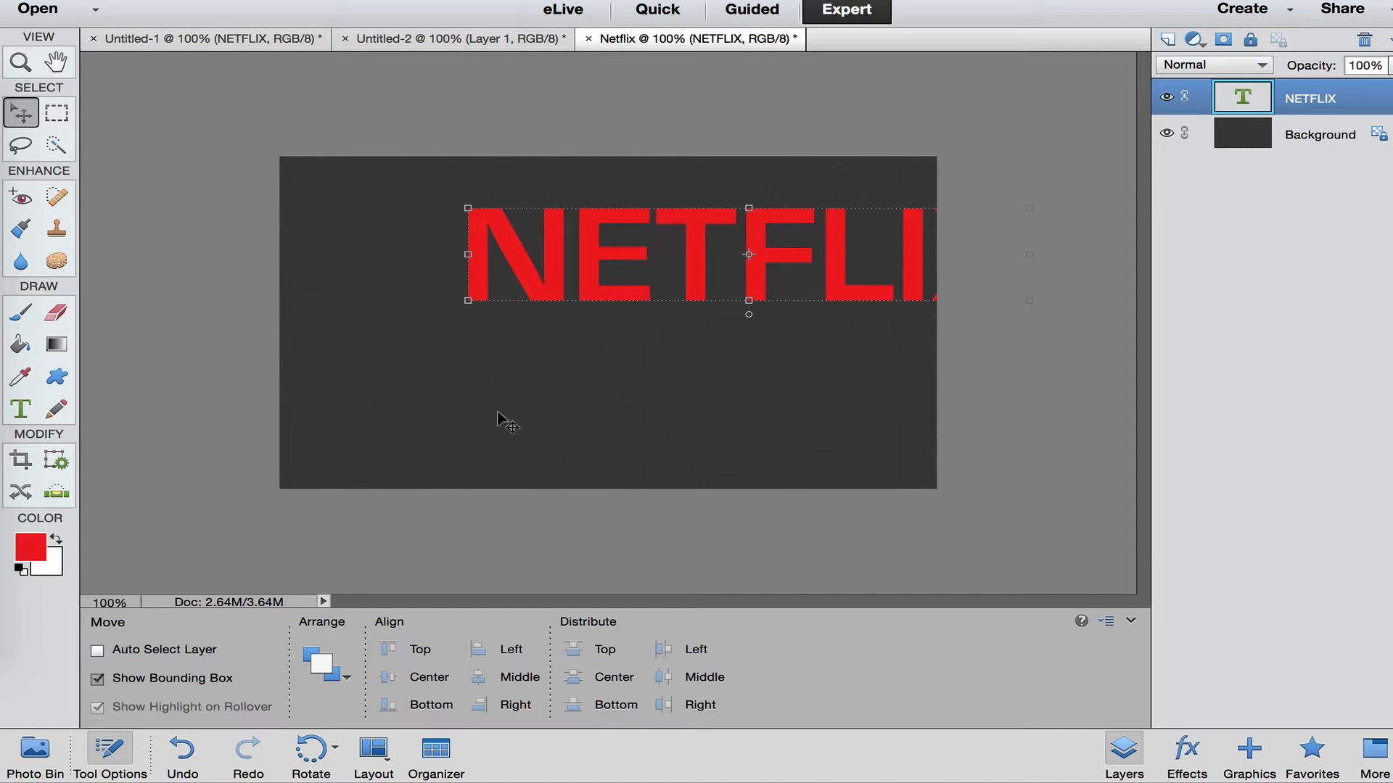
{"action": "mouse_move", "coordinate": [1043, 274]}
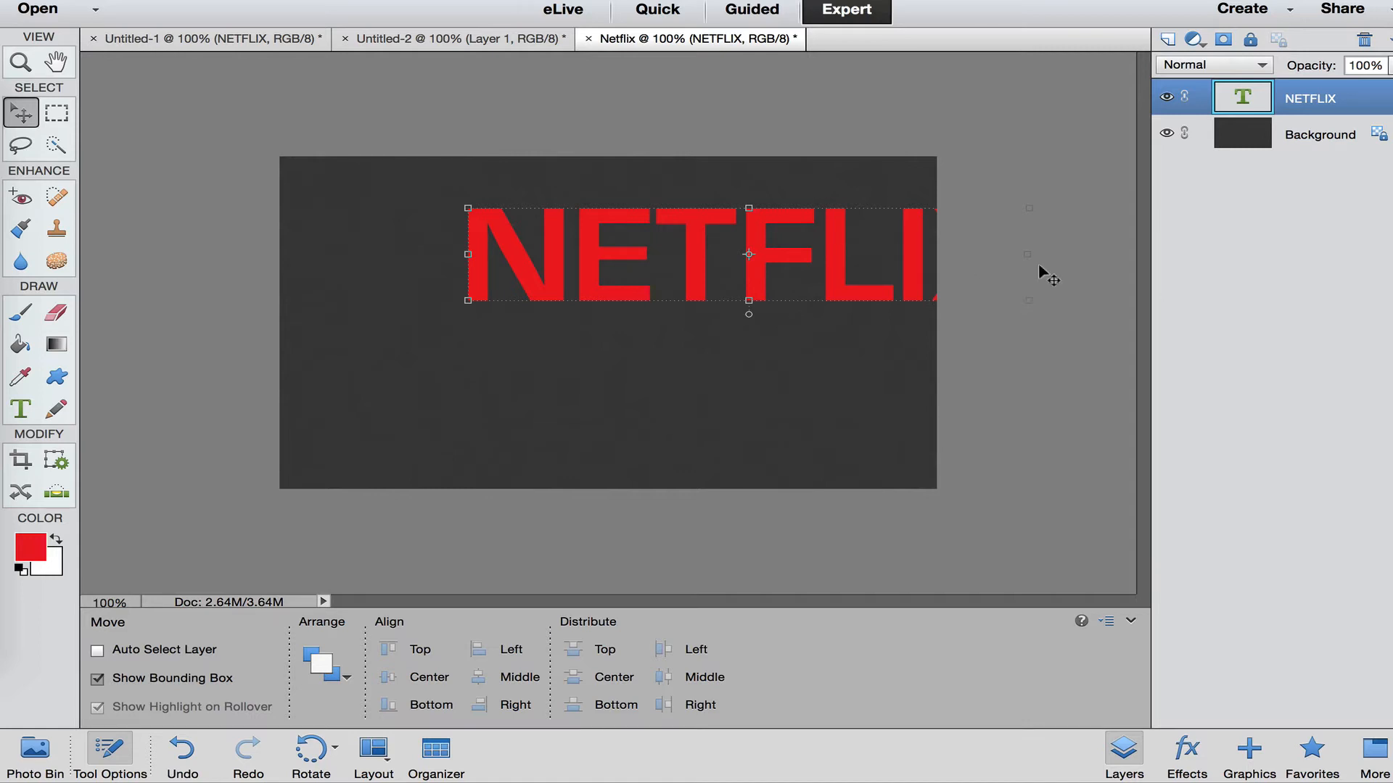
{"action": "mouse_move", "coordinate": [1028, 255]}
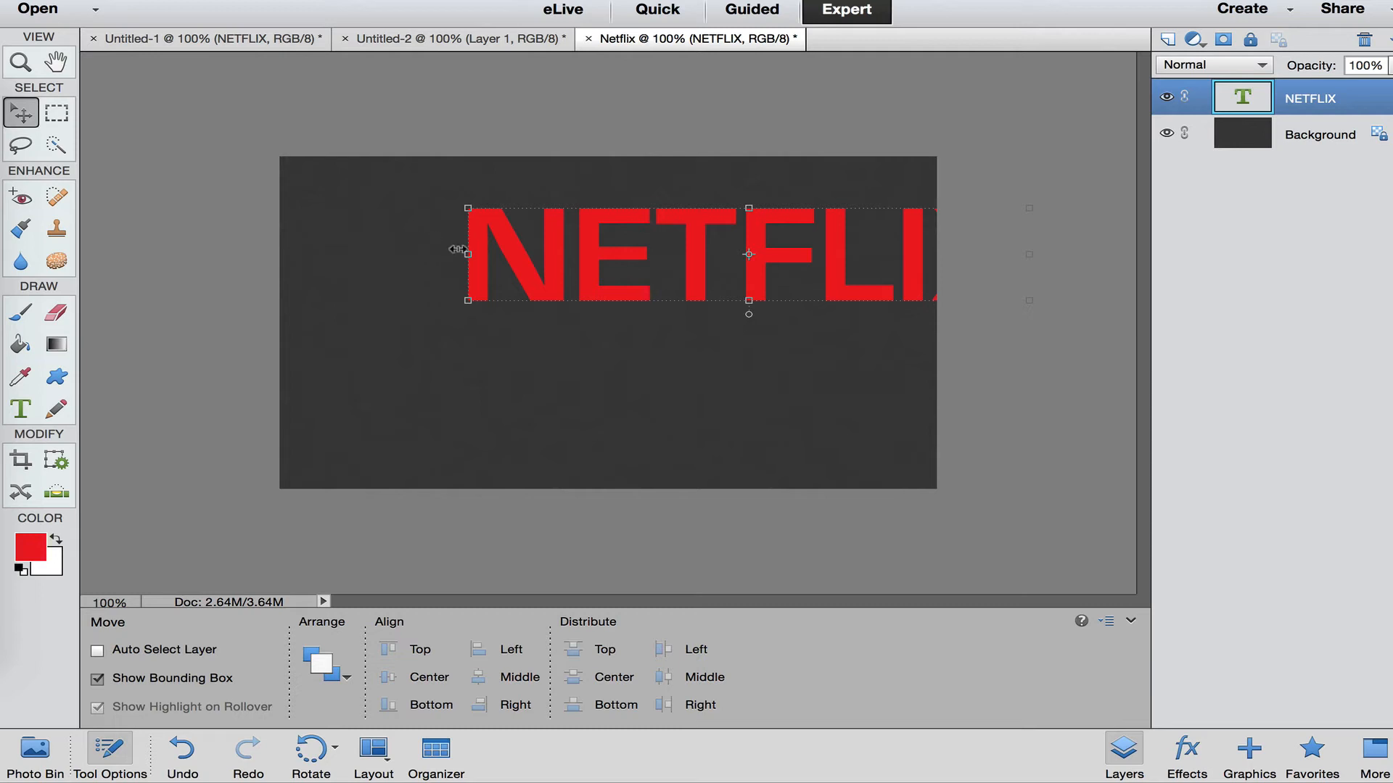
Squeeze the NETFLIX text to about 63% width, centre it and commit the transform
{"action": "left_click_drag", "start_coordinate": [748, 255], "coordinate": [804, 263]}
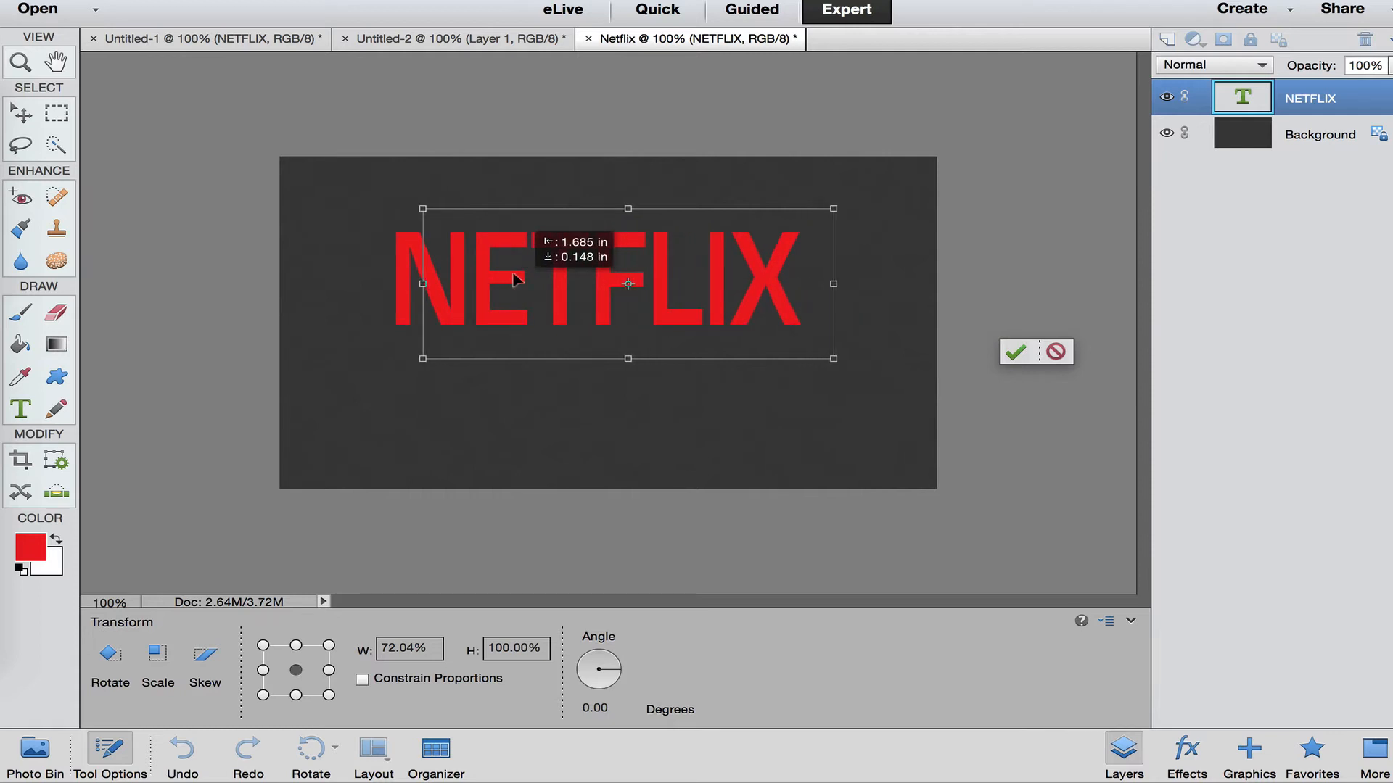
{"action": "left_click_drag", "start_coordinate": [833, 283], "coordinate": [824, 283]}
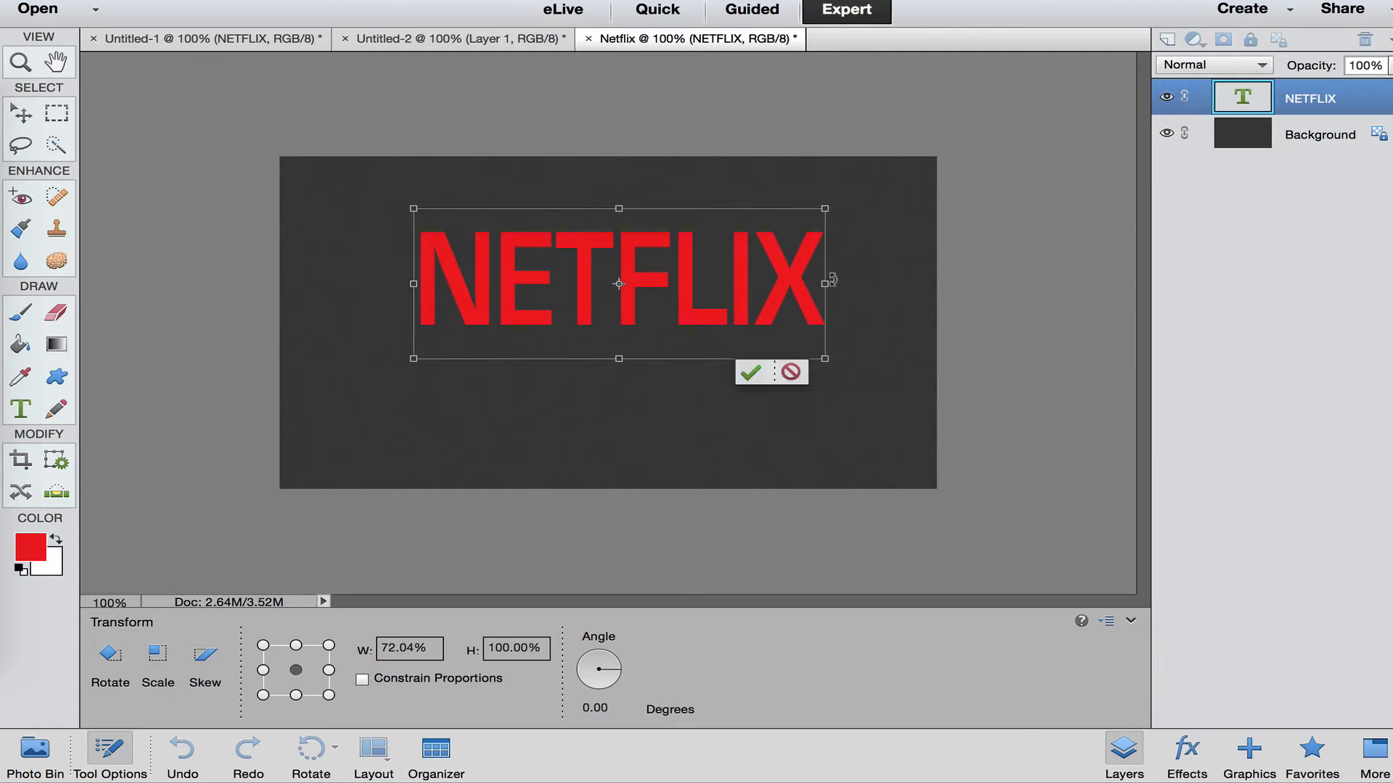
{"action": "left_click_drag", "start_coordinate": [826, 282], "coordinate": [804, 281]}
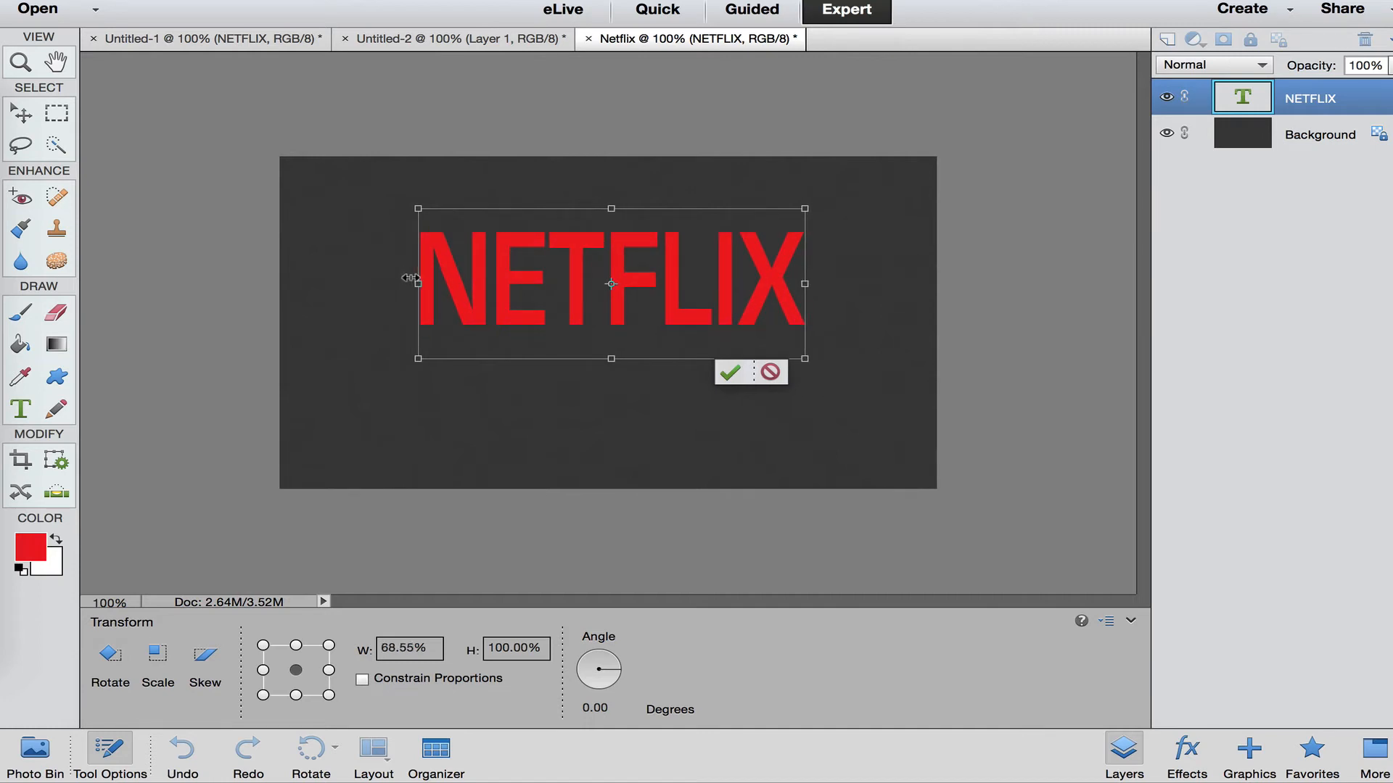
{"action": "left_click_drag", "start_coordinate": [418, 283], "coordinate": [443, 283]}
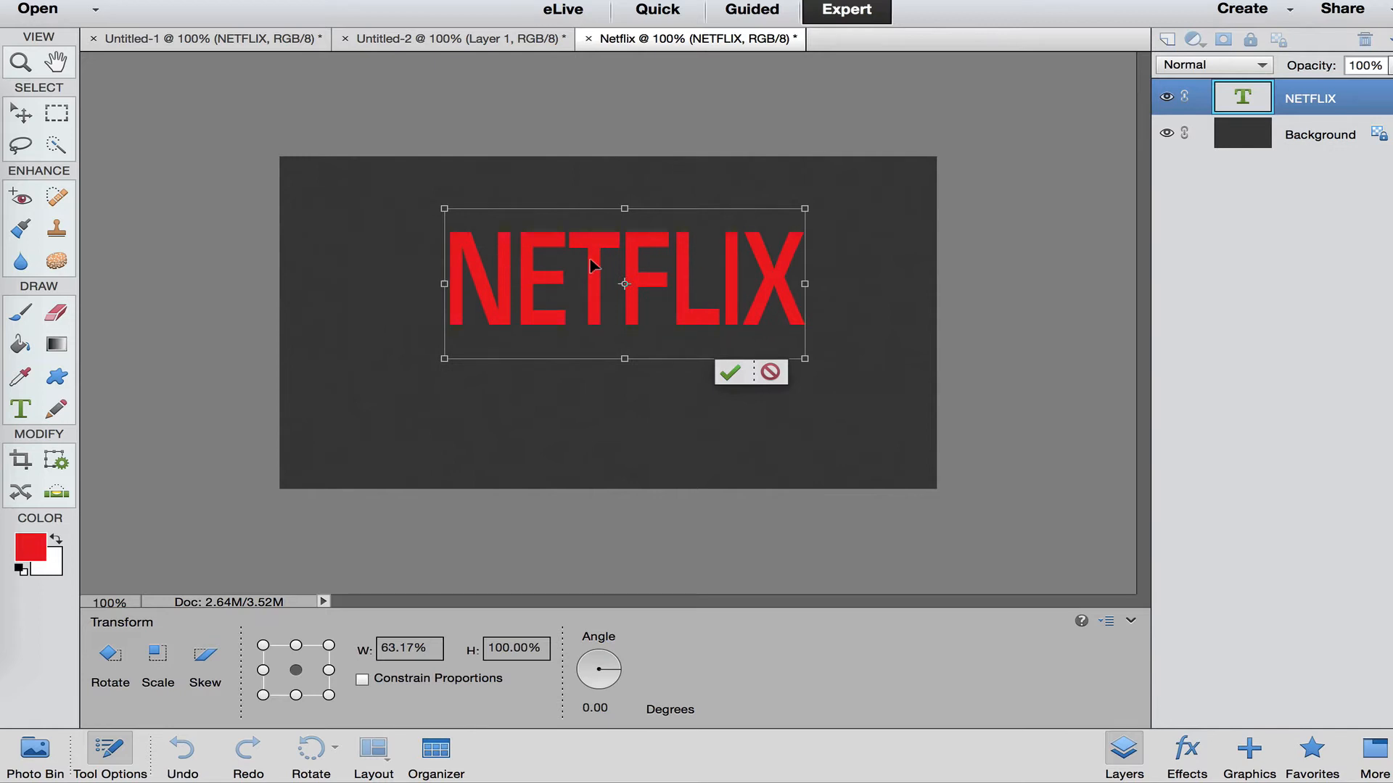
{"action": "left_click_drag", "start_coordinate": [593, 264], "coordinate": [593, 270]}
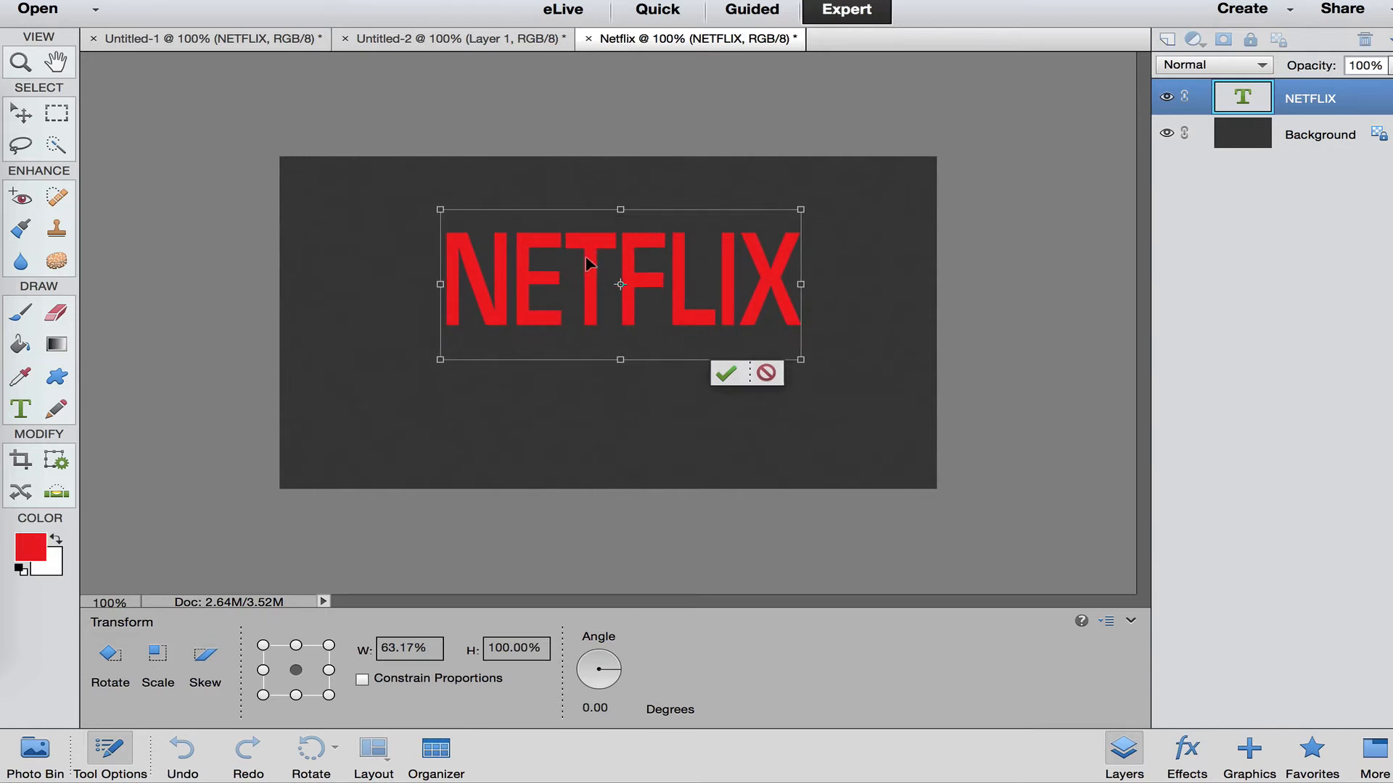
{"action": "left_click", "coordinate": [725, 373]}
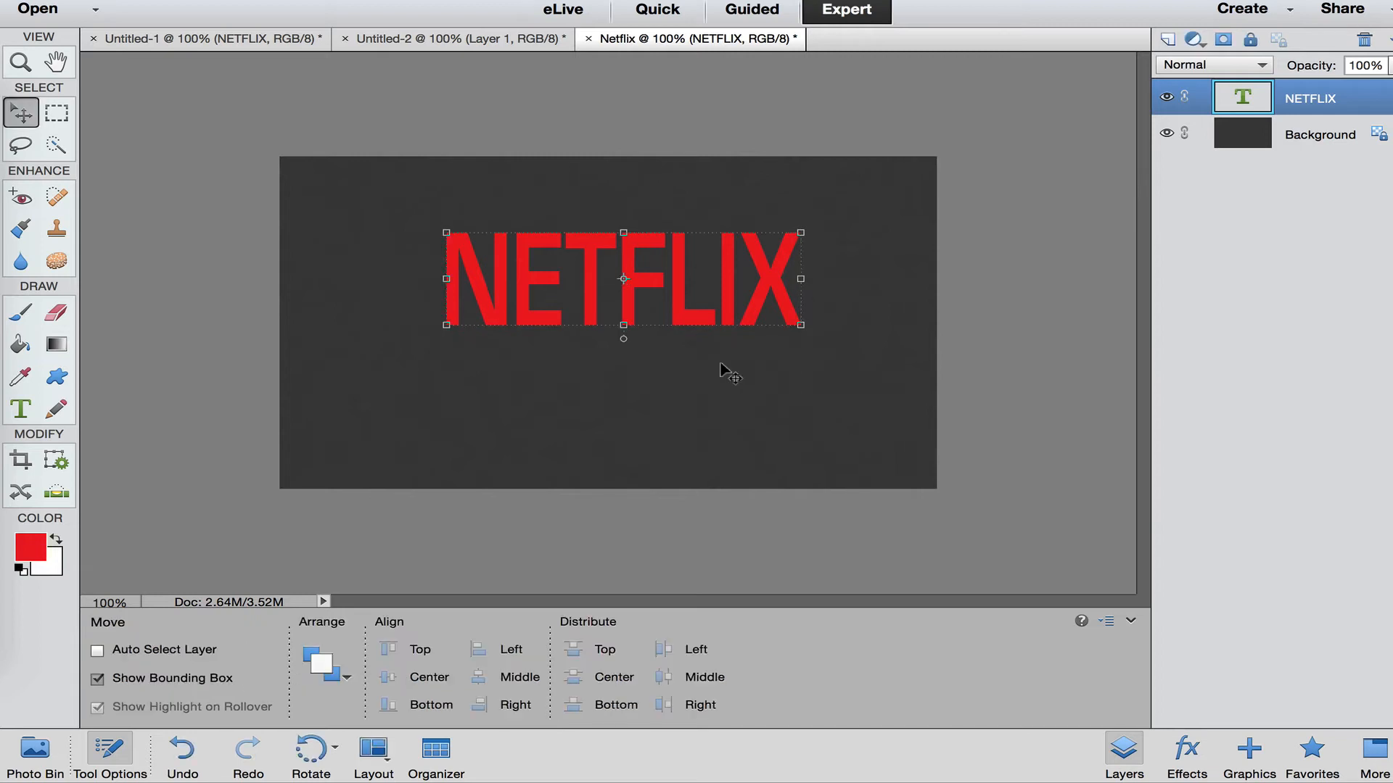
{"action": "mouse_move", "coordinate": [503, 326]}
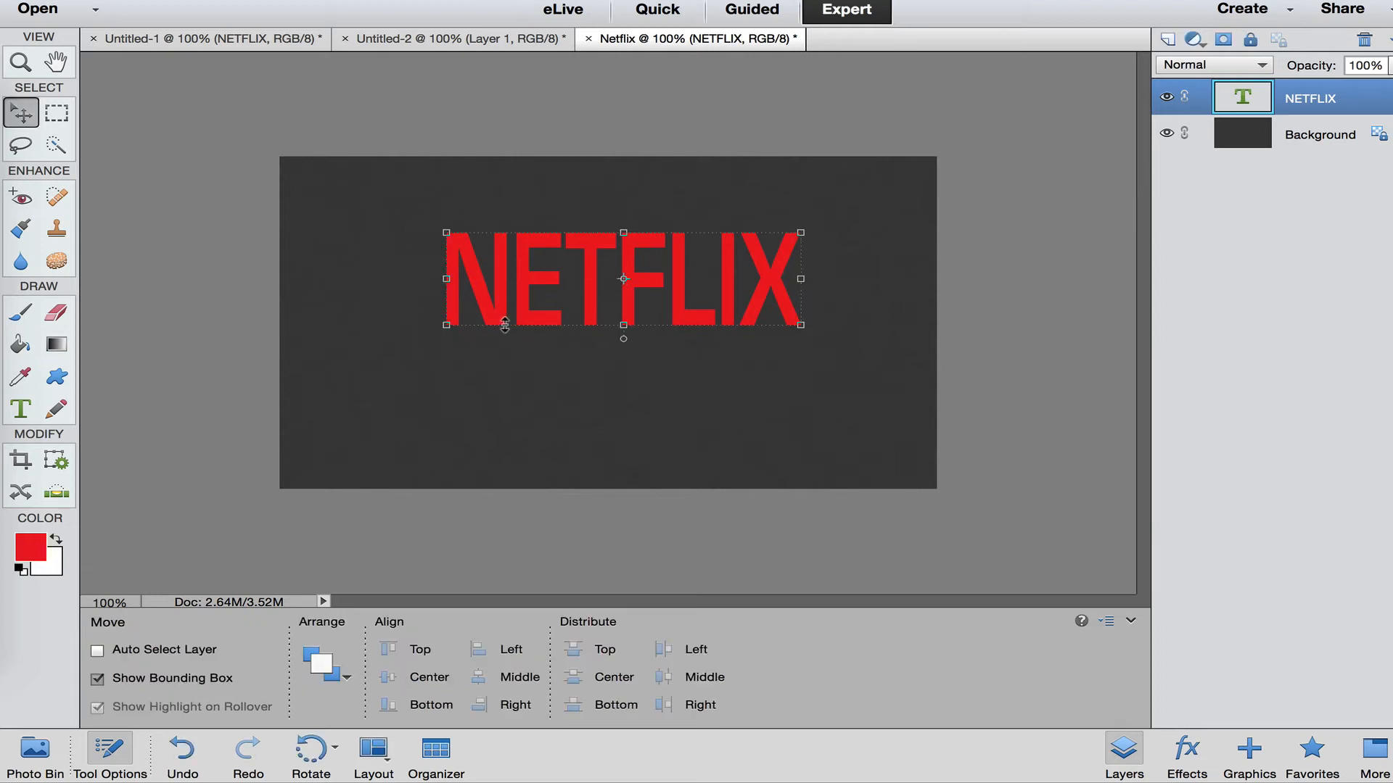
{"action": "mouse_move", "coordinate": [750, 323]}
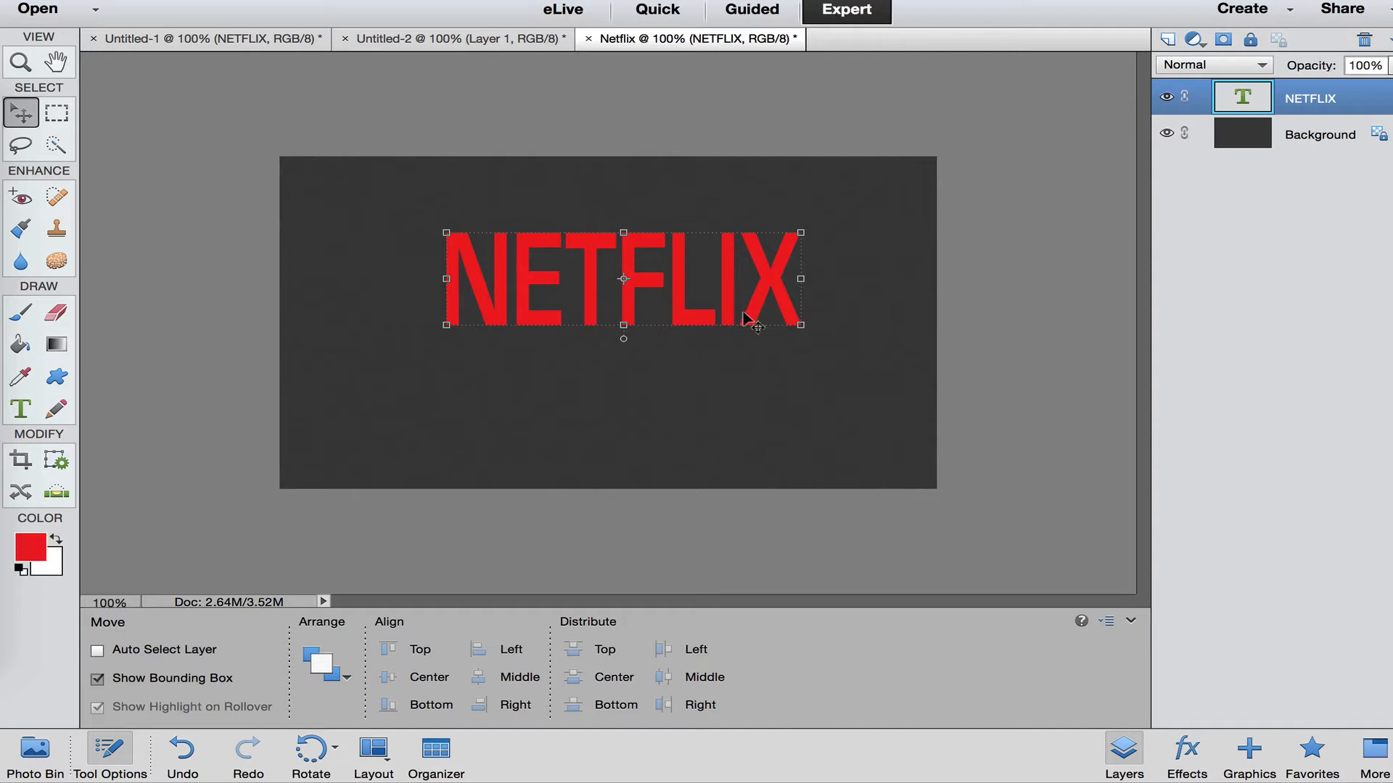
{"action": "mouse_move", "coordinate": [622, 287]}
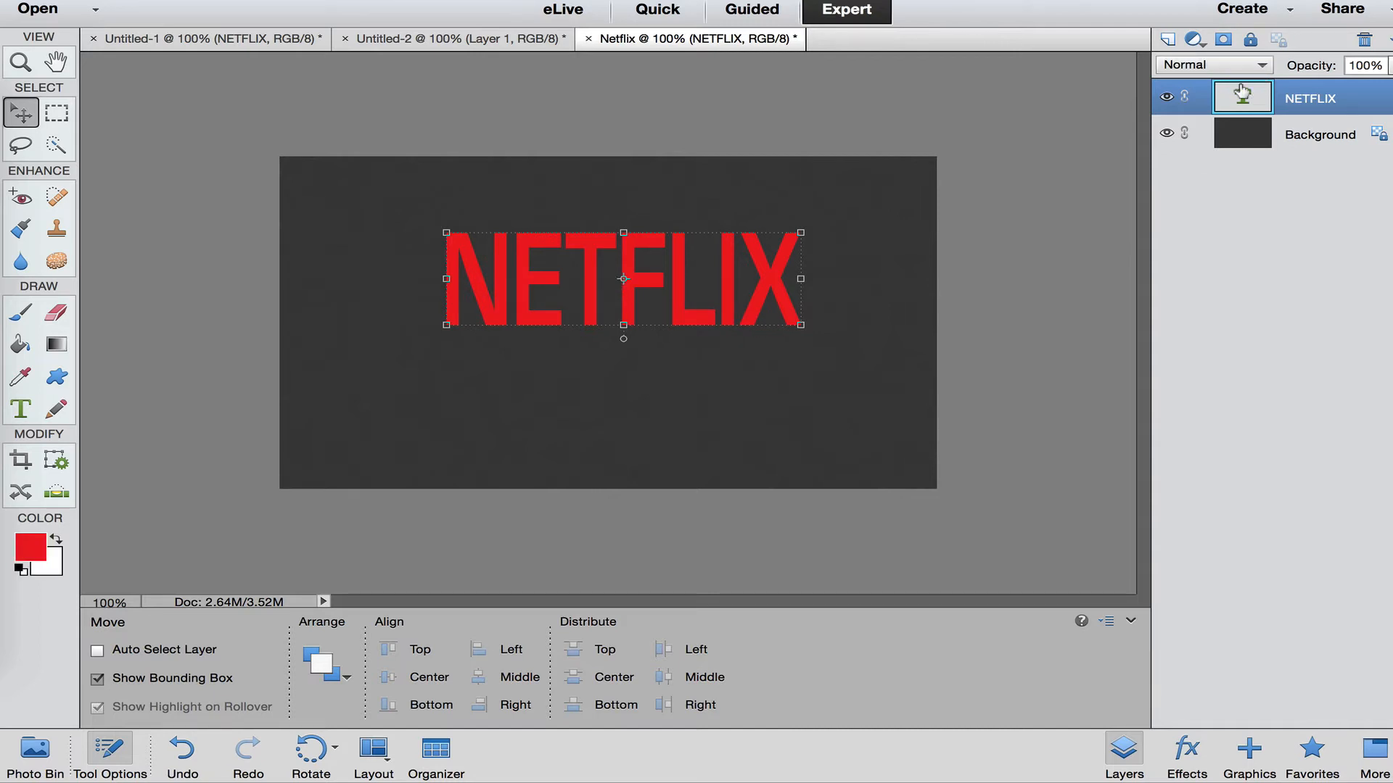
{"action": "mouse_move", "coordinate": [1242, 96]}
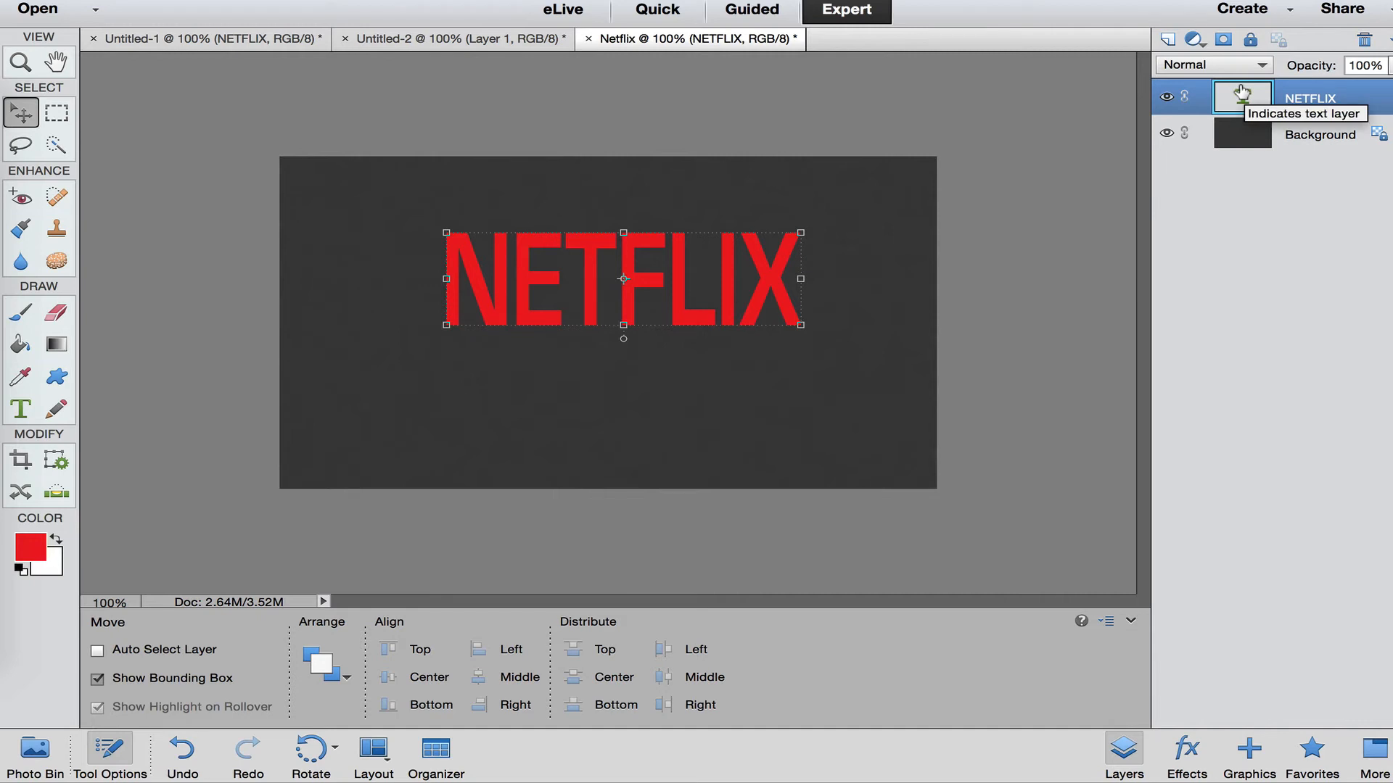
{"action": "left_click", "coordinate": [19, 409]}
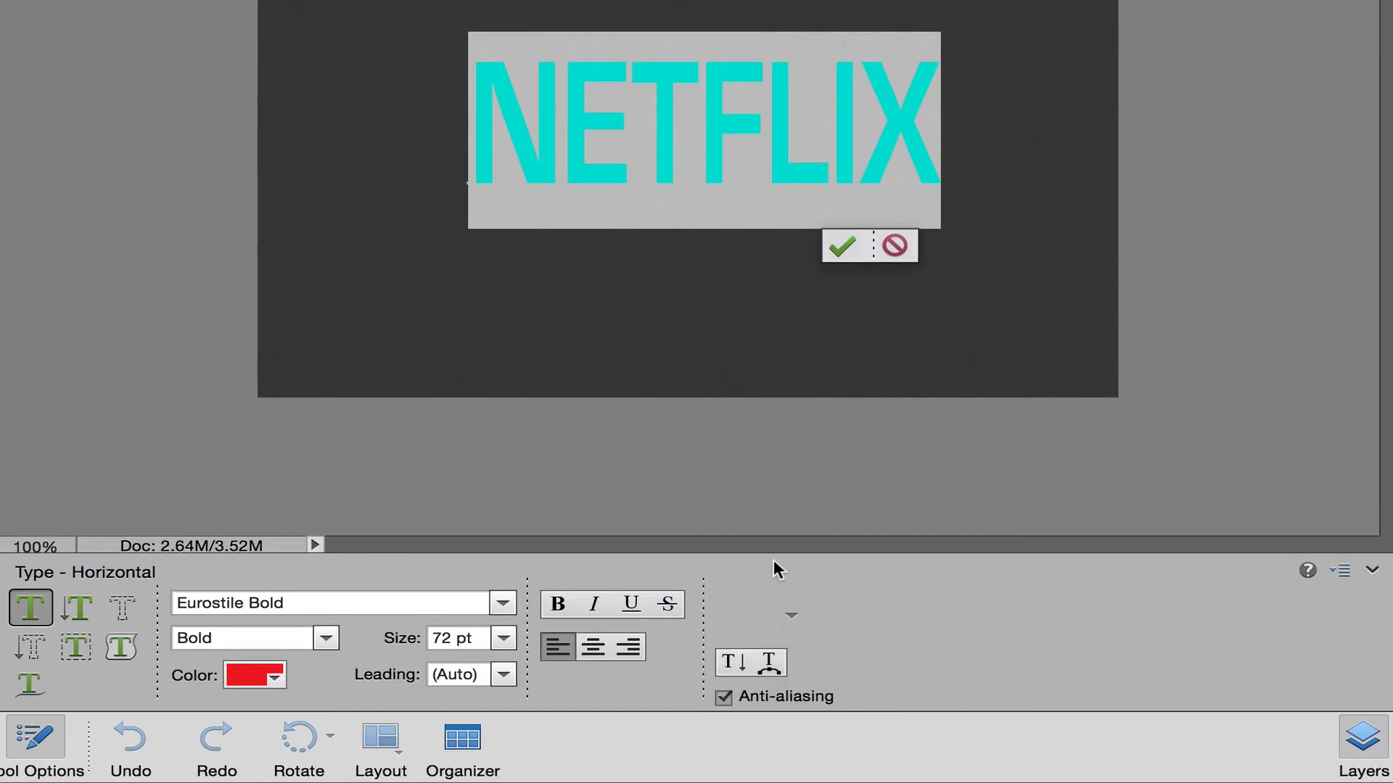
{"action": "mouse_move", "coordinate": [1023, 579]}
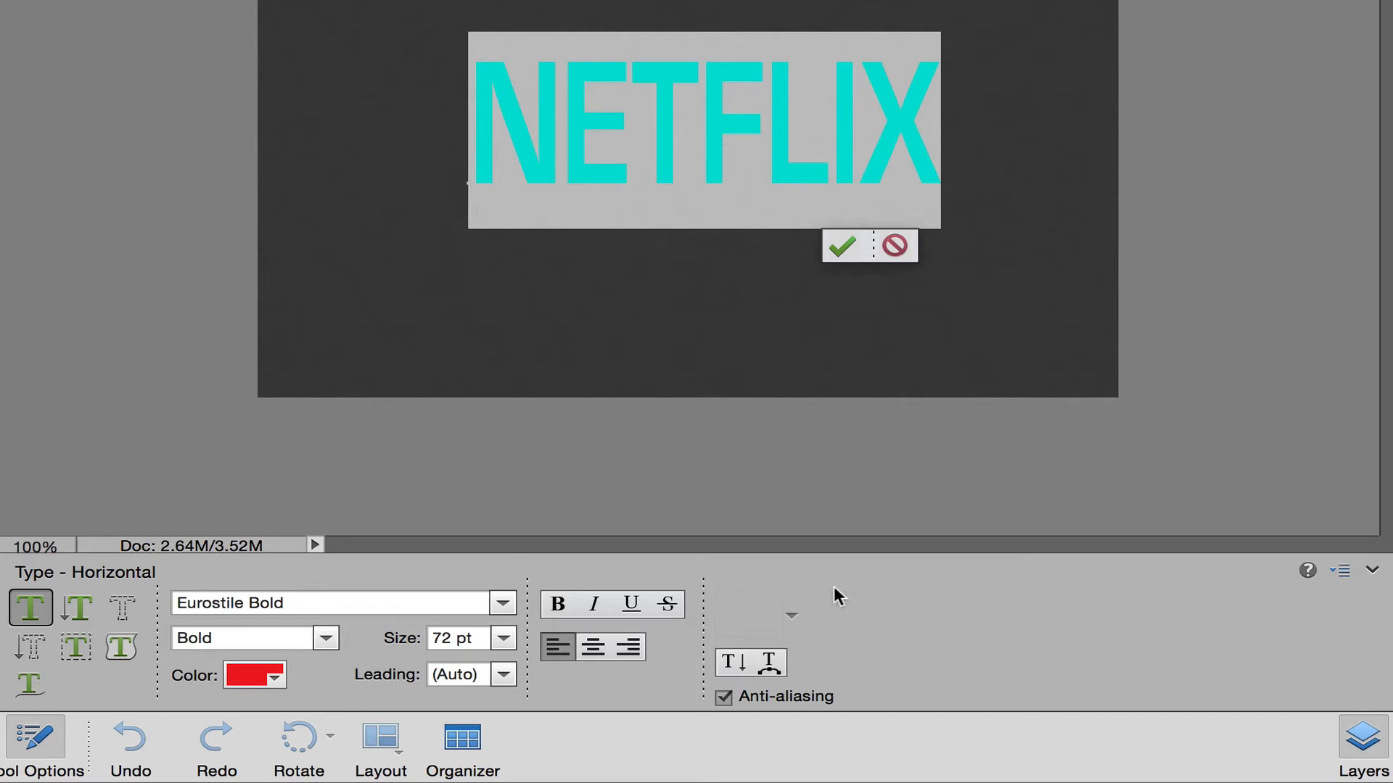
{"action": "mouse_move", "coordinate": [759, 653]}
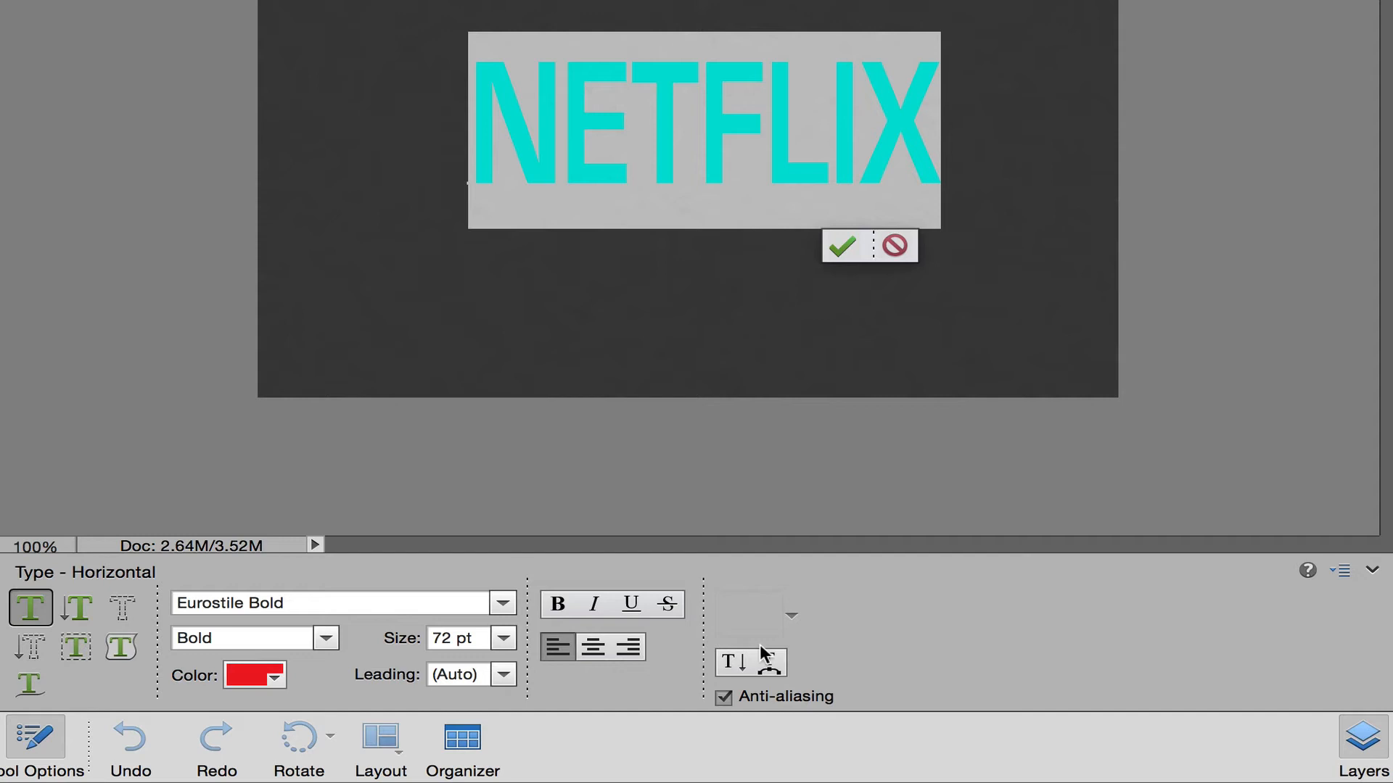
Bring up the Warp Text settings for the selected NETFLIX text
{"action": "left_click", "coordinate": [769, 662]}
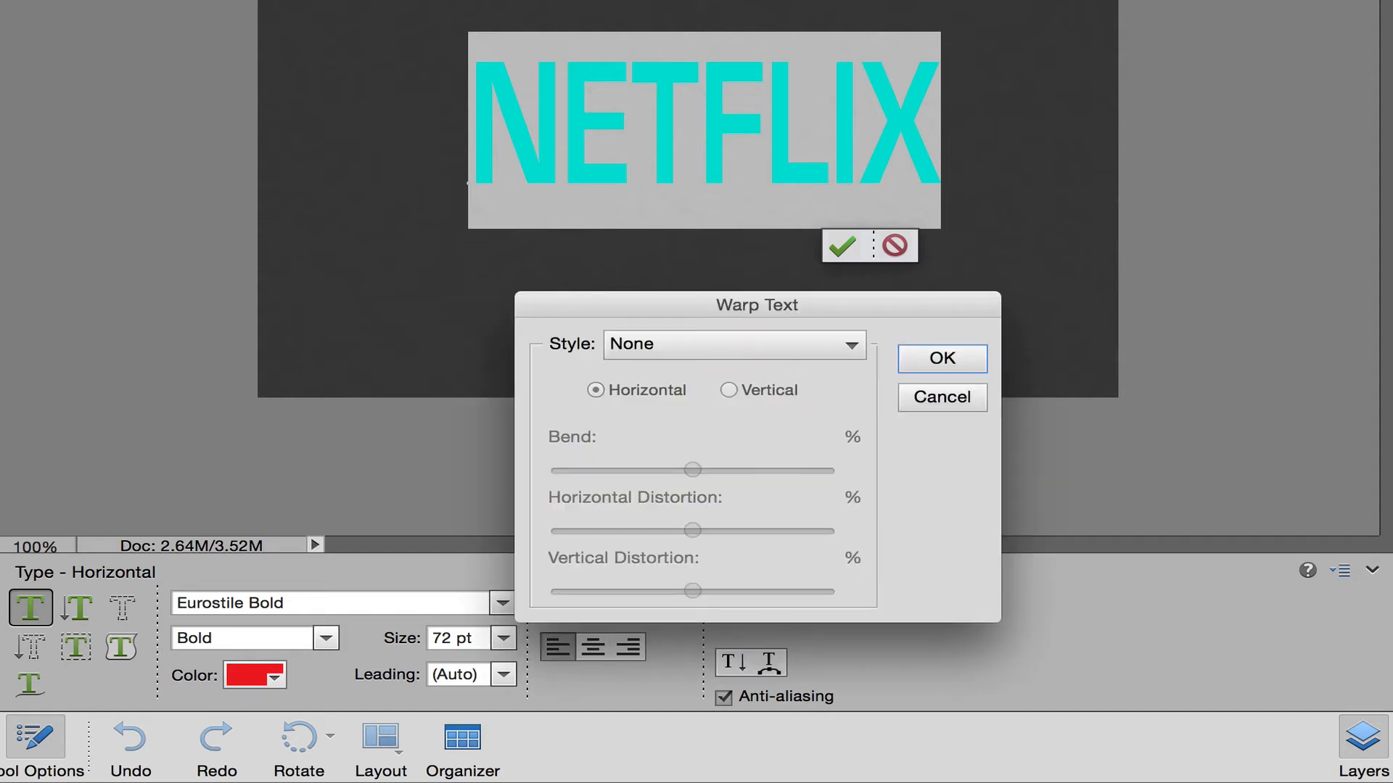
Warp the text with Arc Lower at about -11% bend and commit the edit
{"action": "left_click", "coordinate": [731, 344]}
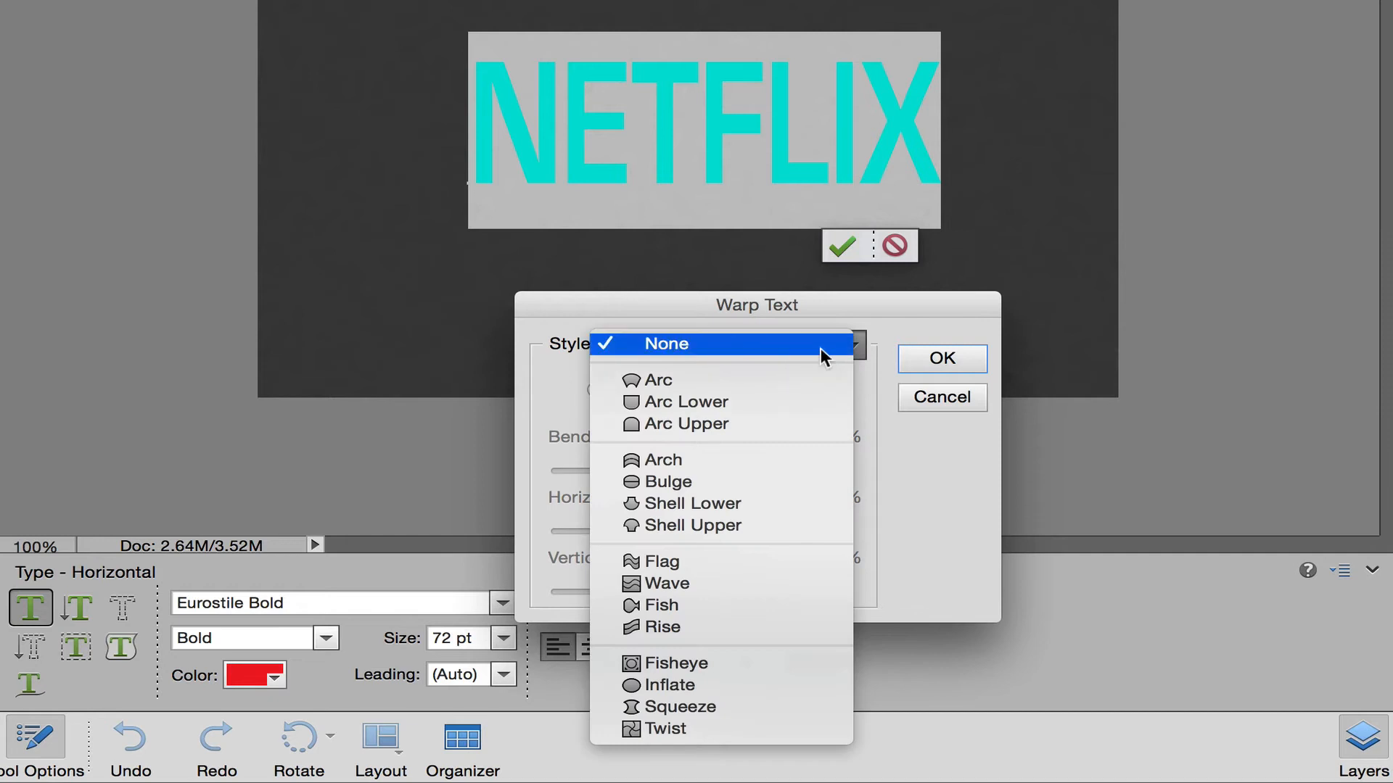
{"action": "mouse_move", "coordinate": [684, 401]}
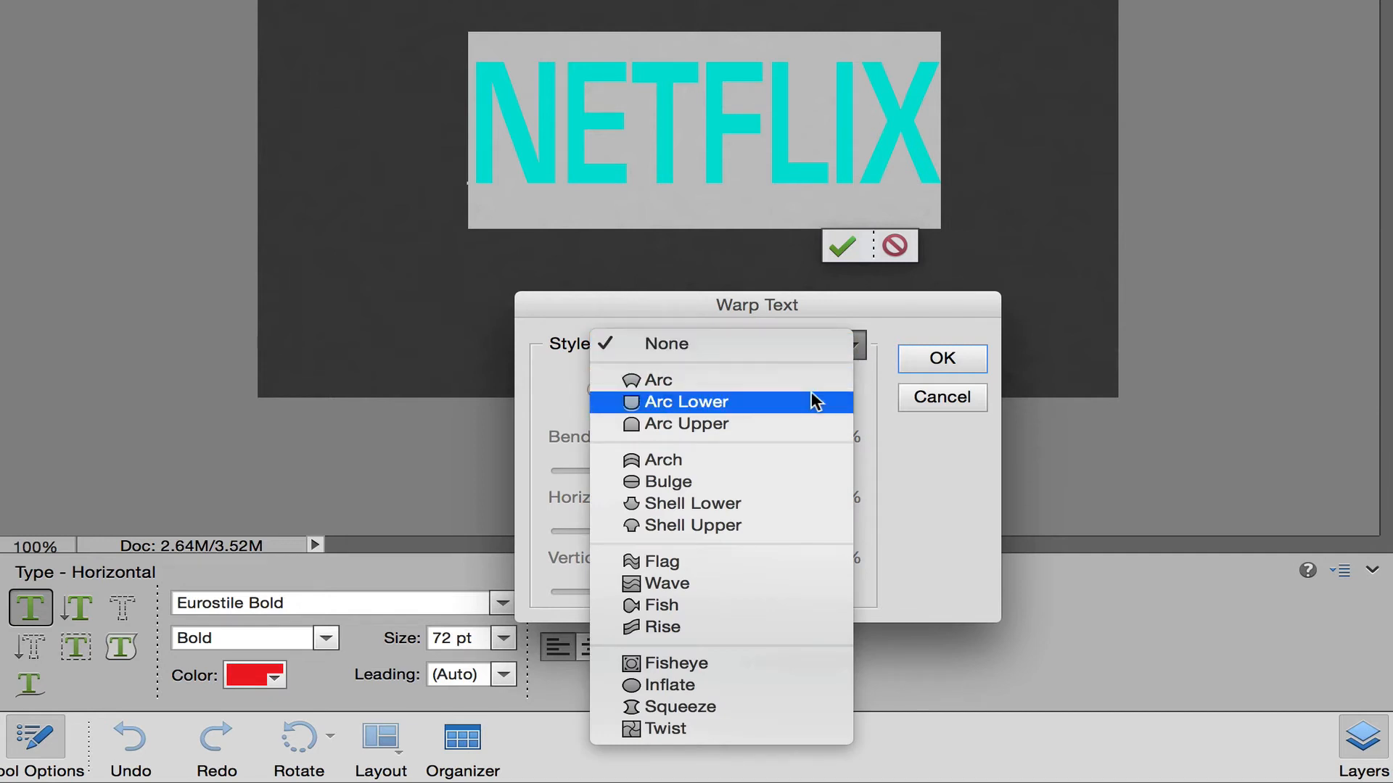
{"action": "left_click", "coordinate": [683, 402]}
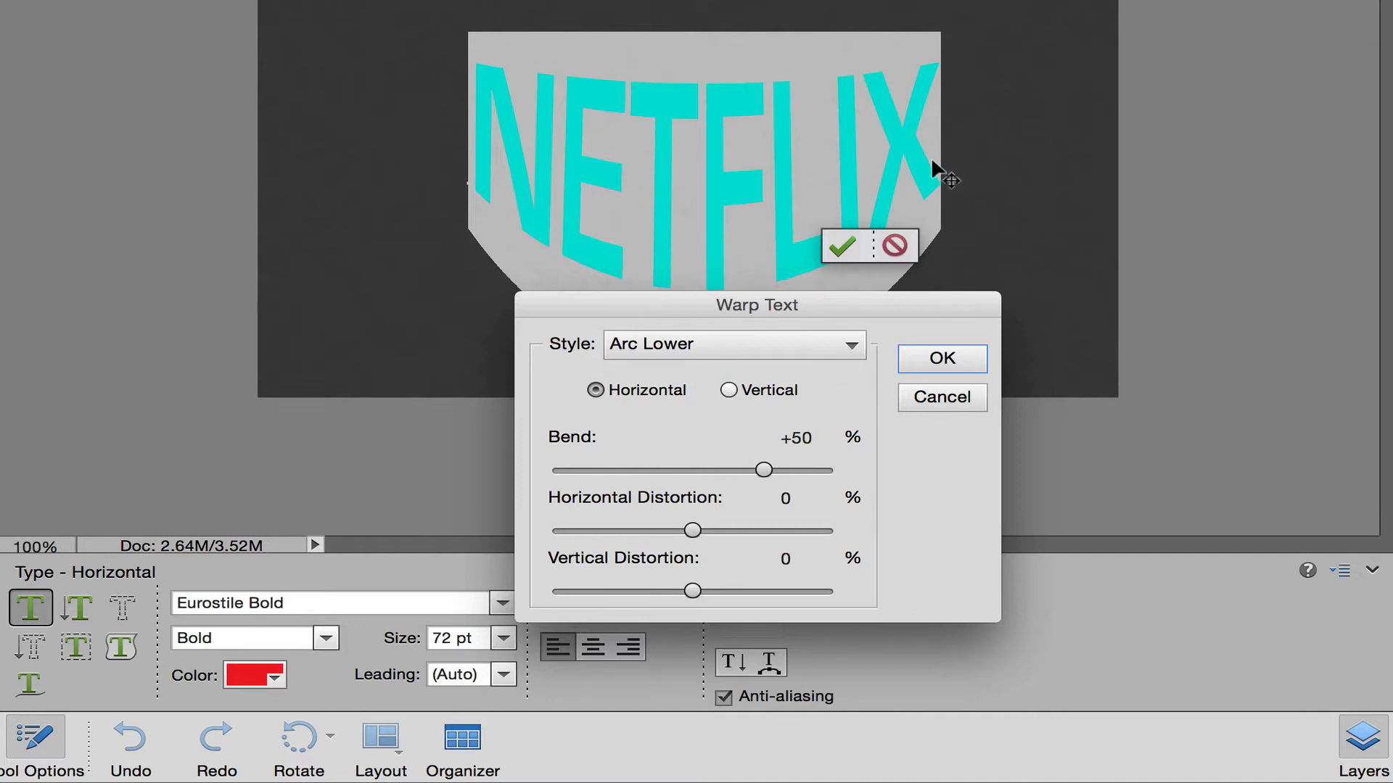
{"action": "left_click_drag", "start_coordinate": [762, 469], "coordinate": [733, 469]}
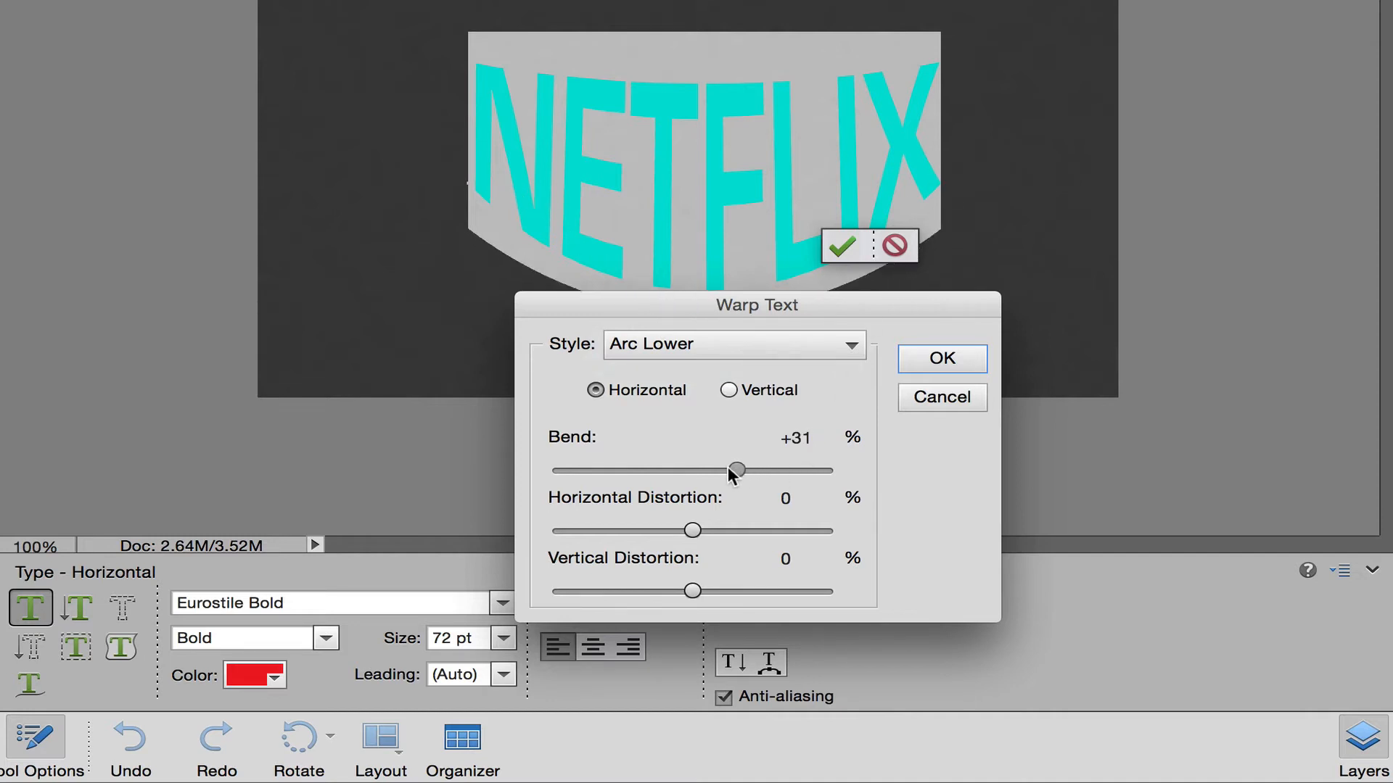
{"action": "left_click_drag", "start_coordinate": [734, 470], "coordinate": [687, 470]}
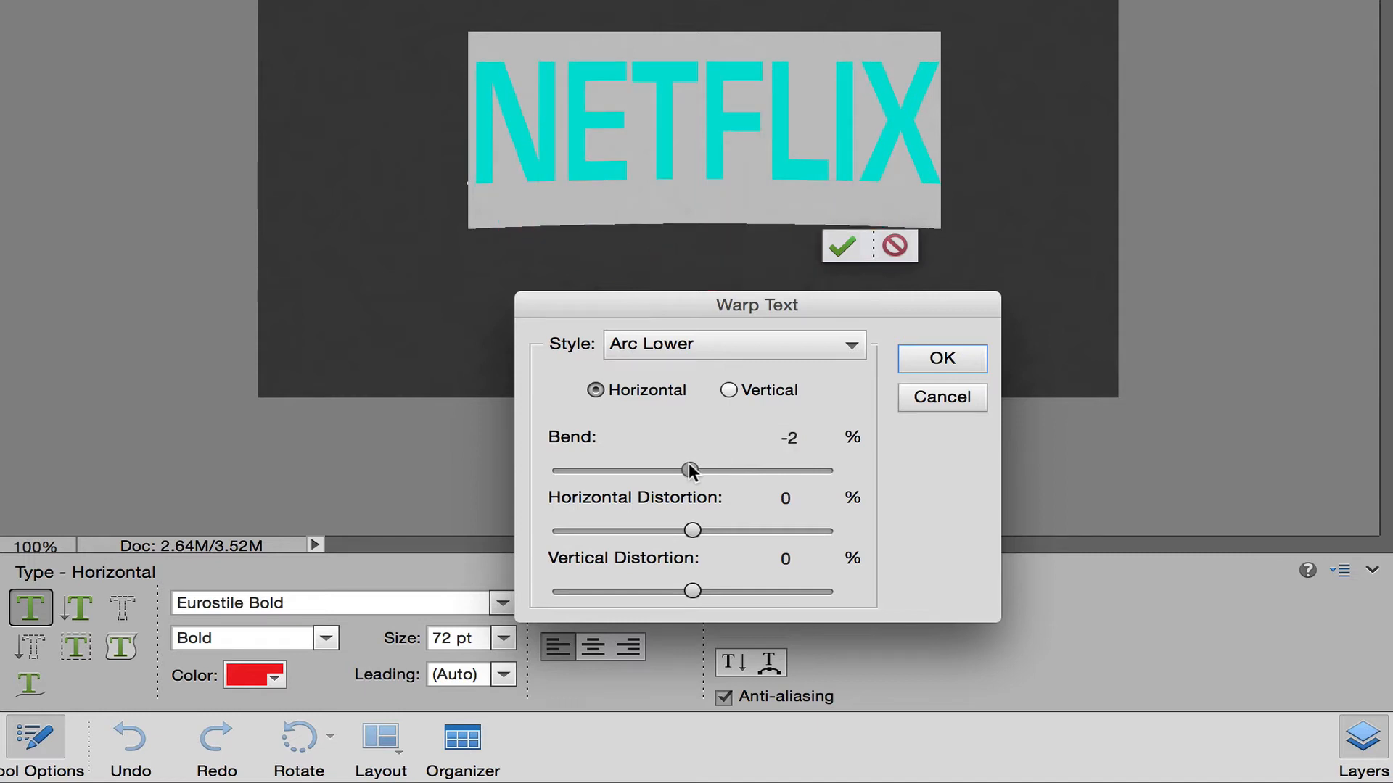
{"action": "left_click_drag", "start_coordinate": [691, 470], "coordinate": [677, 470]}
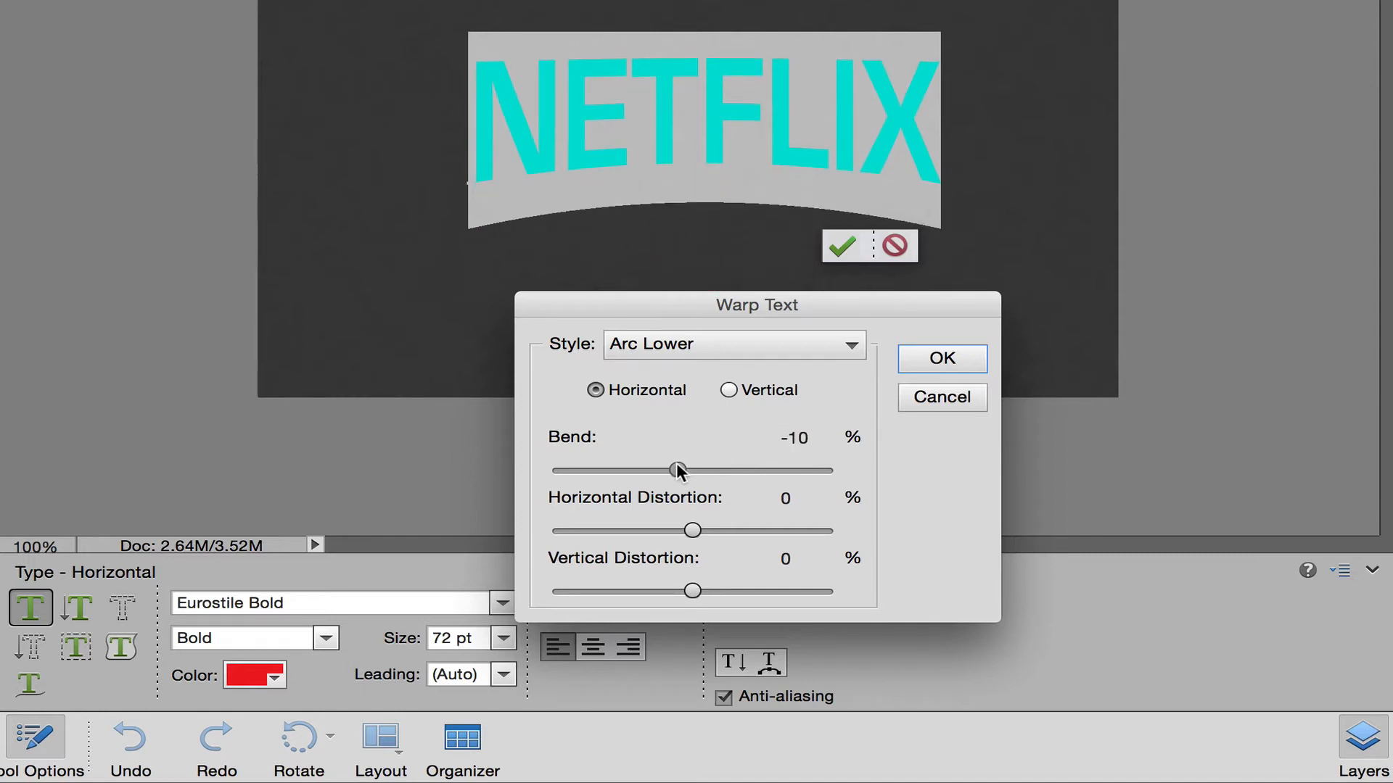
{"action": "left_click_drag", "start_coordinate": [678, 470], "coordinate": [673, 470]}
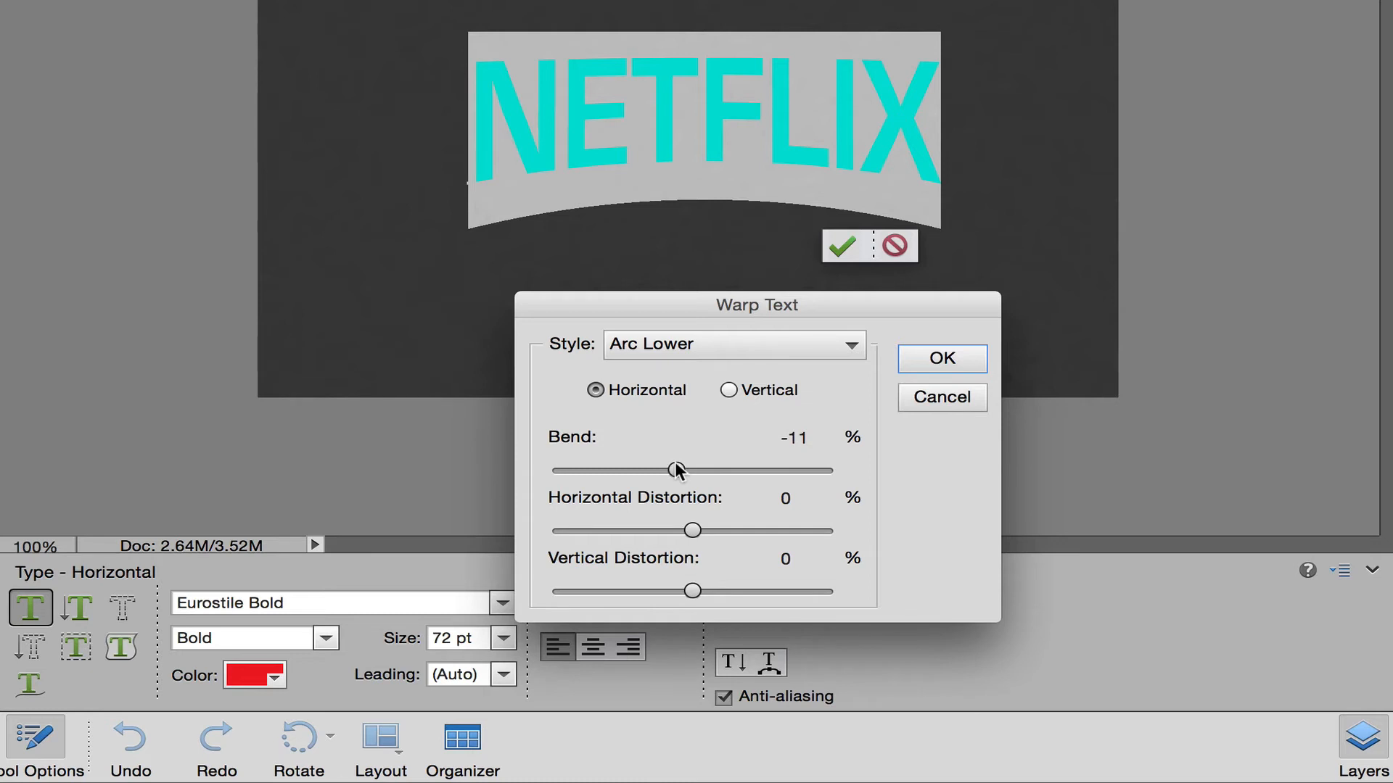
{"action": "left_click", "coordinate": [940, 358]}
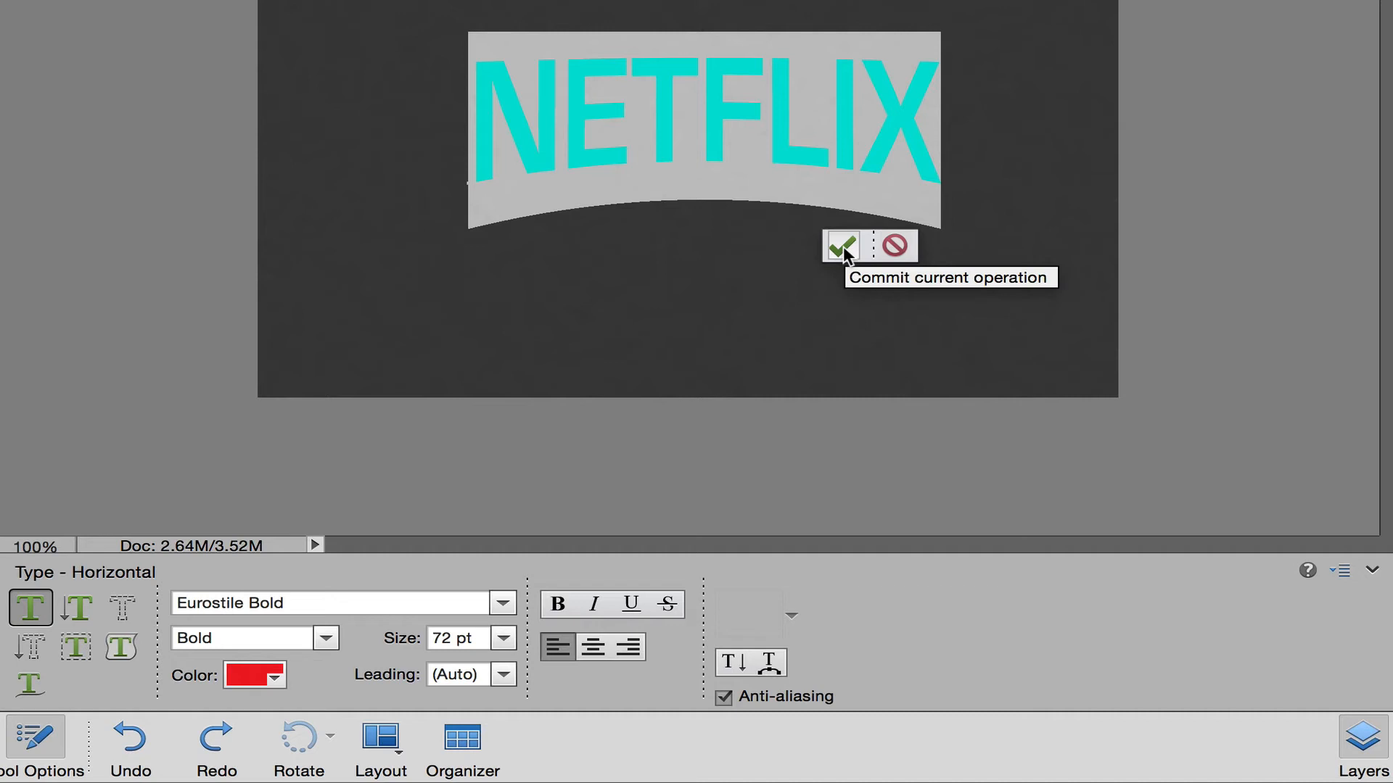
{"action": "left_click", "coordinate": [840, 247]}
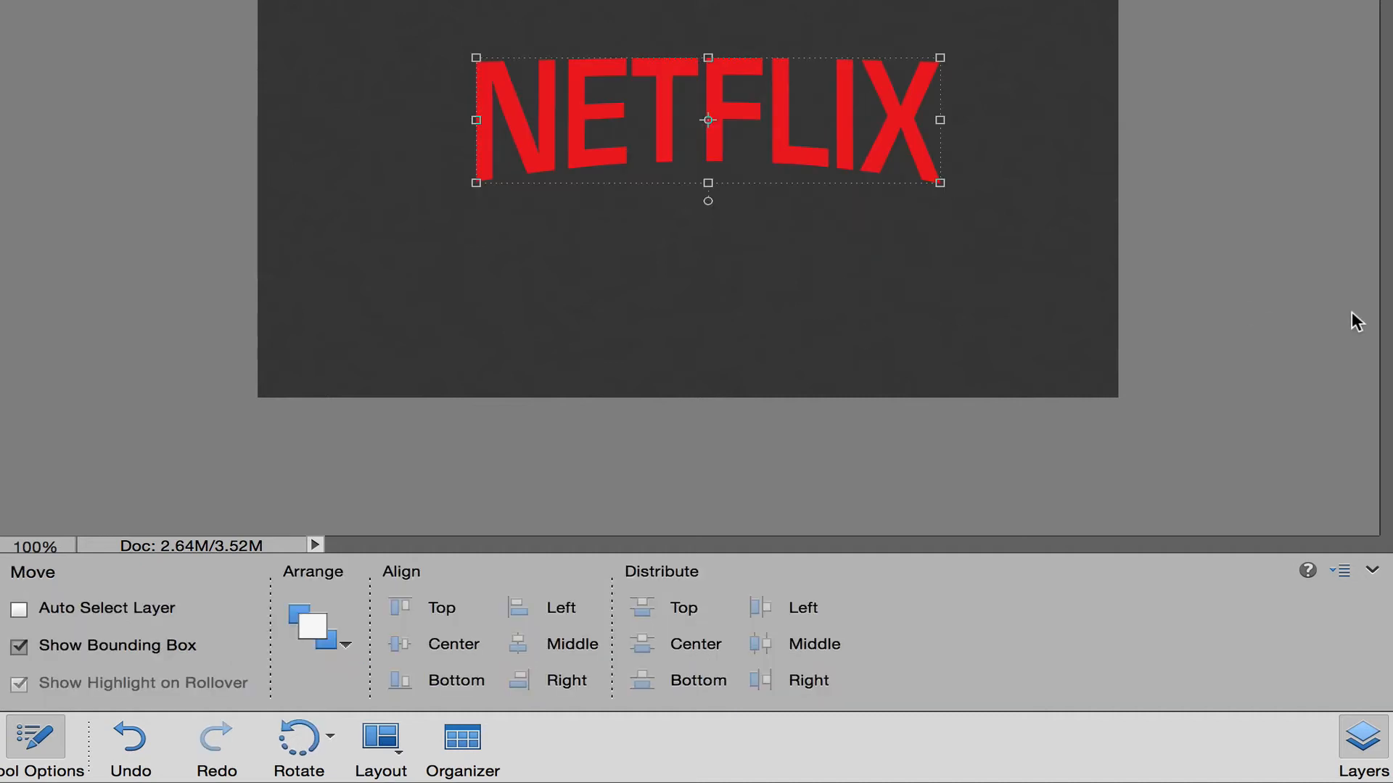
{"action": "mouse_move", "coordinate": [882, 278]}
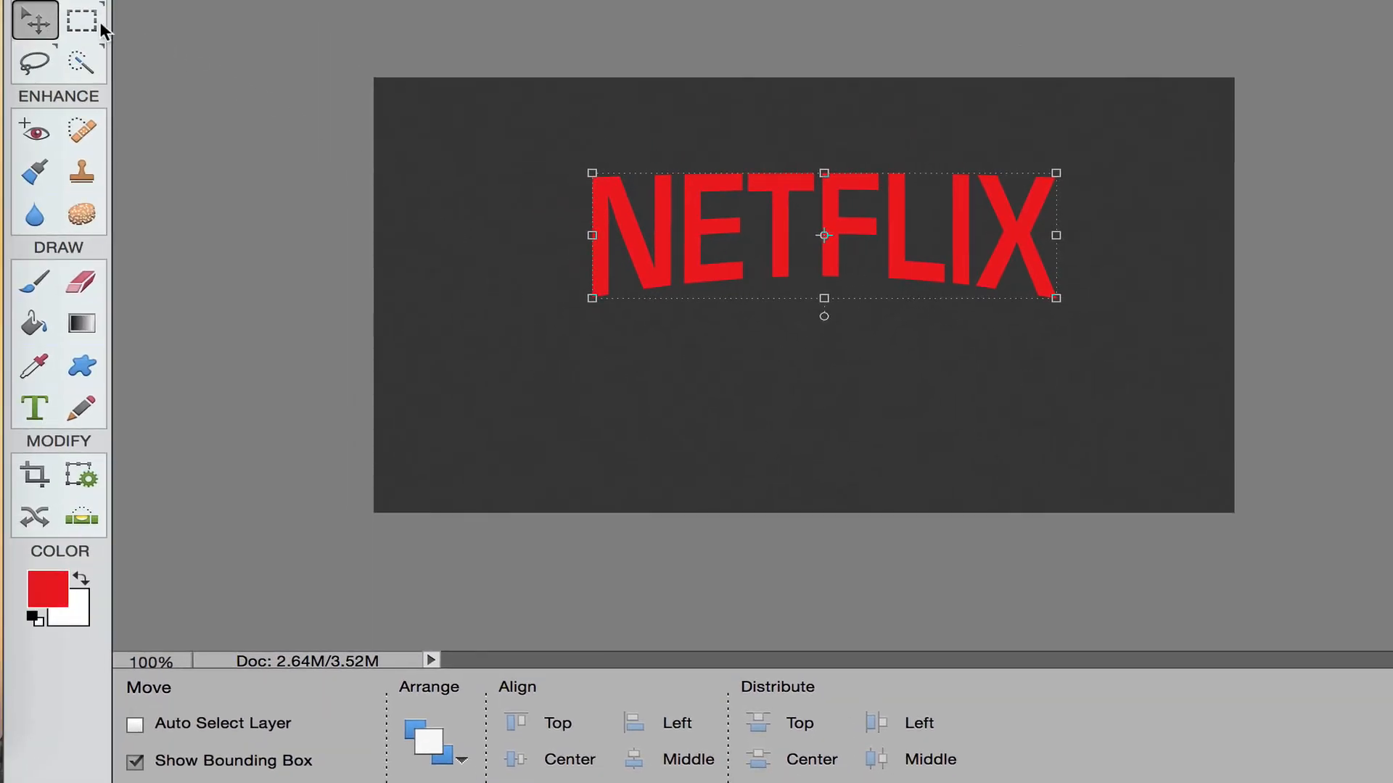
Drag a thin, wide Elliptical Marquee selection just beneath the NETFLIX text
{"action": "left_click", "coordinate": [81, 19]}
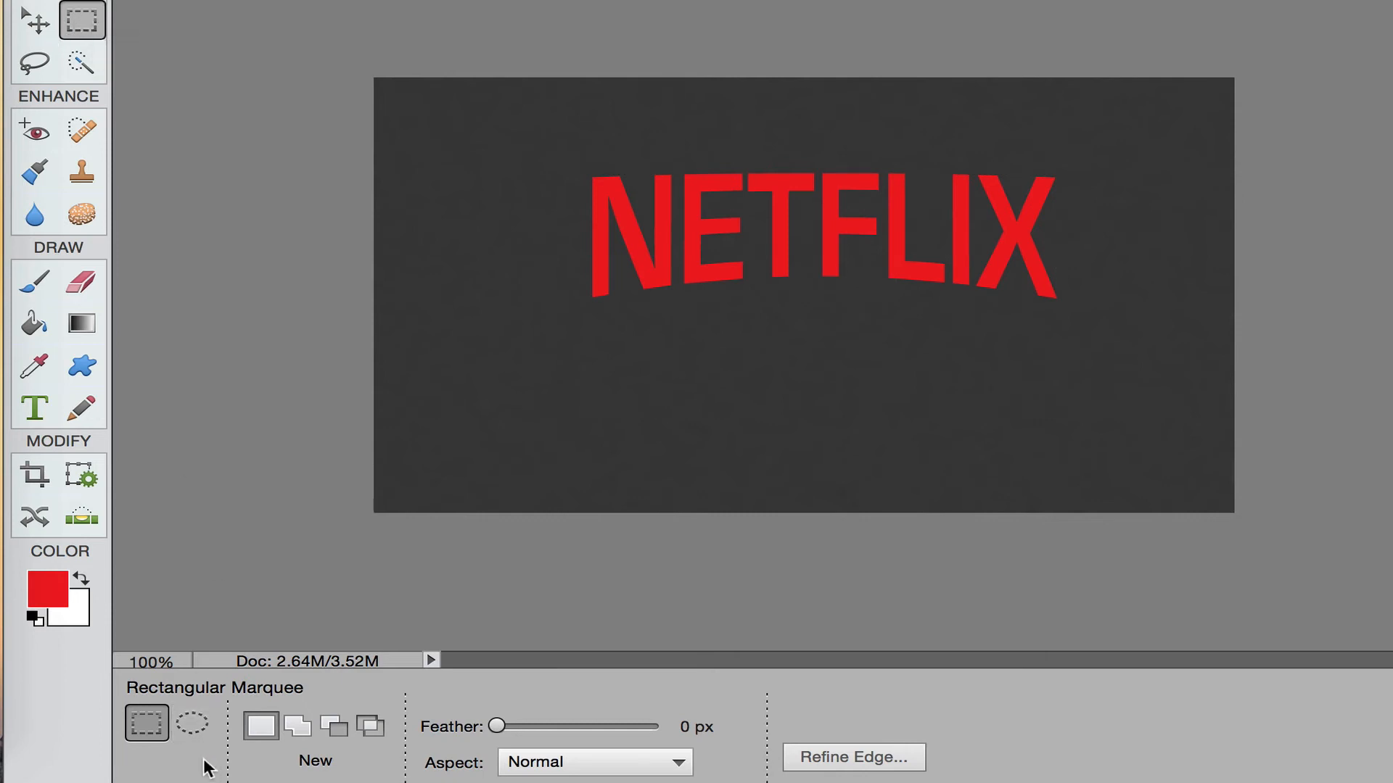
{"action": "mouse_move", "coordinate": [191, 721]}
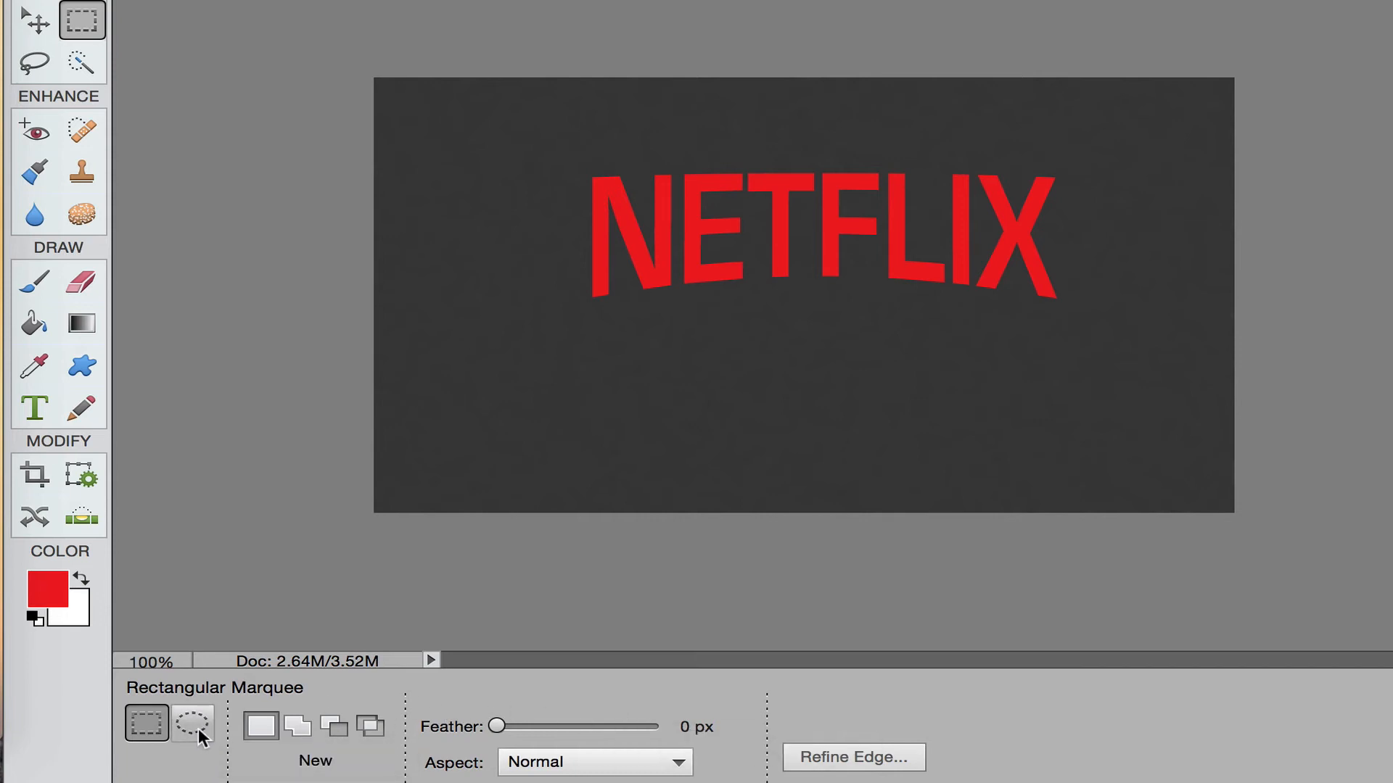
{"action": "left_click", "coordinate": [191, 724]}
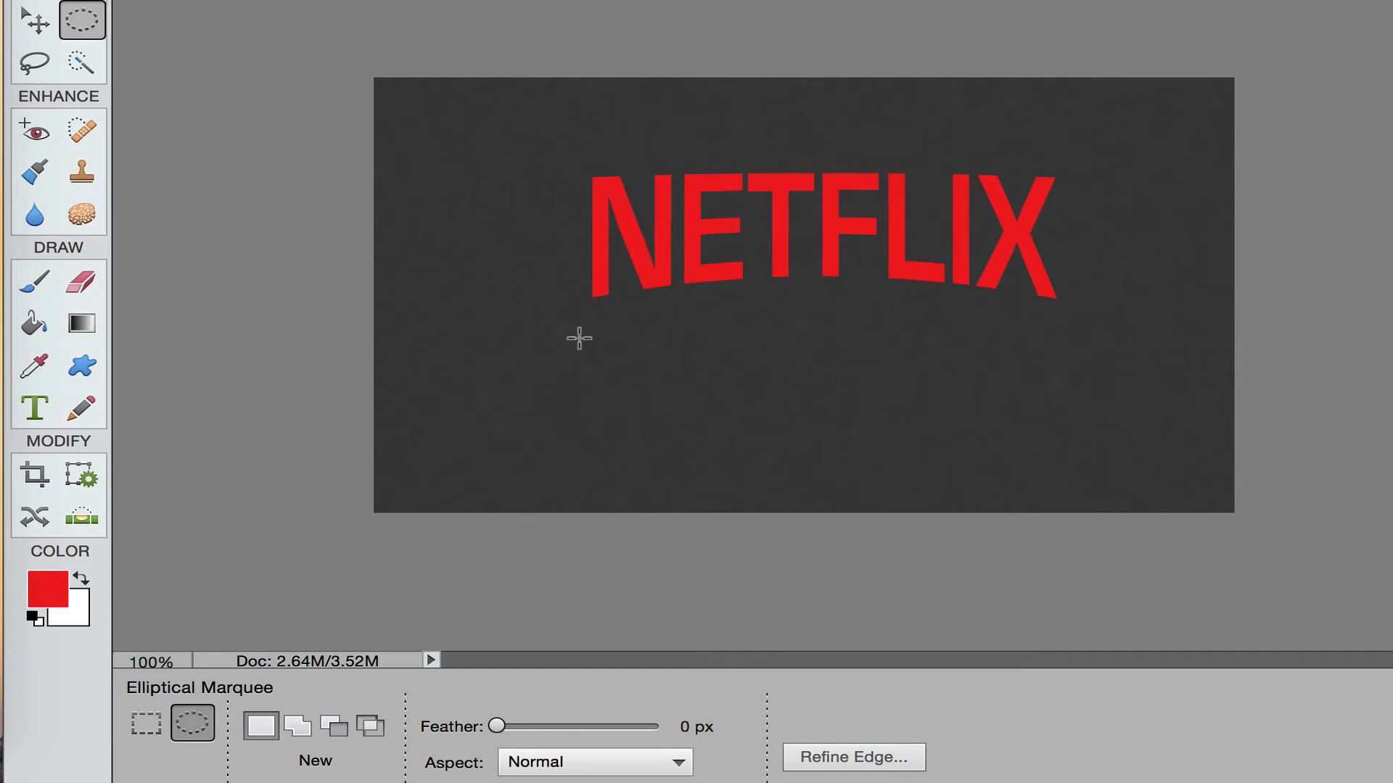
{"action": "mouse_move", "coordinate": [585, 335]}
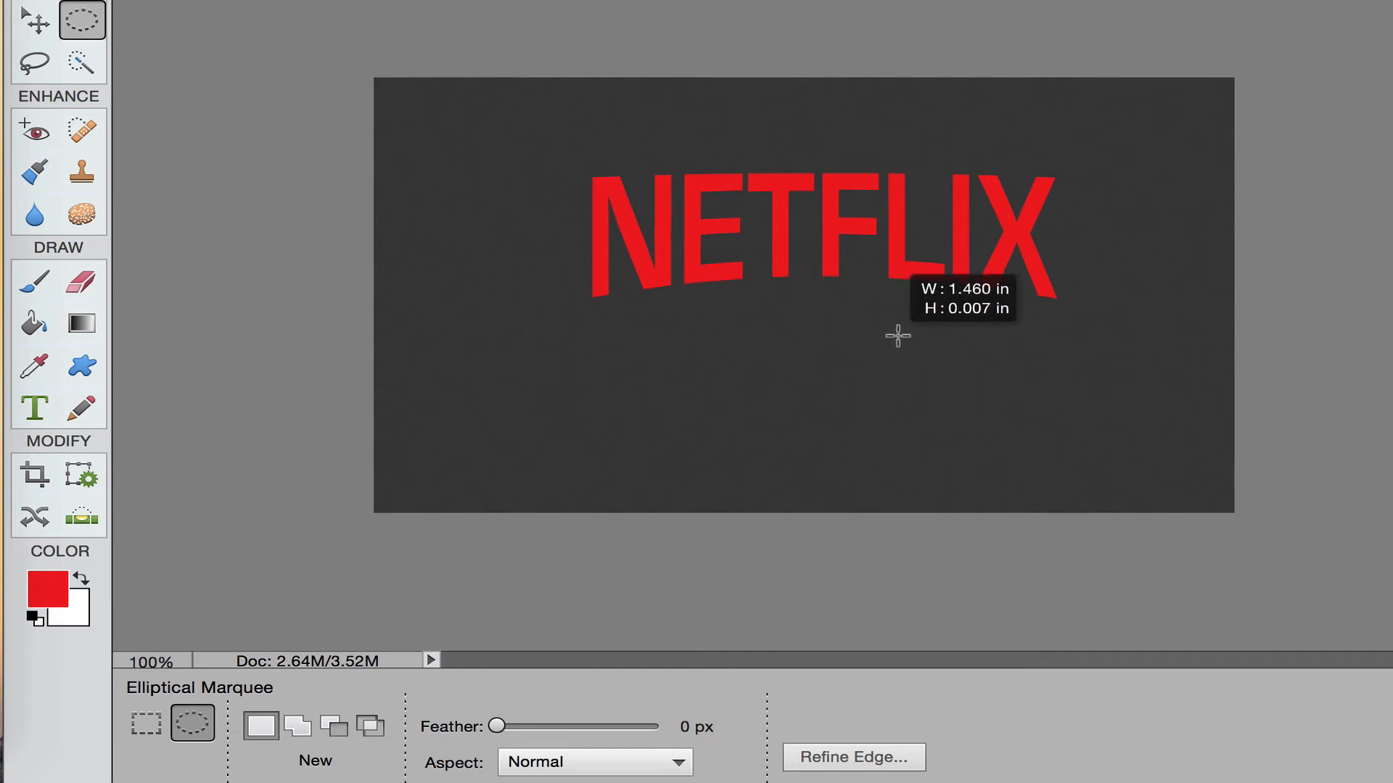
{"action": "left_click_drag", "start_coordinate": [896, 335], "coordinate": [1046, 322]}
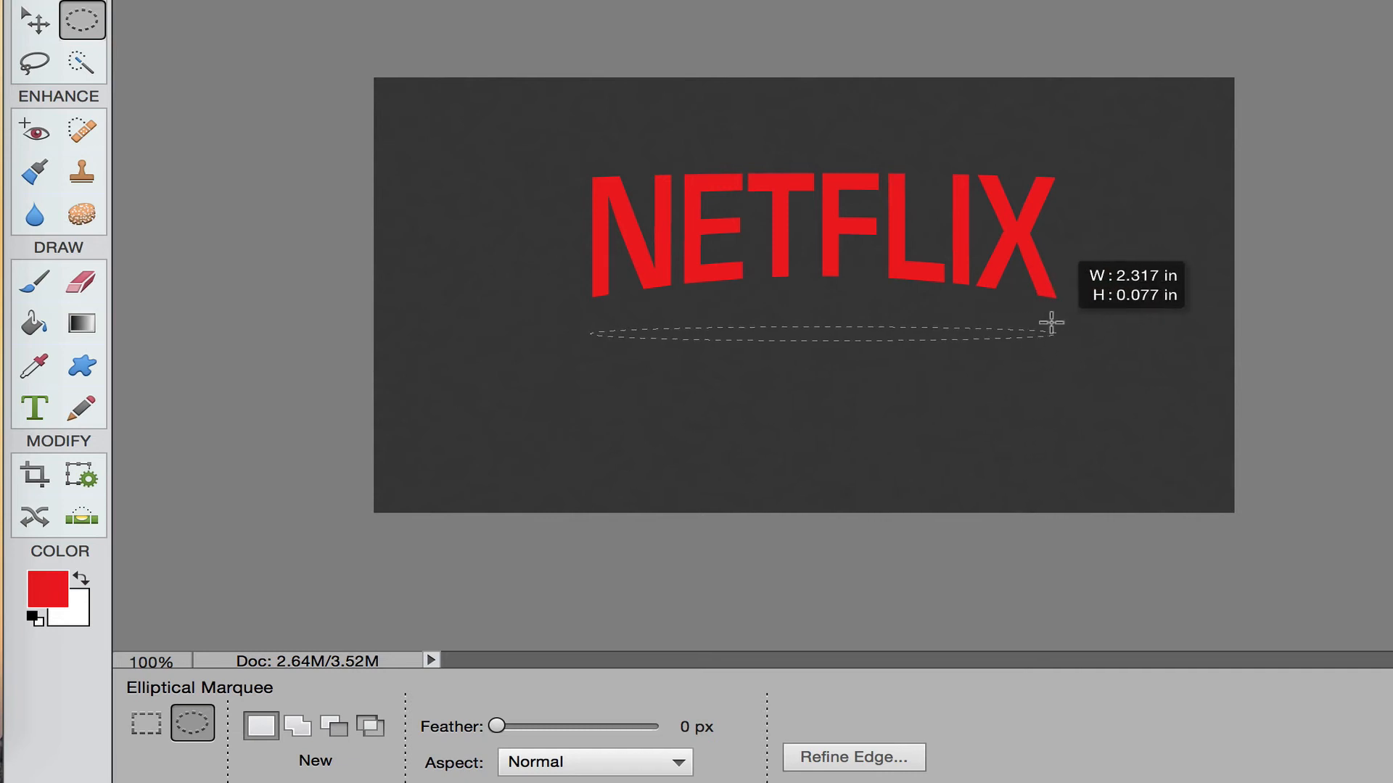
{"action": "left_click_drag", "start_coordinate": [1053, 322], "coordinate": [1054, 324]}
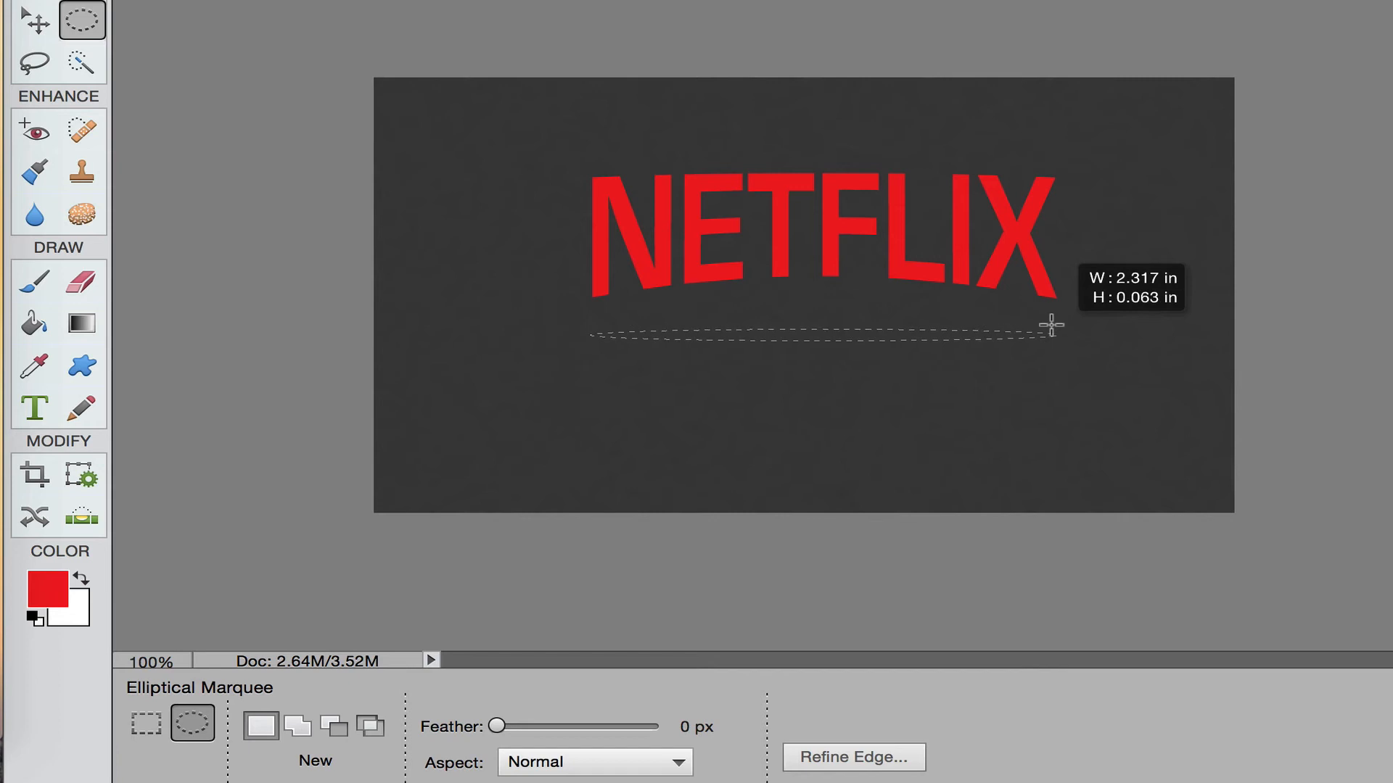
{"action": "left_click_drag", "start_coordinate": [1051, 323], "coordinate": [1054, 334]}
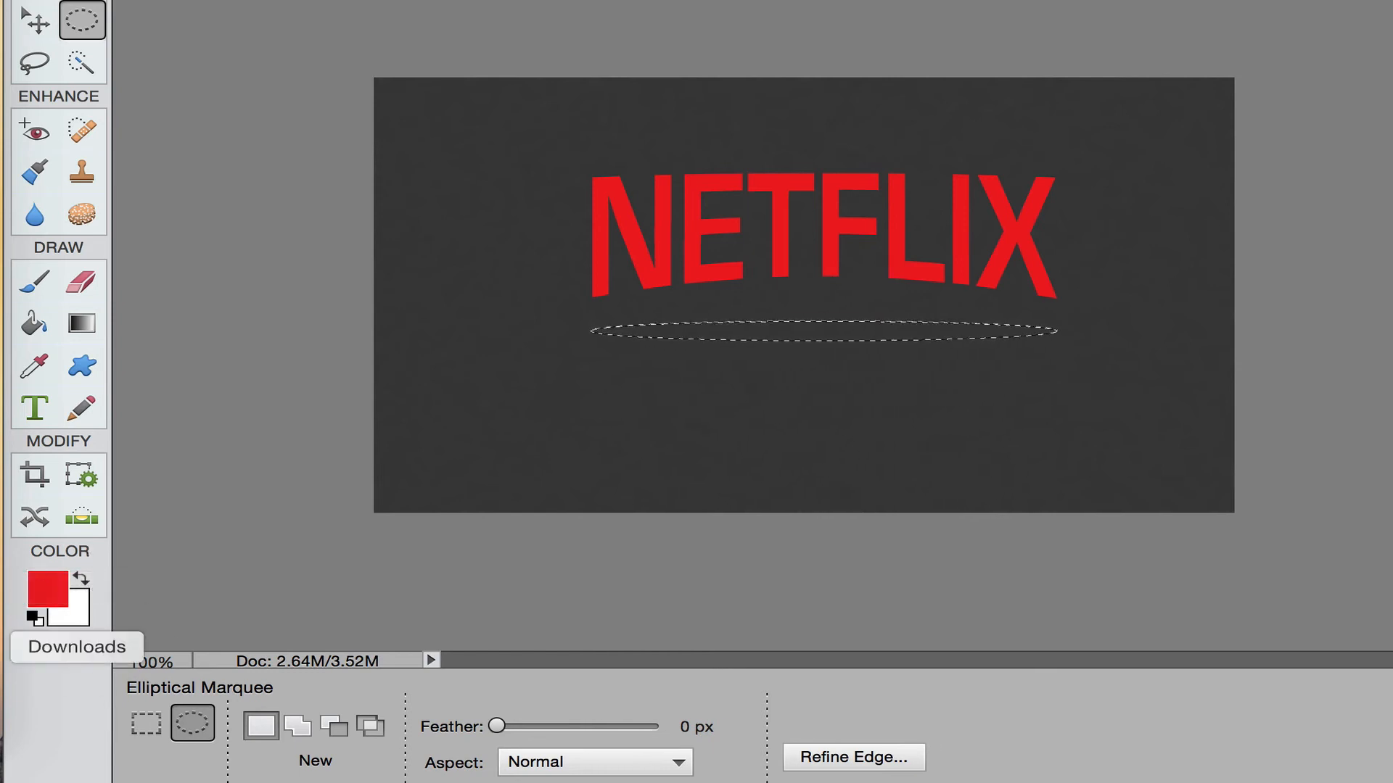
{"action": "mouse_move", "coordinate": [55, 615]}
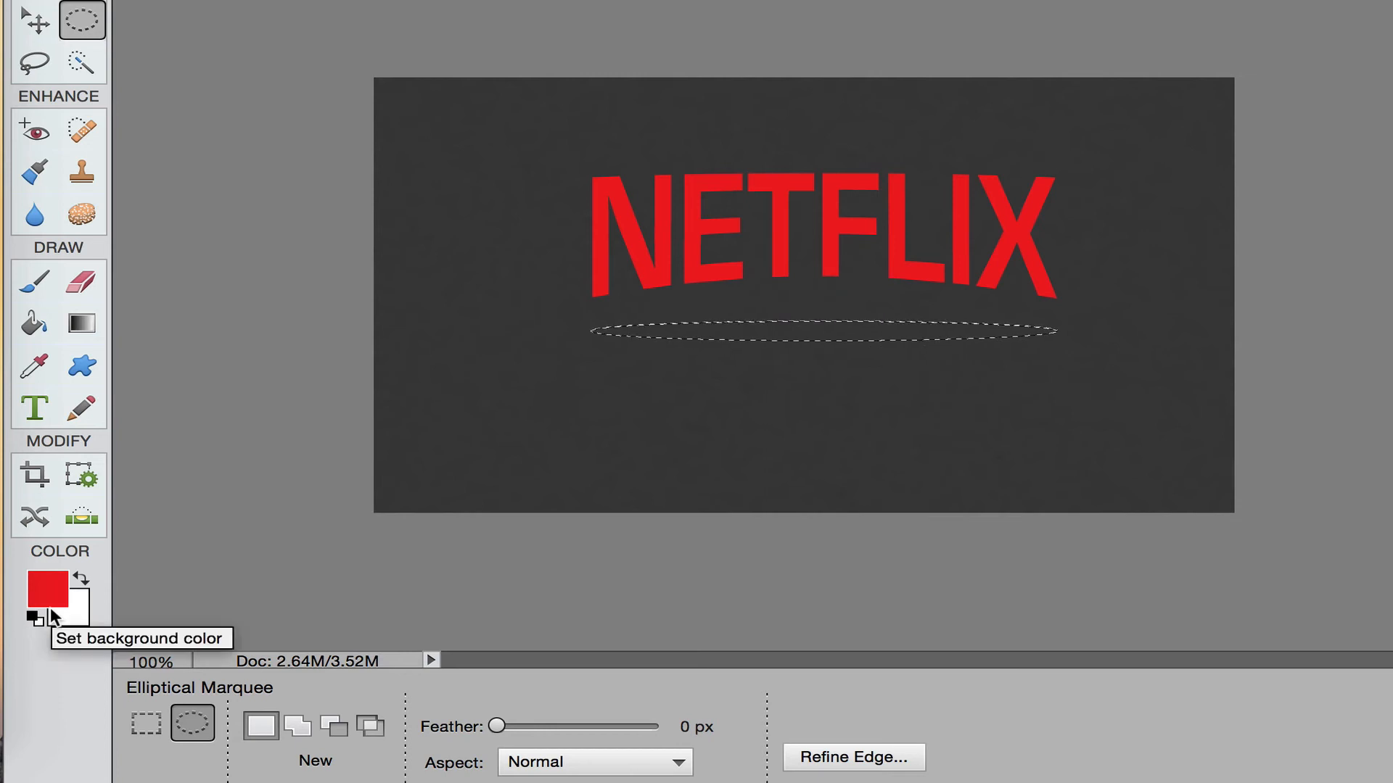
{"action": "mouse_move", "coordinate": [38, 634]}
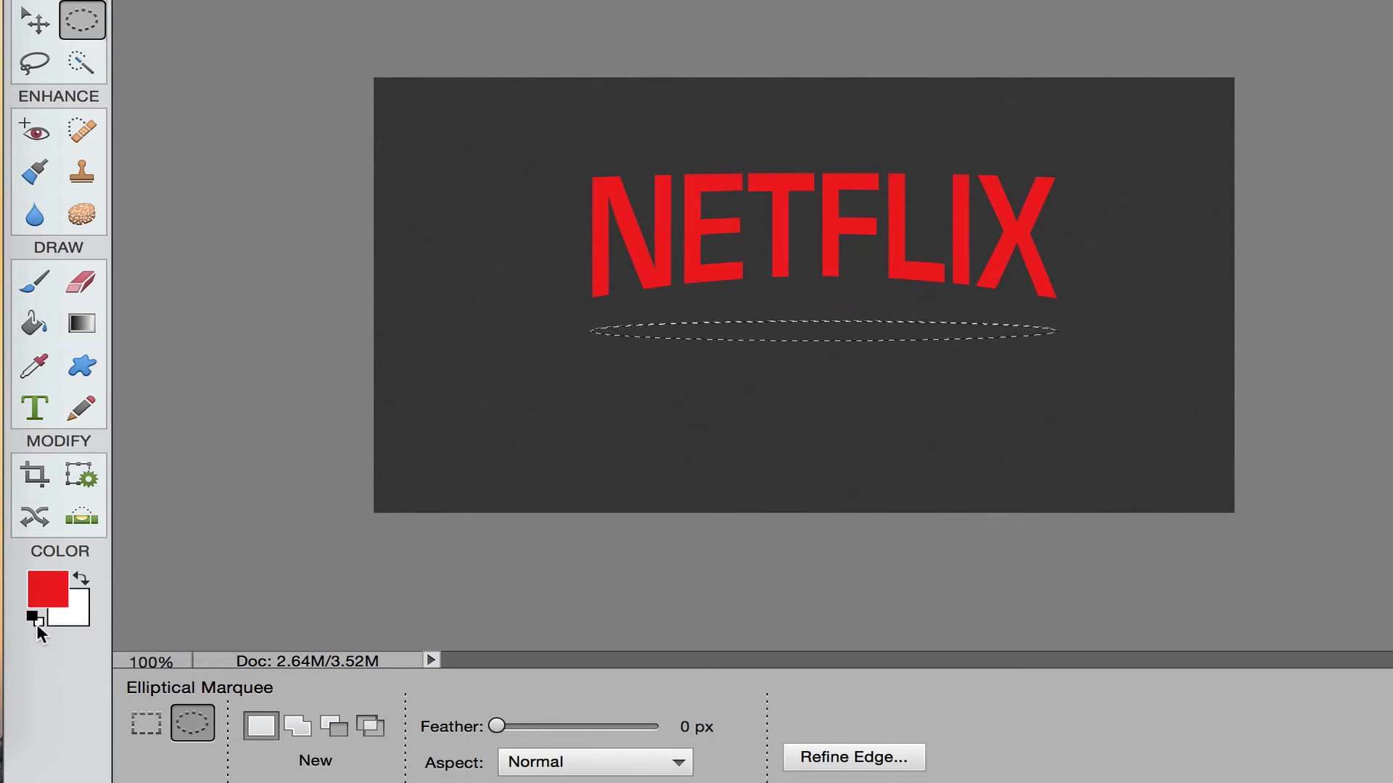
{"action": "mouse_move", "coordinate": [33, 619]}
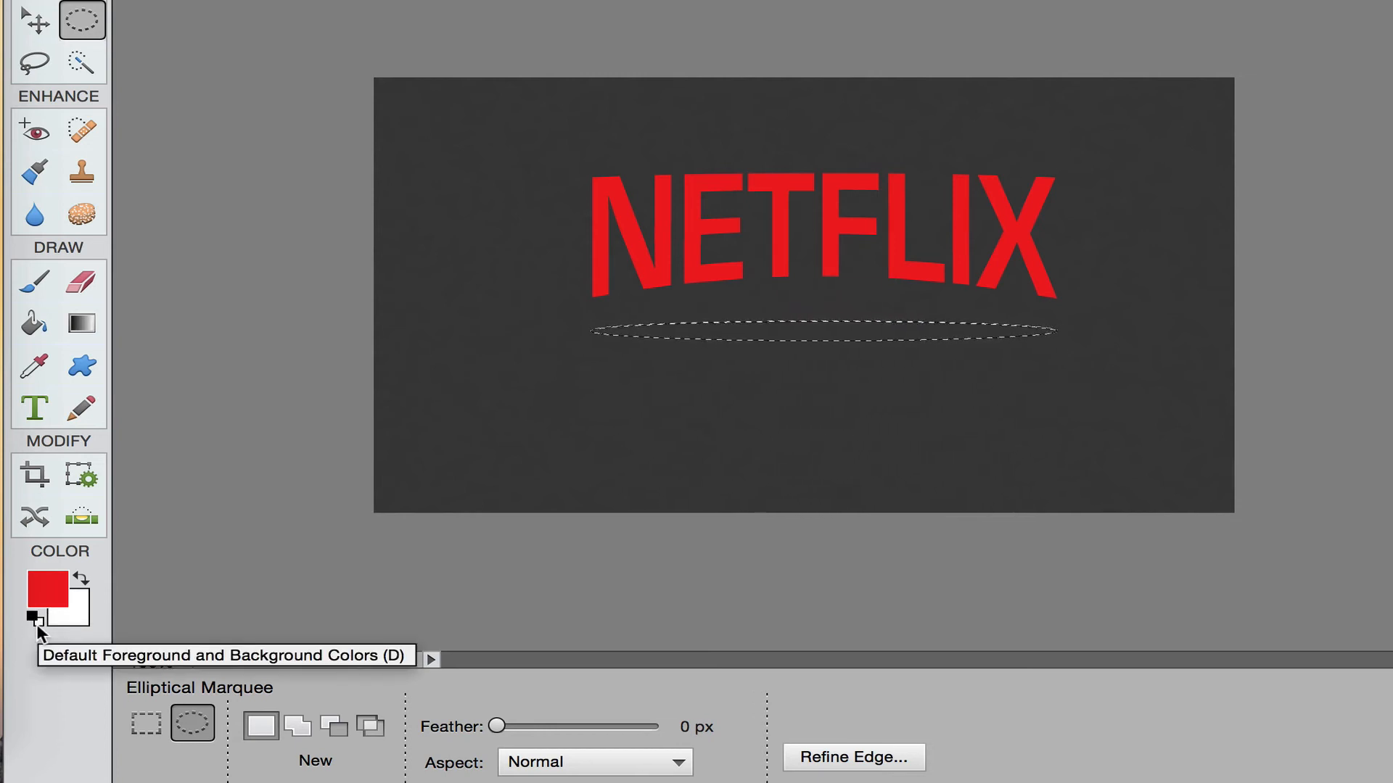
Reset the foreground and background colours to default black and white
{"action": "left_click", "coordinate": [38, 619]}
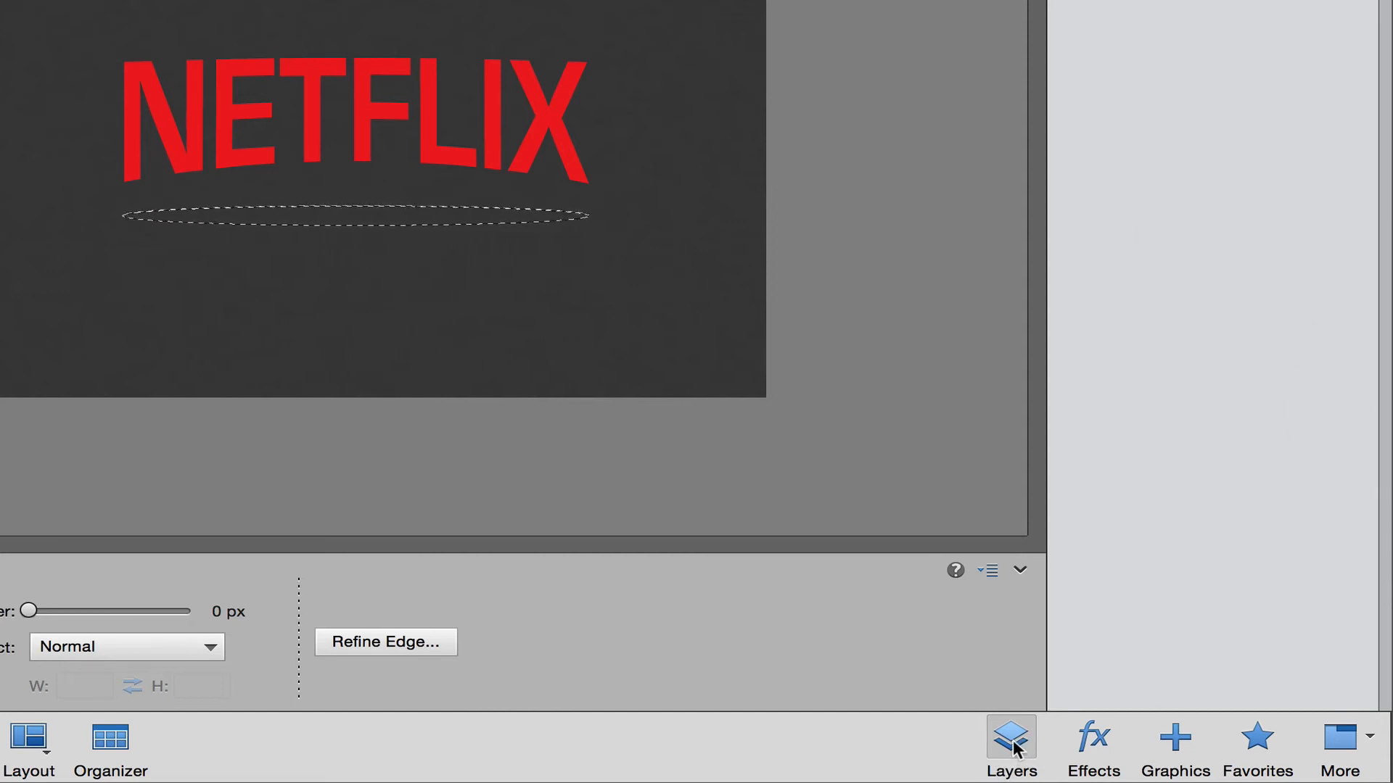
Show the Layers panel with the new empty Layer 1 above the NETFLIX layer
{"action": "left_click", "coordinate": [1011, 737]}
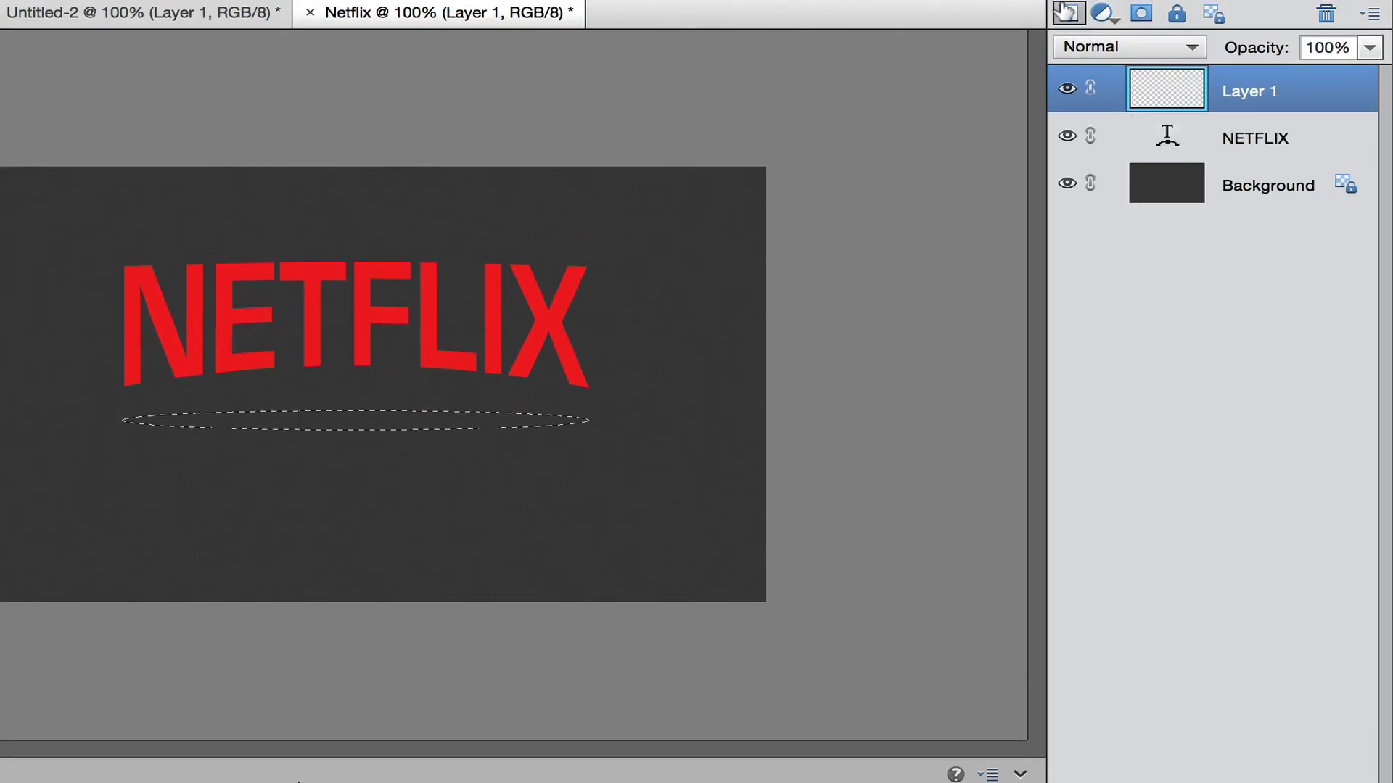
{"action": "mouse_move", "coordinate": [1069, 13]}
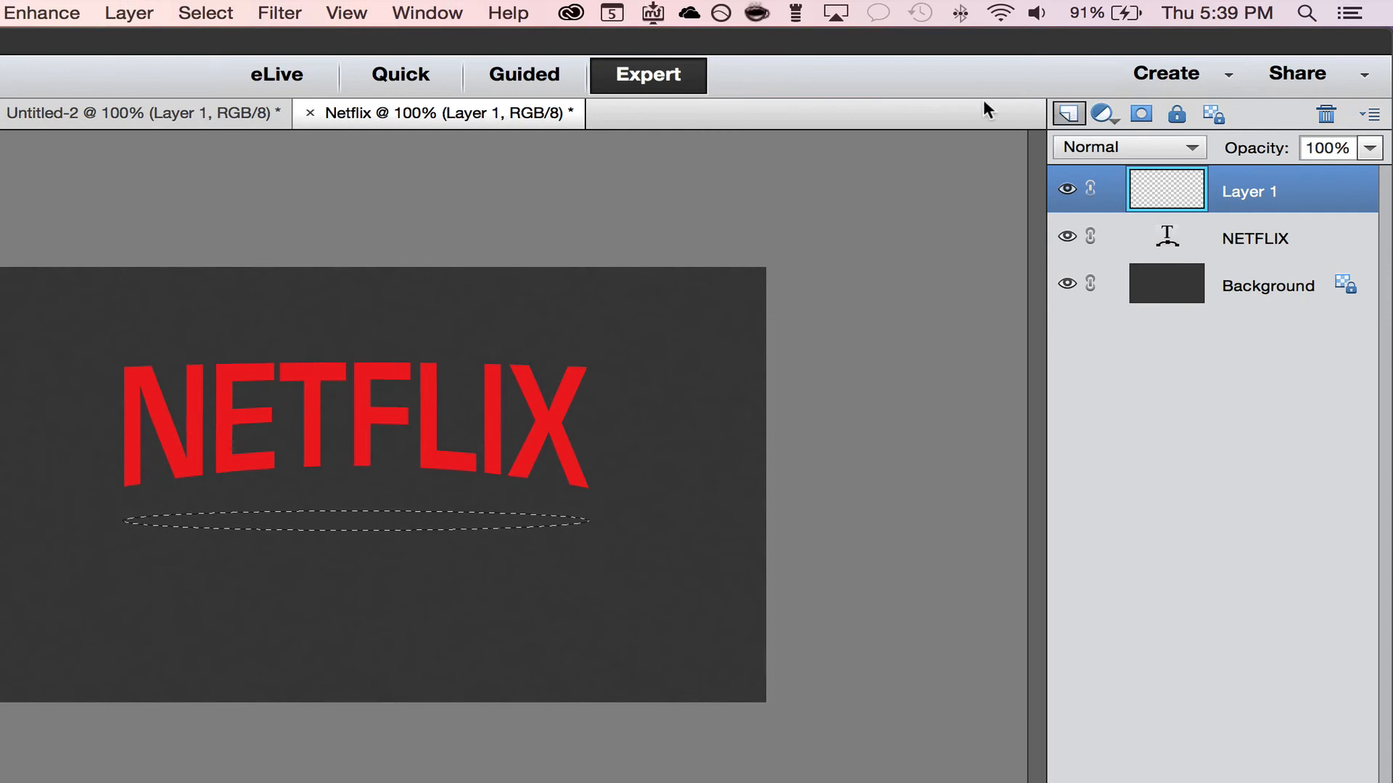
Feather the oval selection by 20 pixels via Select > Feather
{"action": "left_click", "coordinate": [204, 13]}
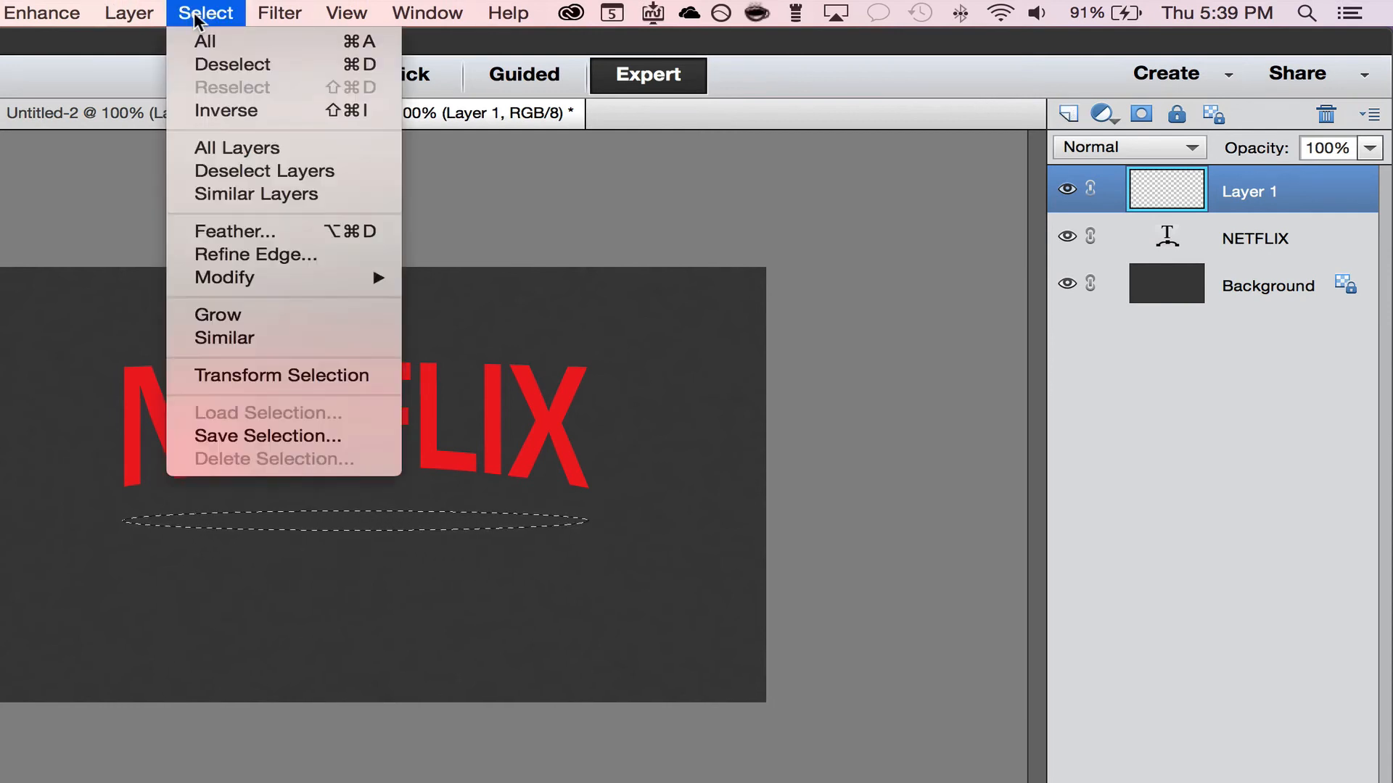
{"action": "left_click", "coordinate": [236, 231]}
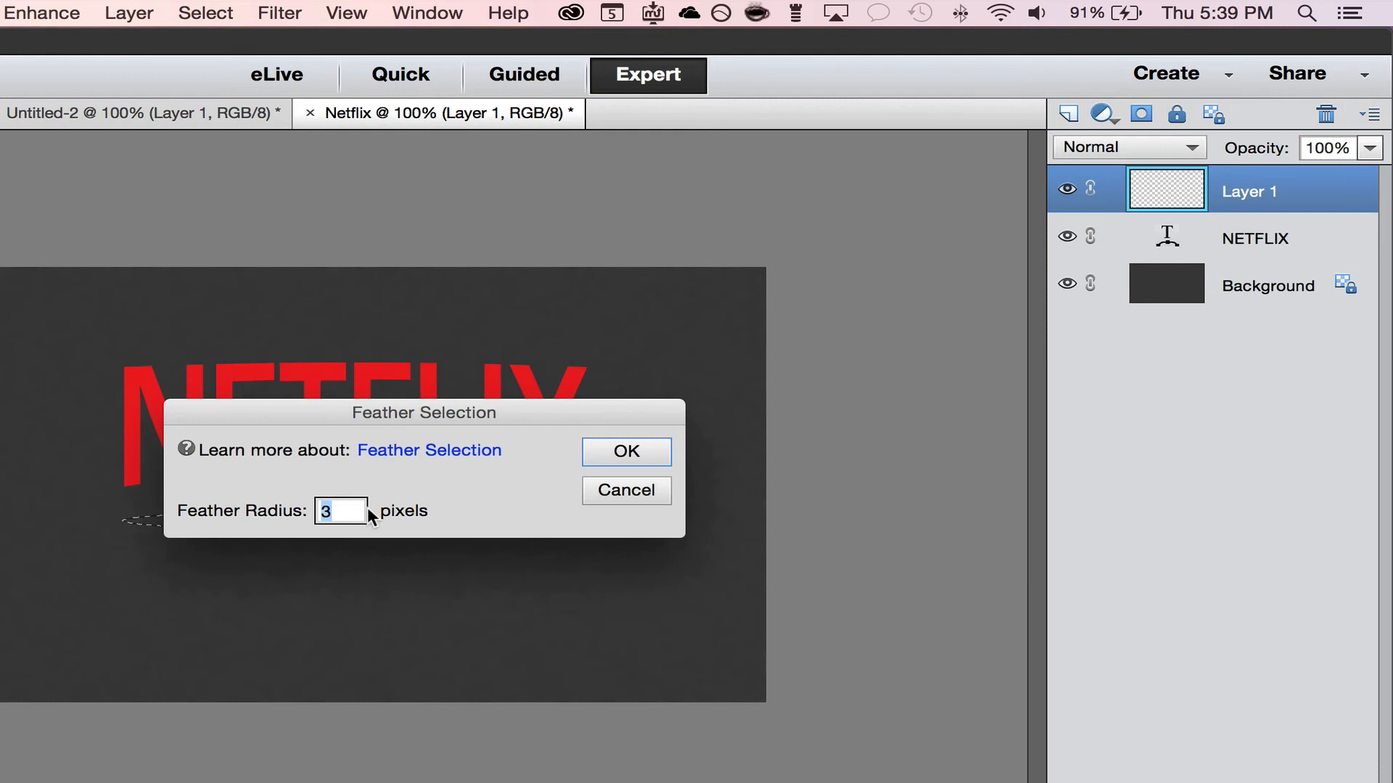
{"action": "type", "text": "20"}
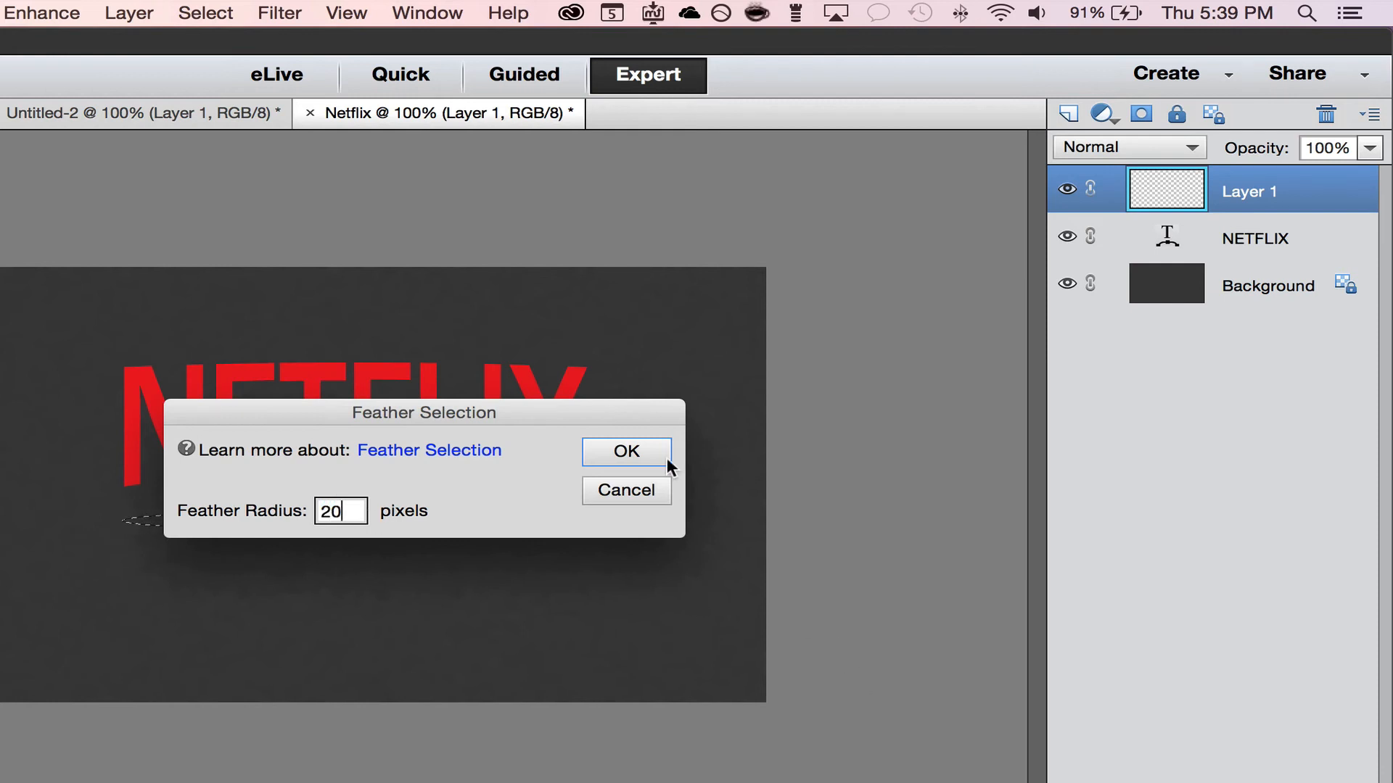
{"action": "left_click", "coordinate": [625, 451]}
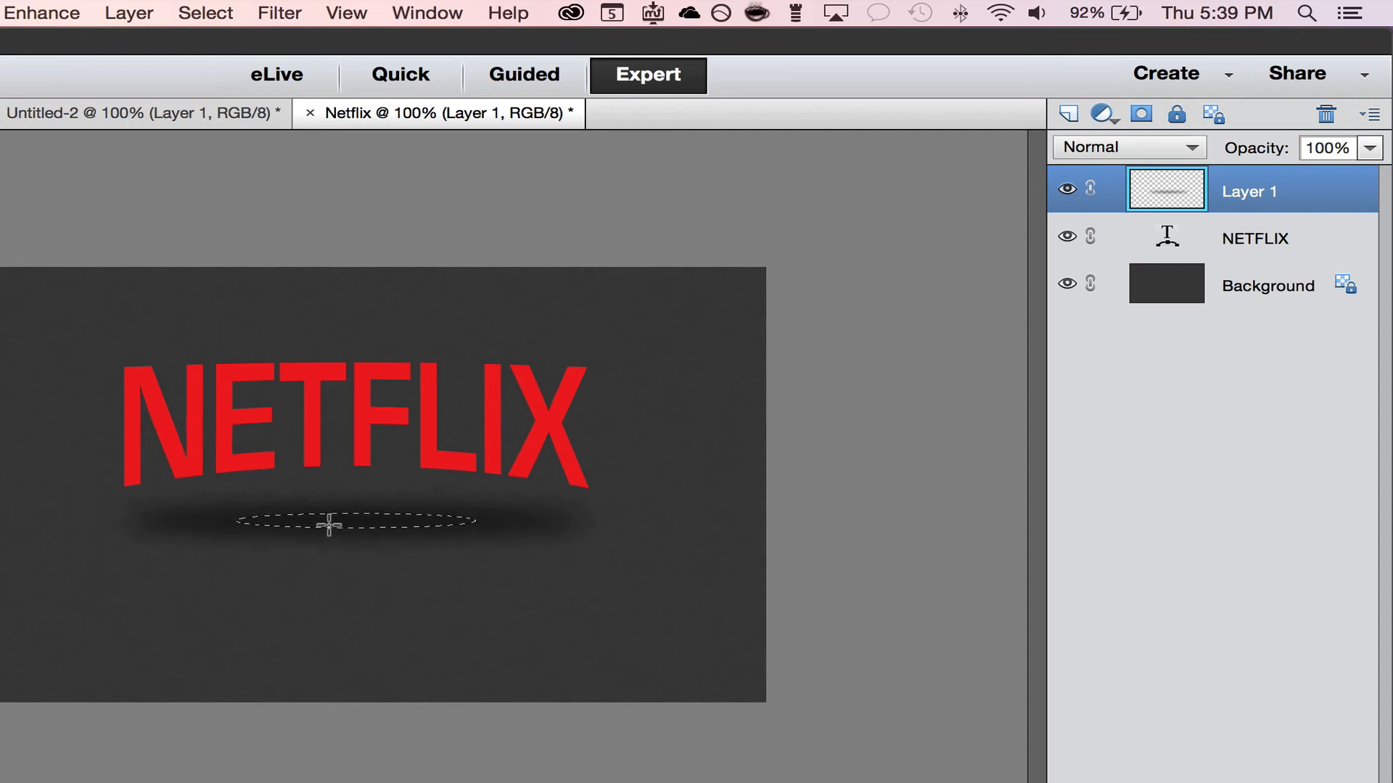
{"action": "mouse_move", "coordinate": [65, 544]}
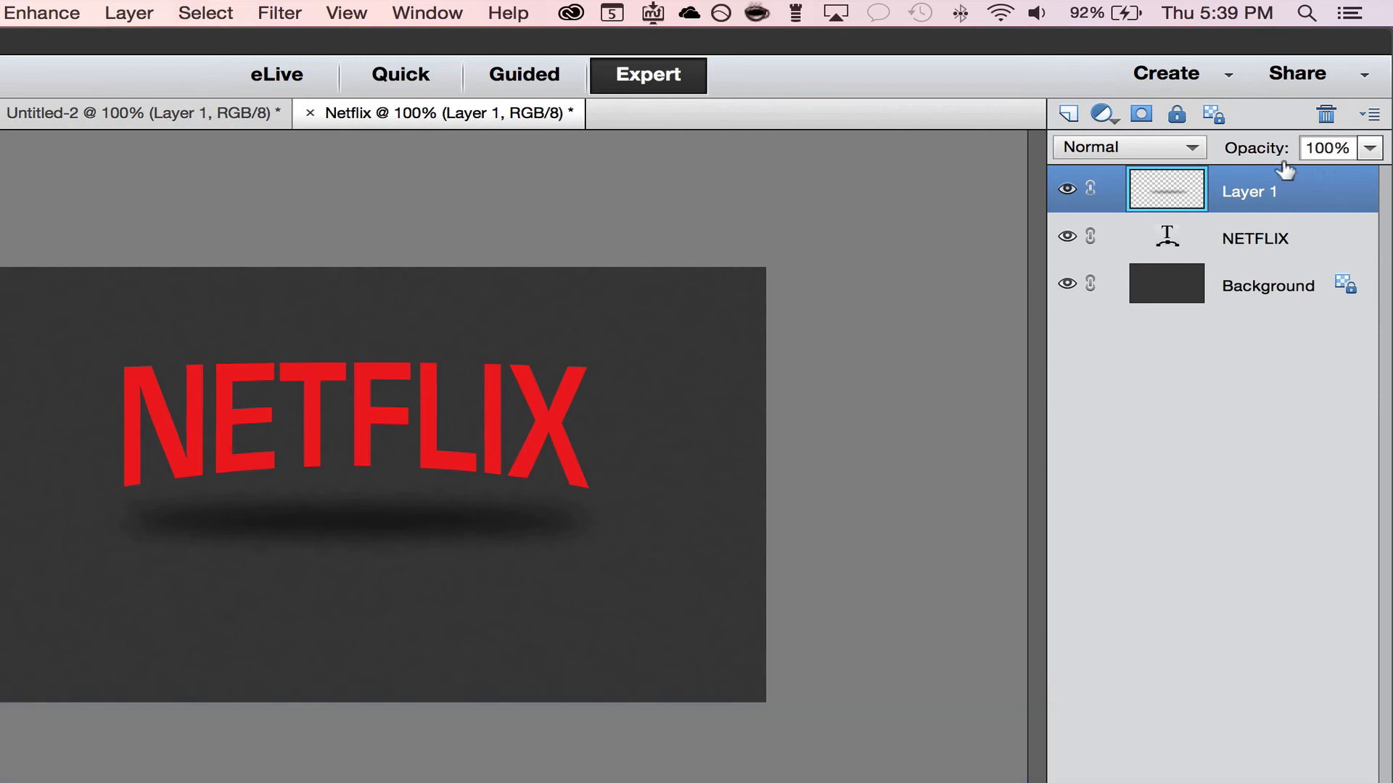
{"action": "mouse_move", "coordinate": [1165, 189]}
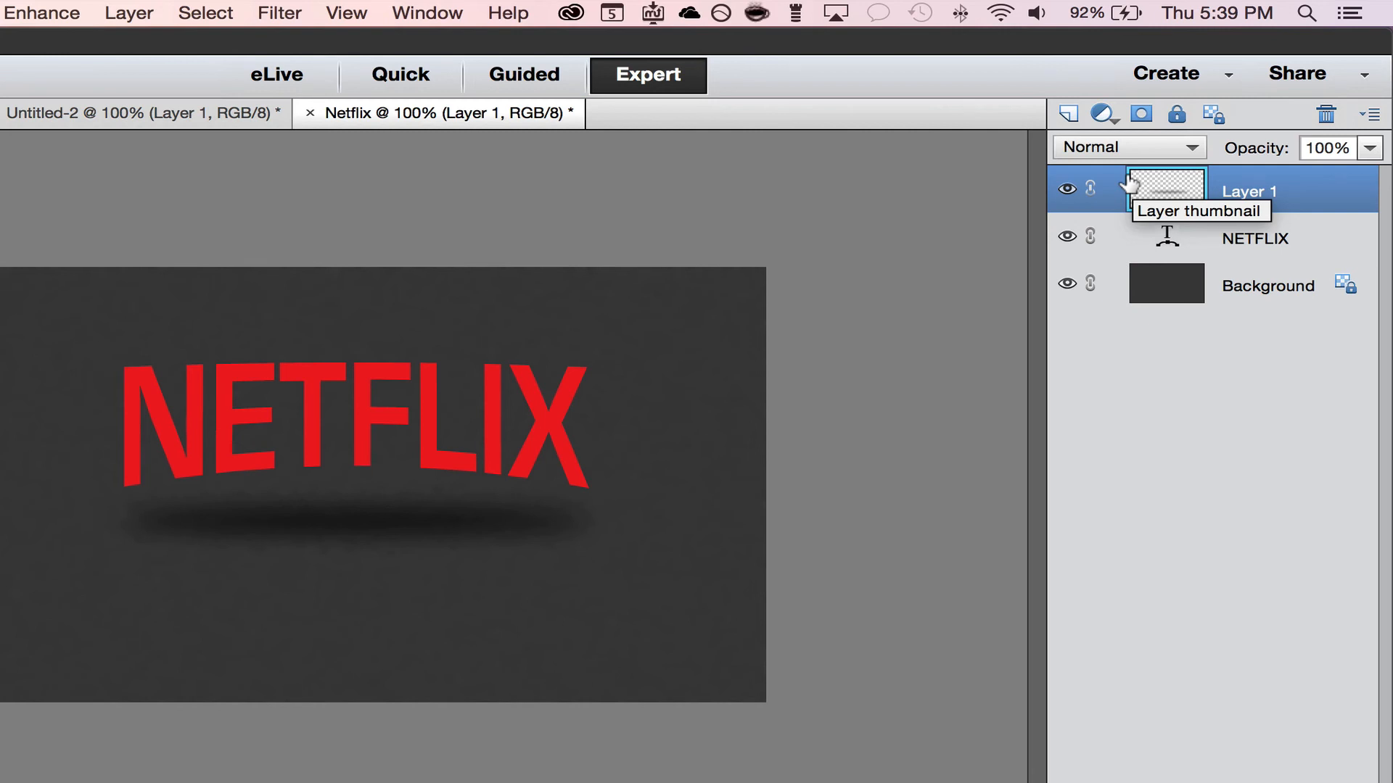
Duplicate Layer 1 into Layer 1 copy for the white glow
{"action": "key", "text": "cmd+j"}
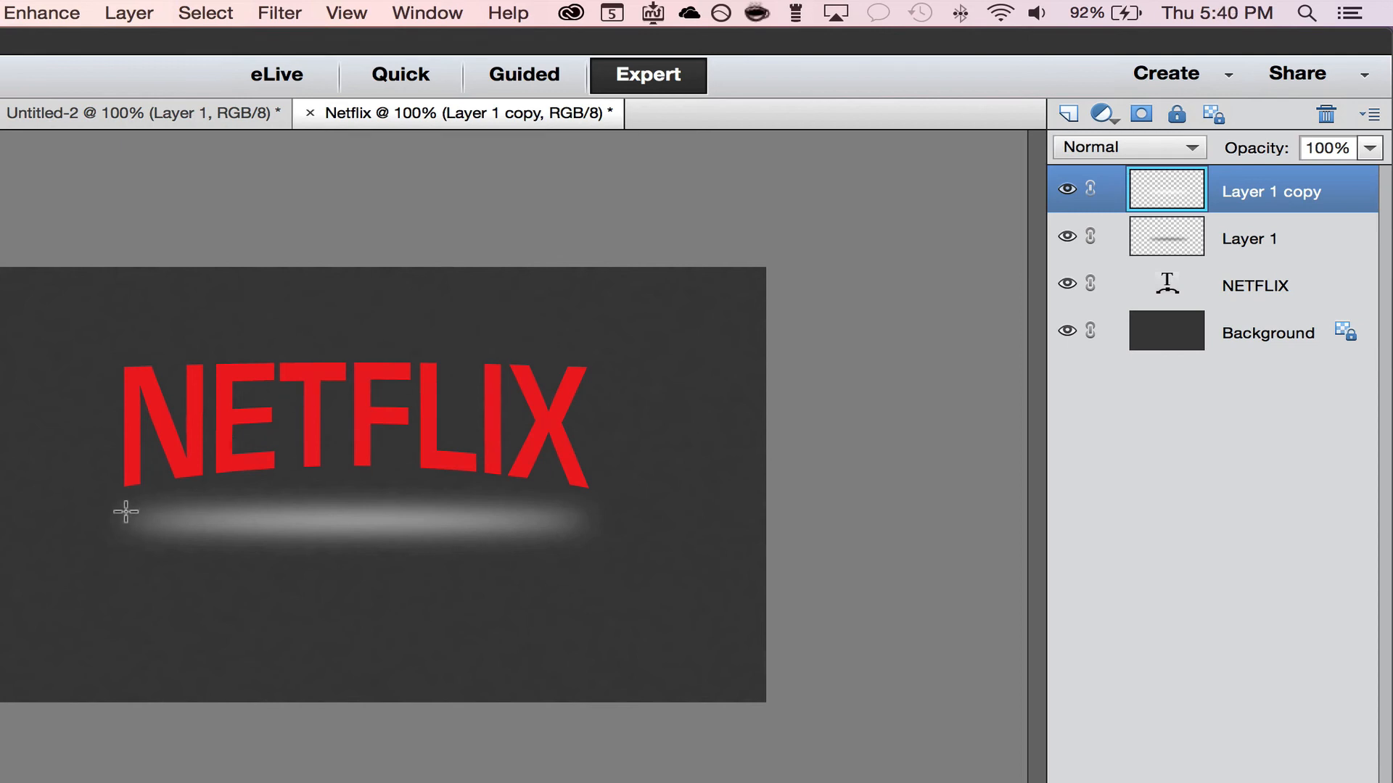
{"action": "mouse_move", "coordinate": [514, 521]}
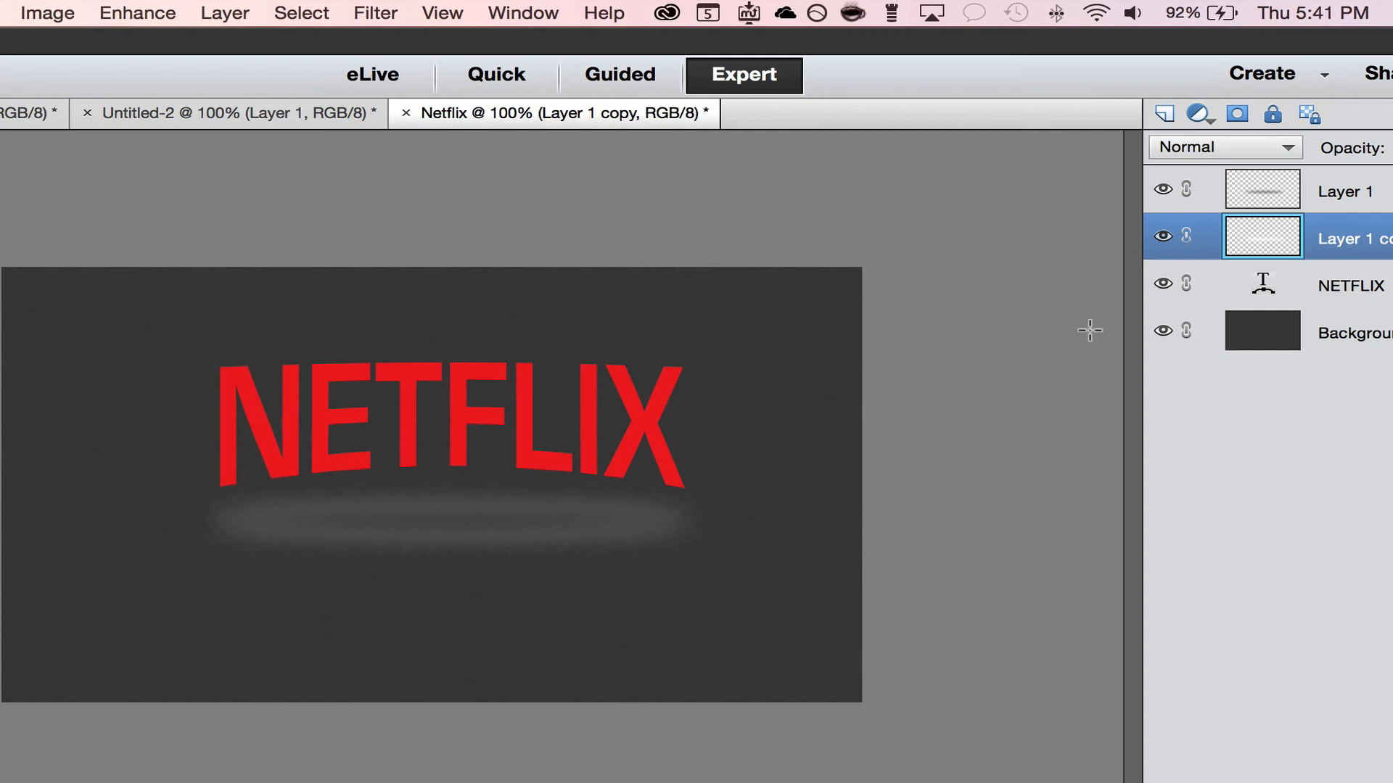
{"action": "mouse_move", "coordinate": [1268, 234]}
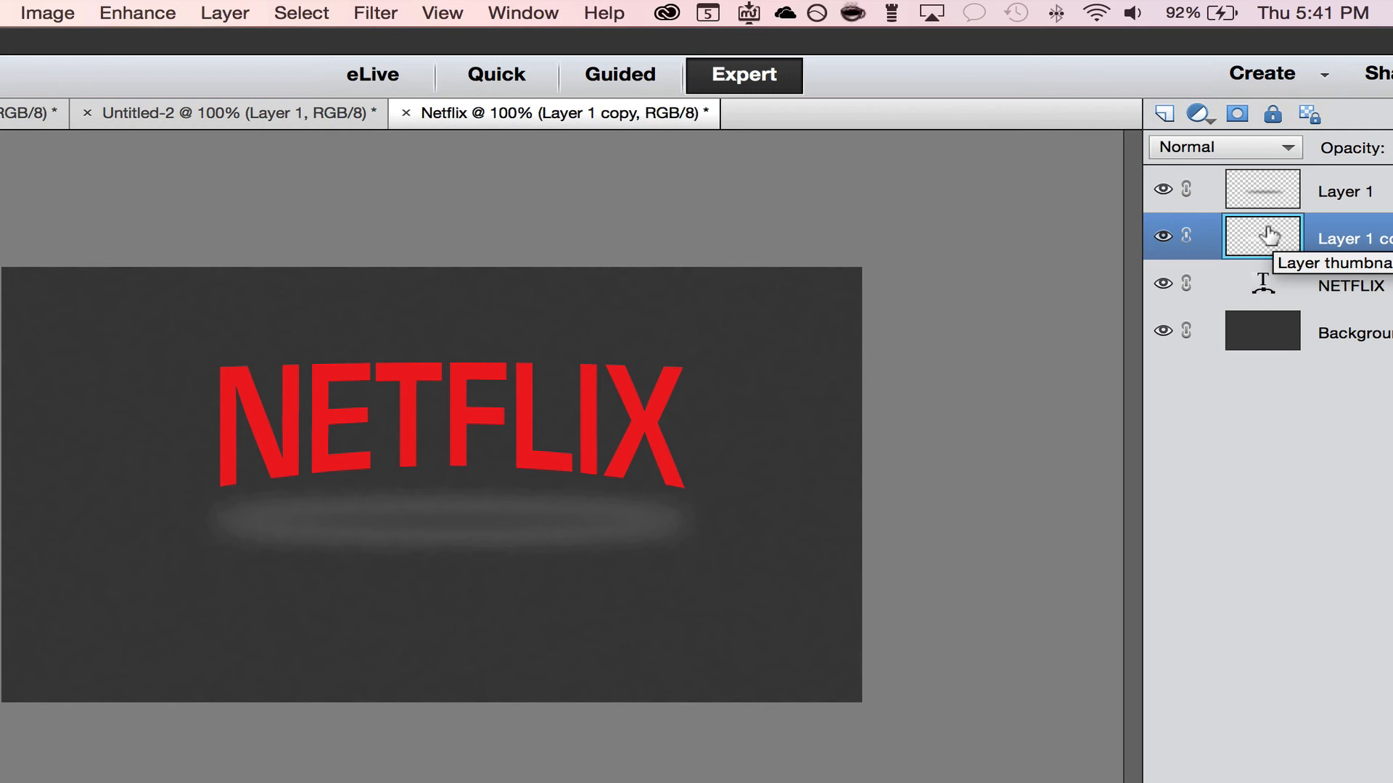
Free-transform the white glow into a much wider, slightly taller oval and commit it
{"action": "key", "text": "cmd+t"}
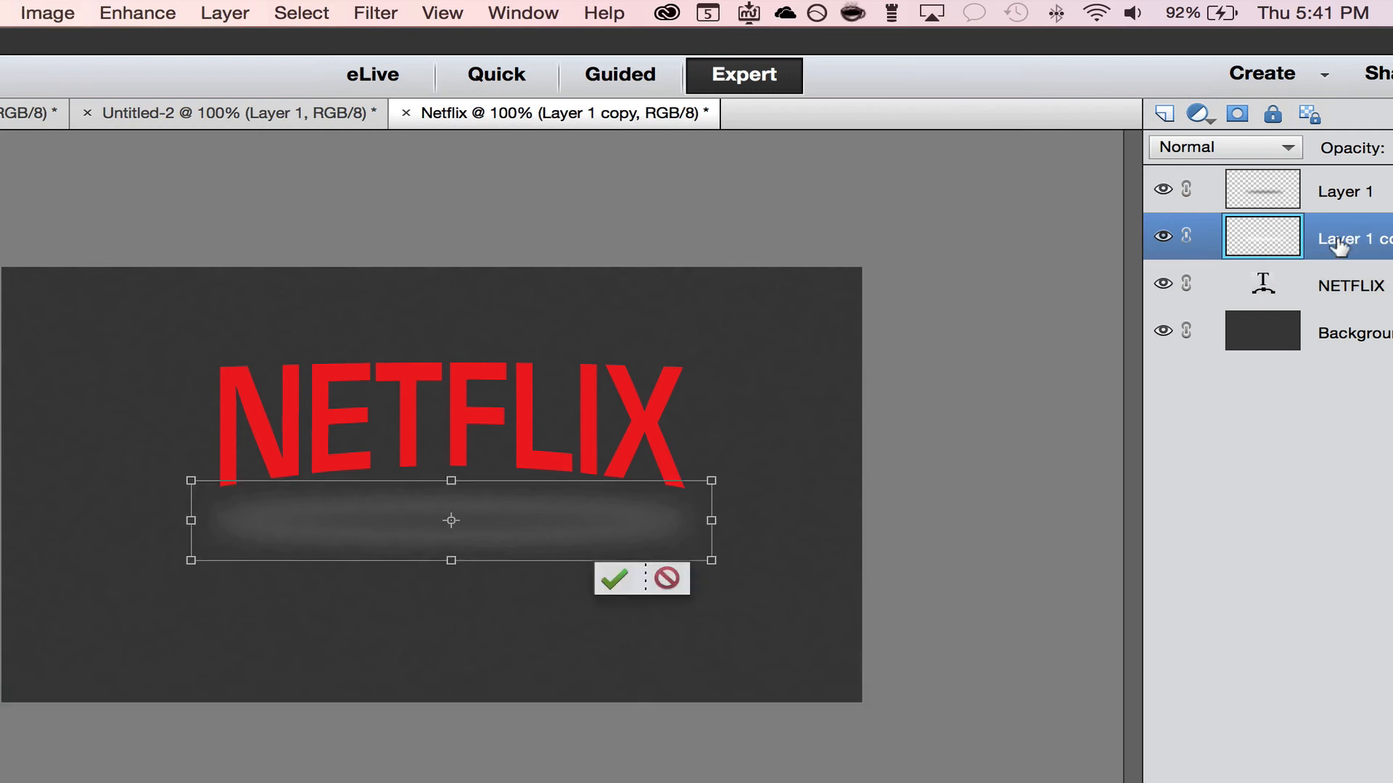
{"action": "left_click_drag", "start_coordinate": [710, 521], "coordinate": [722, 520]}
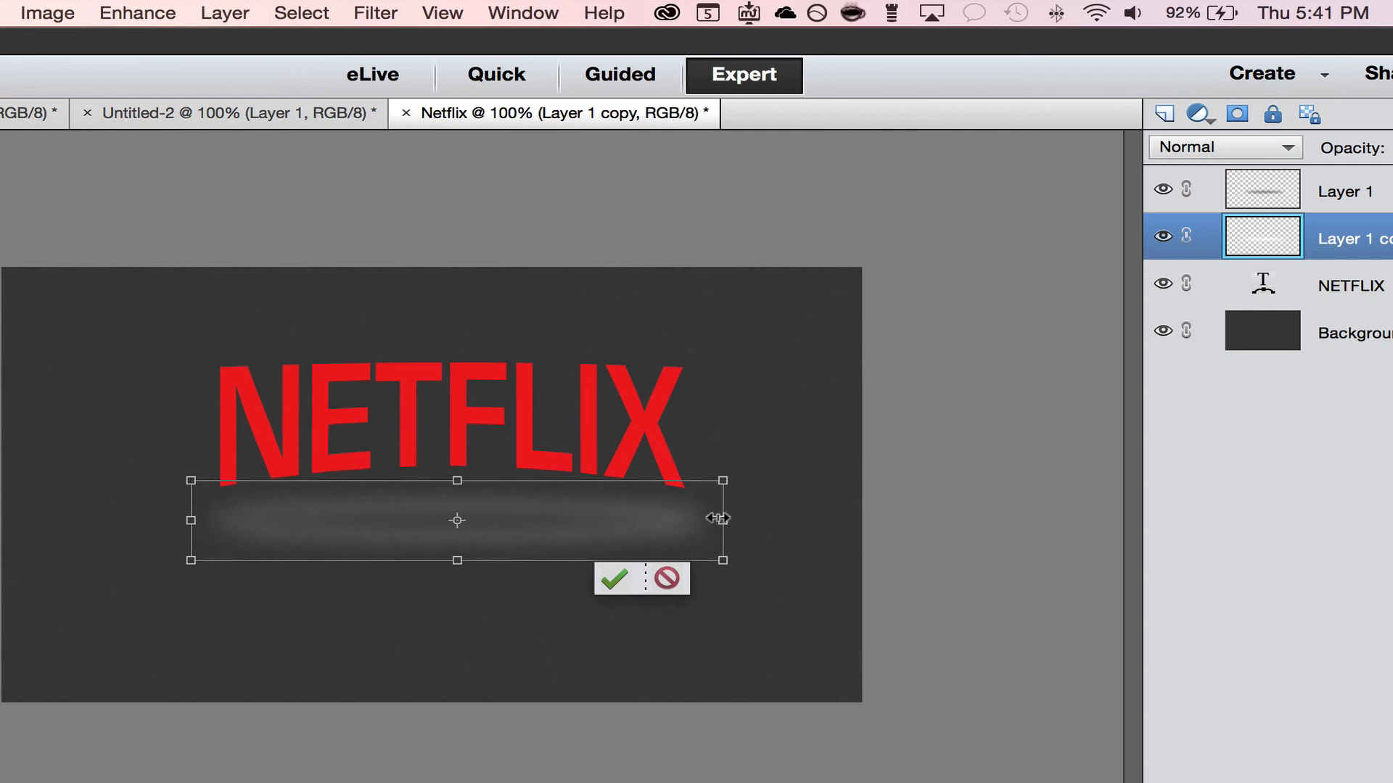
{"action": "left_click_drag", "start_coordinate": [720, 520], "coordinate": [816, 519]}
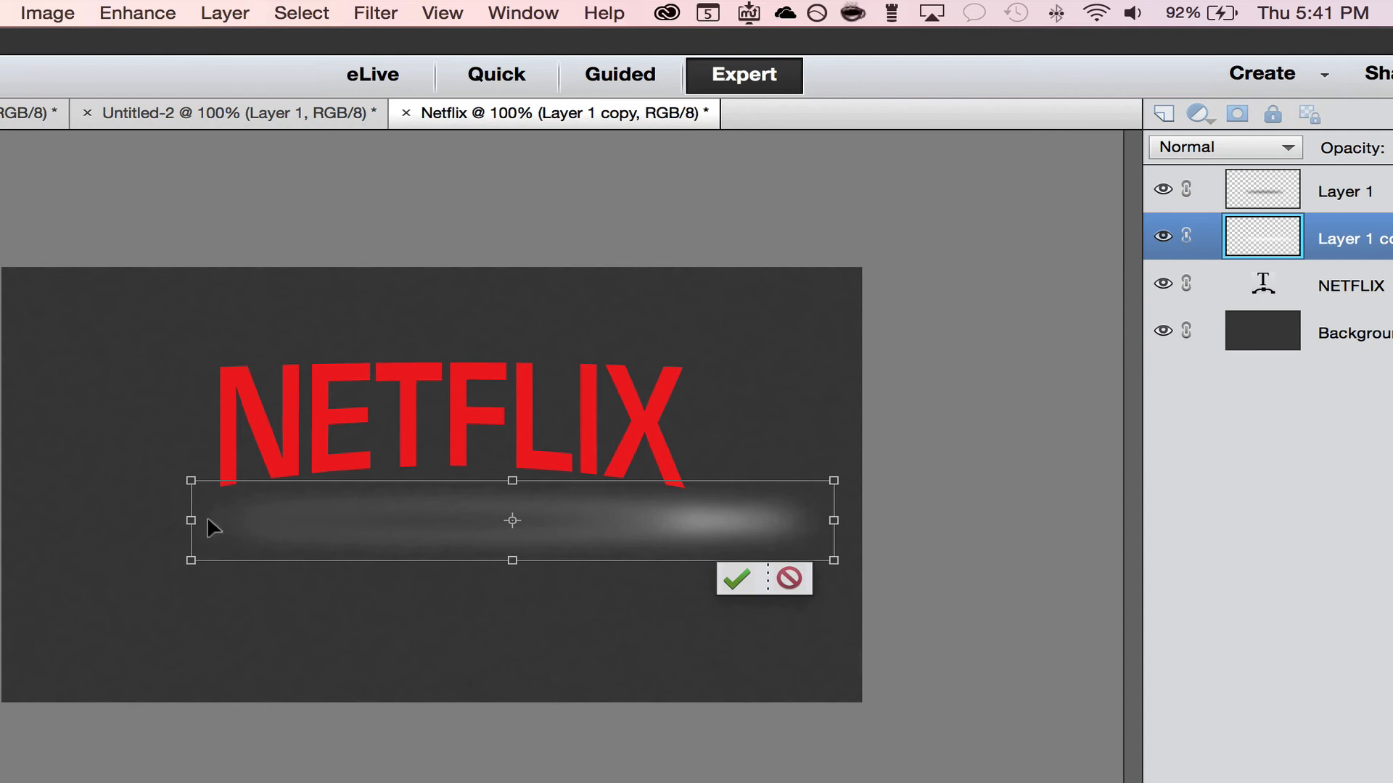
{"action": "left_click_drag", "start_coordinate": [189, 521], "coordinate": [130, 521]}
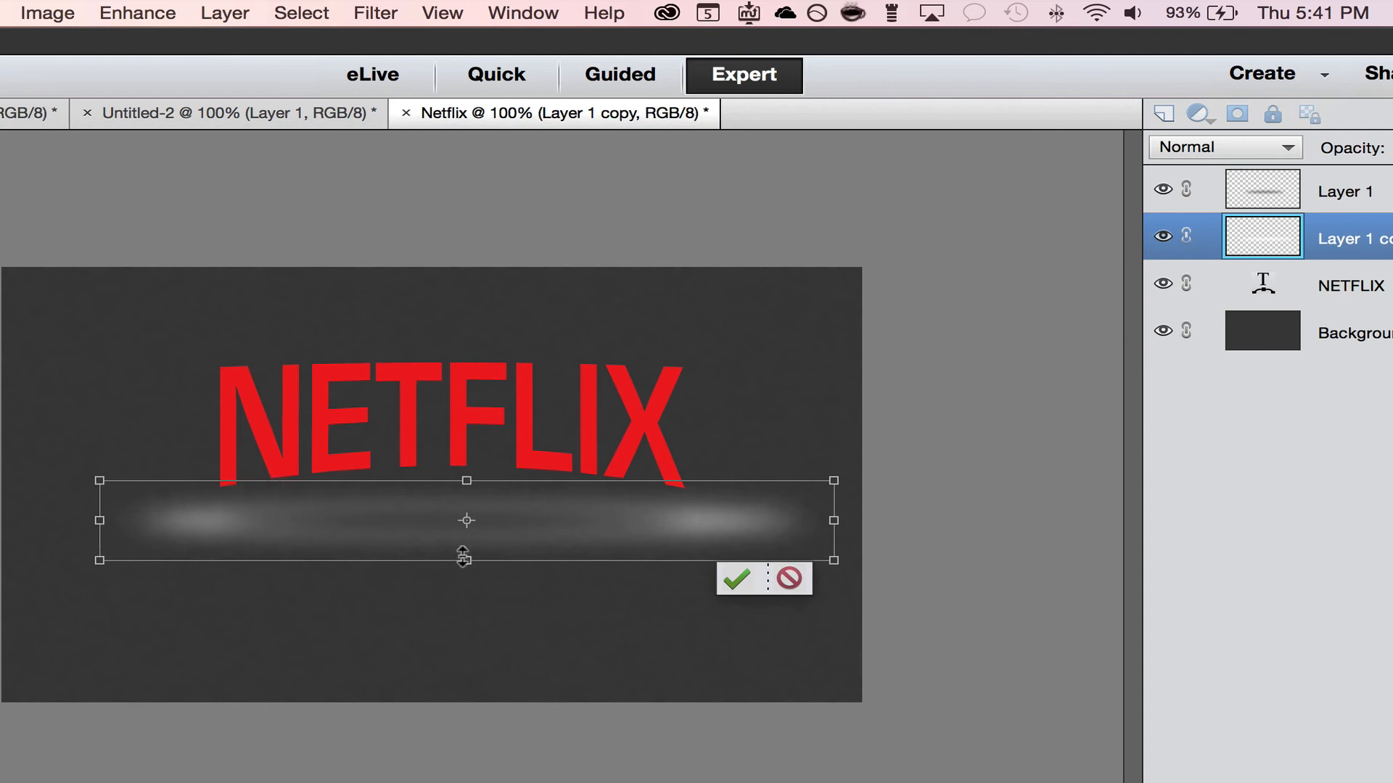
{"action": "left_click_drag", "start_coordinate": [466, 559], "coordinate": [465, 574]}
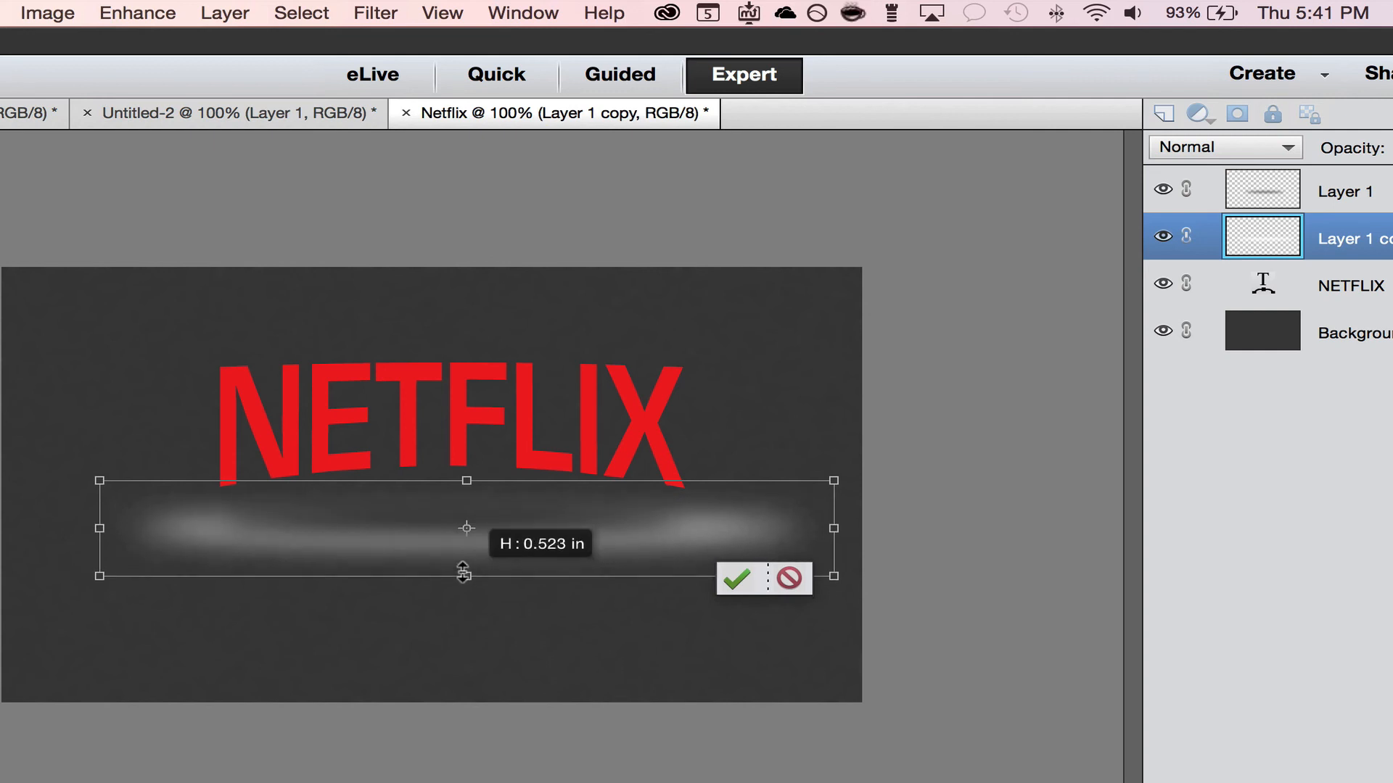
{"action": "left_click_drag", "start_coordinate": [465, 574], "coordinate": [466, 587]}
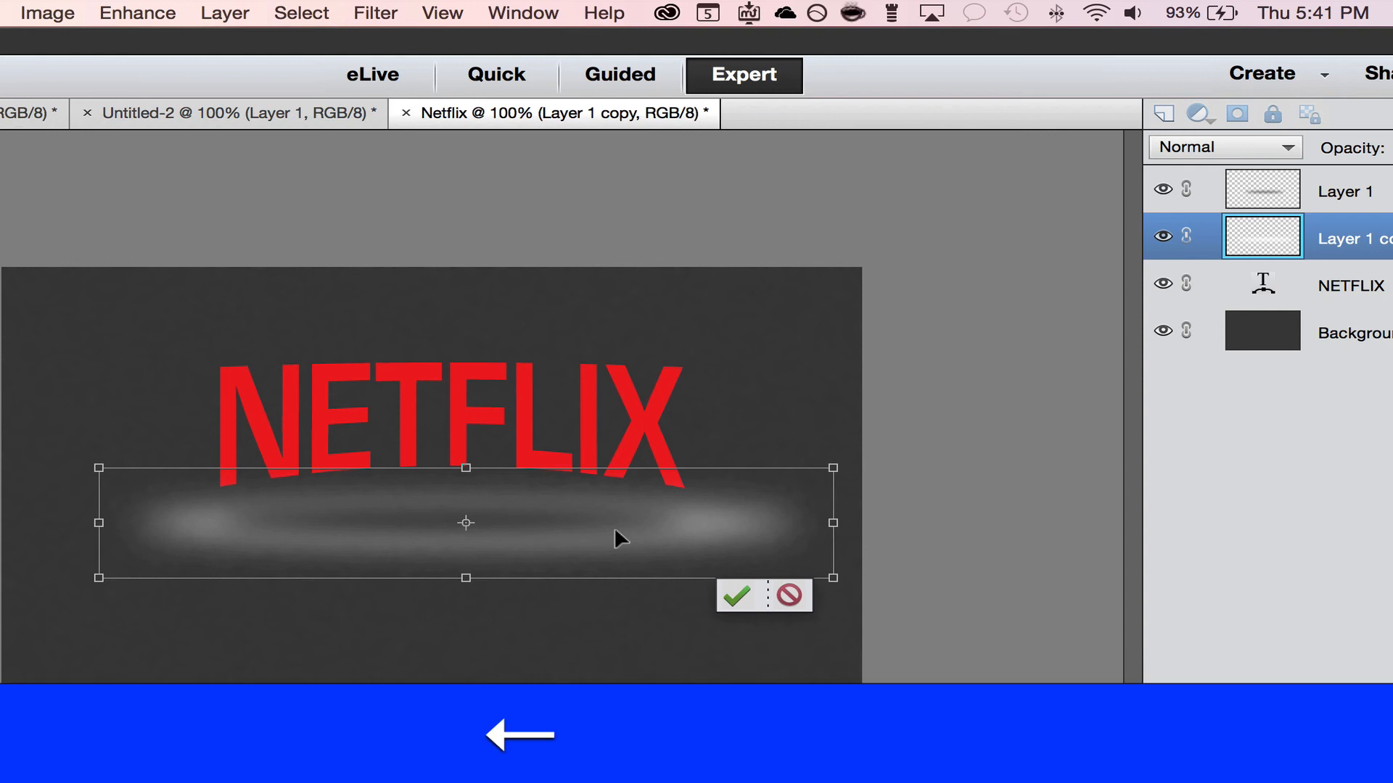
{"action": "left_click_drag", "start_coordinate": [833, 524], "coordinate": [837, 521]}
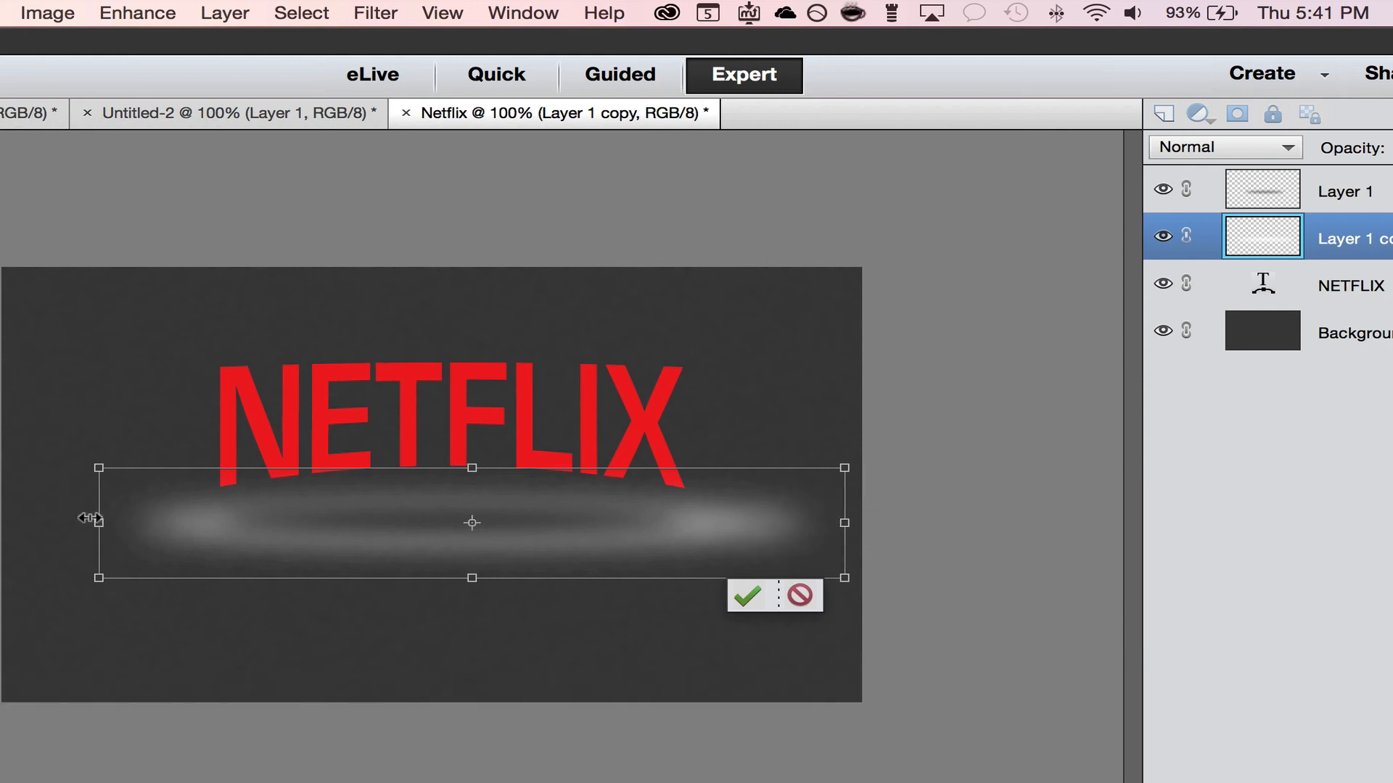
{"action": "left_click_drag", "start_coordinate": [97, 519], "coordinate": [63, 520]}
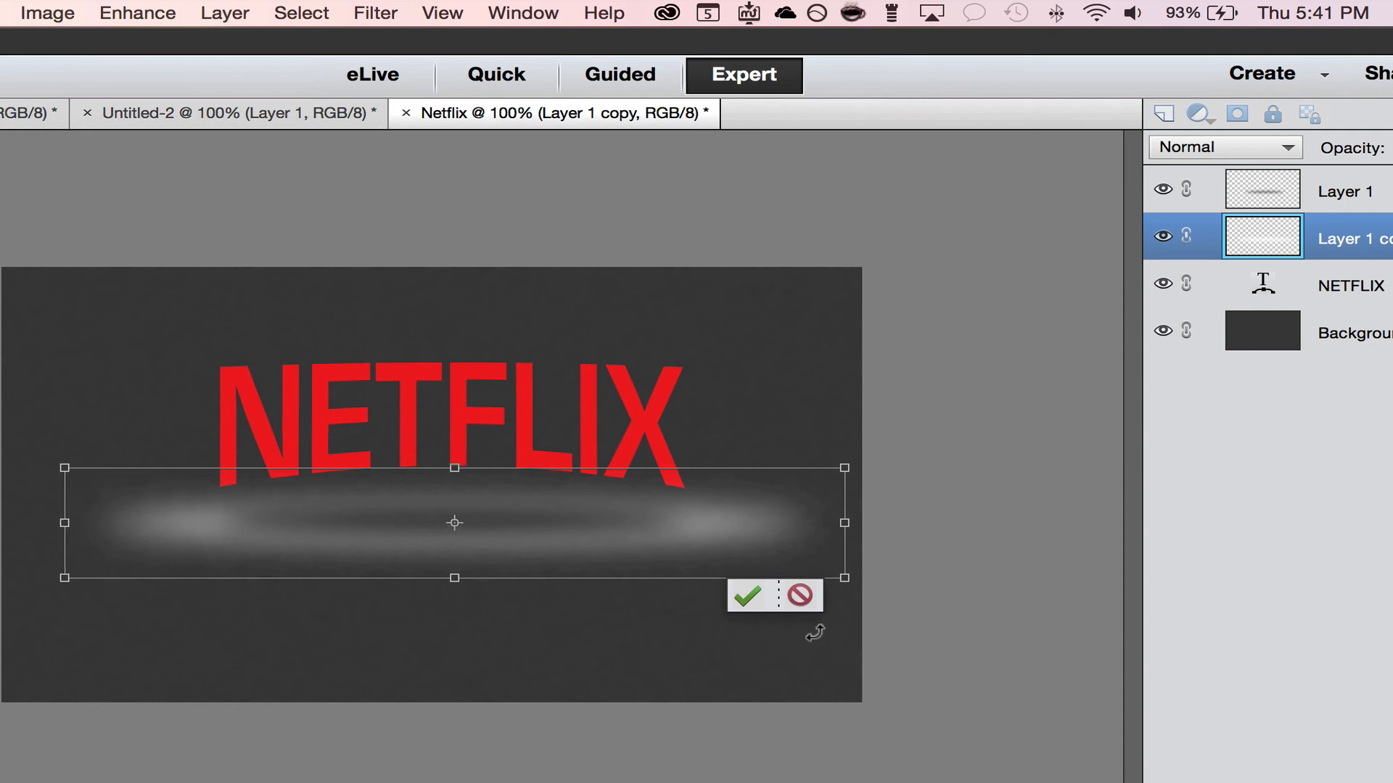
{"action": "left_click", "coordinate": [747, 595]}
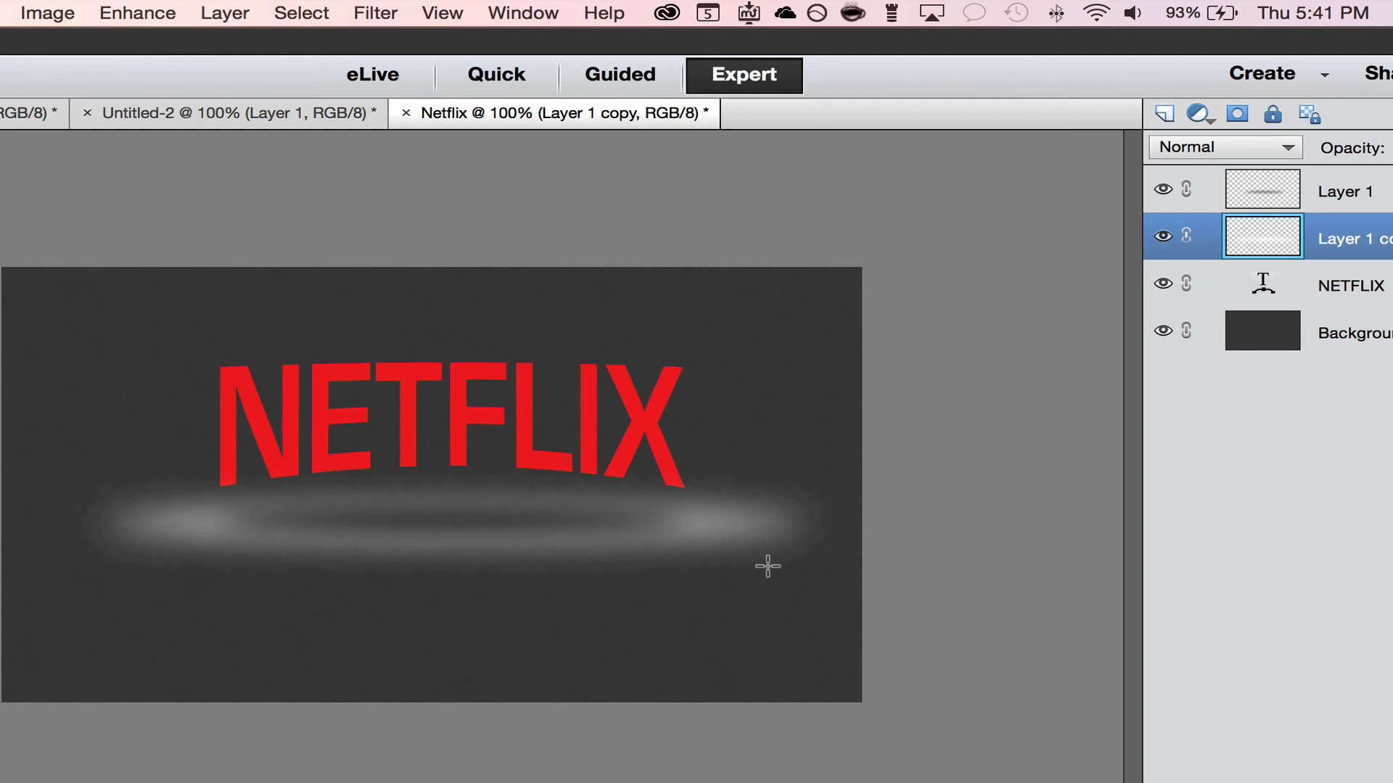
{"action": "mouse_move", "coordinate": [739, 552]}
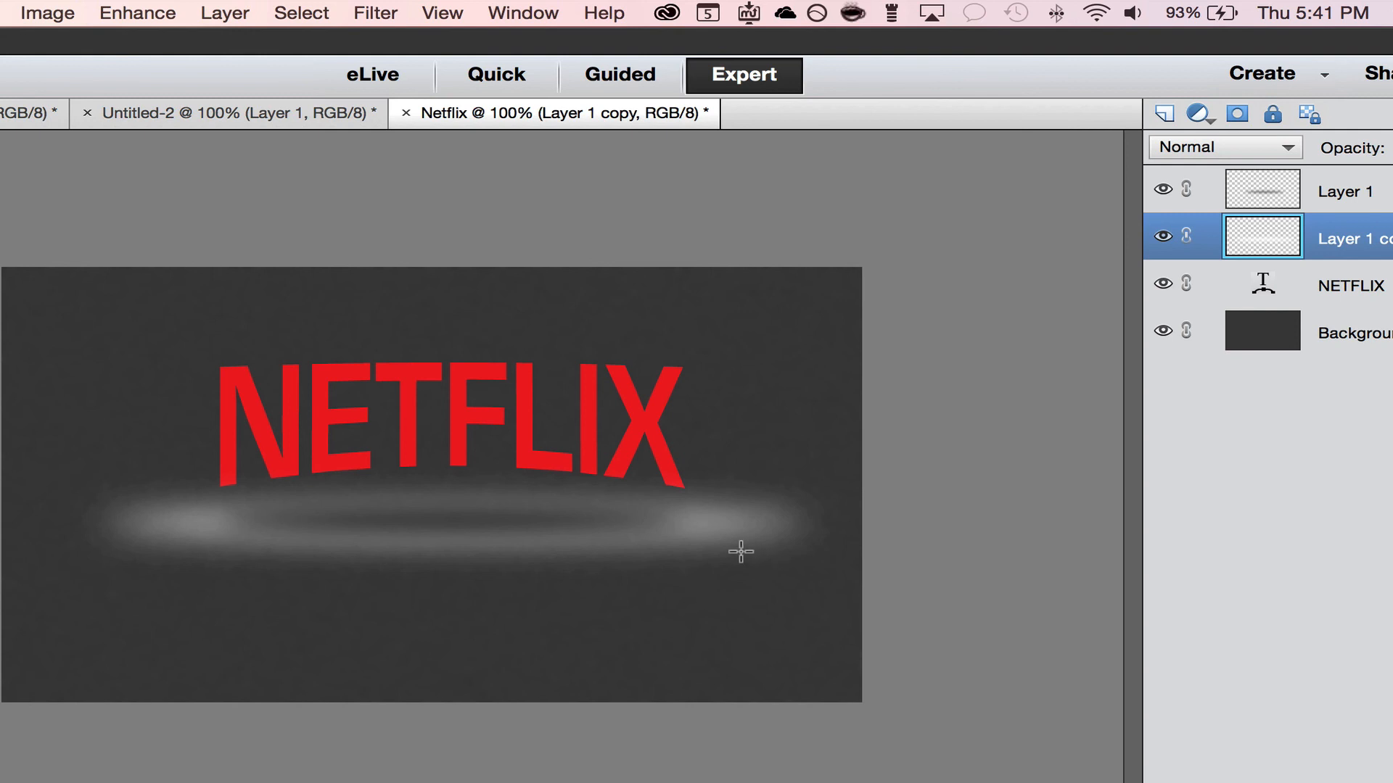
Apply a Gaussian Blur of about 31.8 pixels to the white glow layer
{"action": "left_click", "coordinate": [374, 13]}
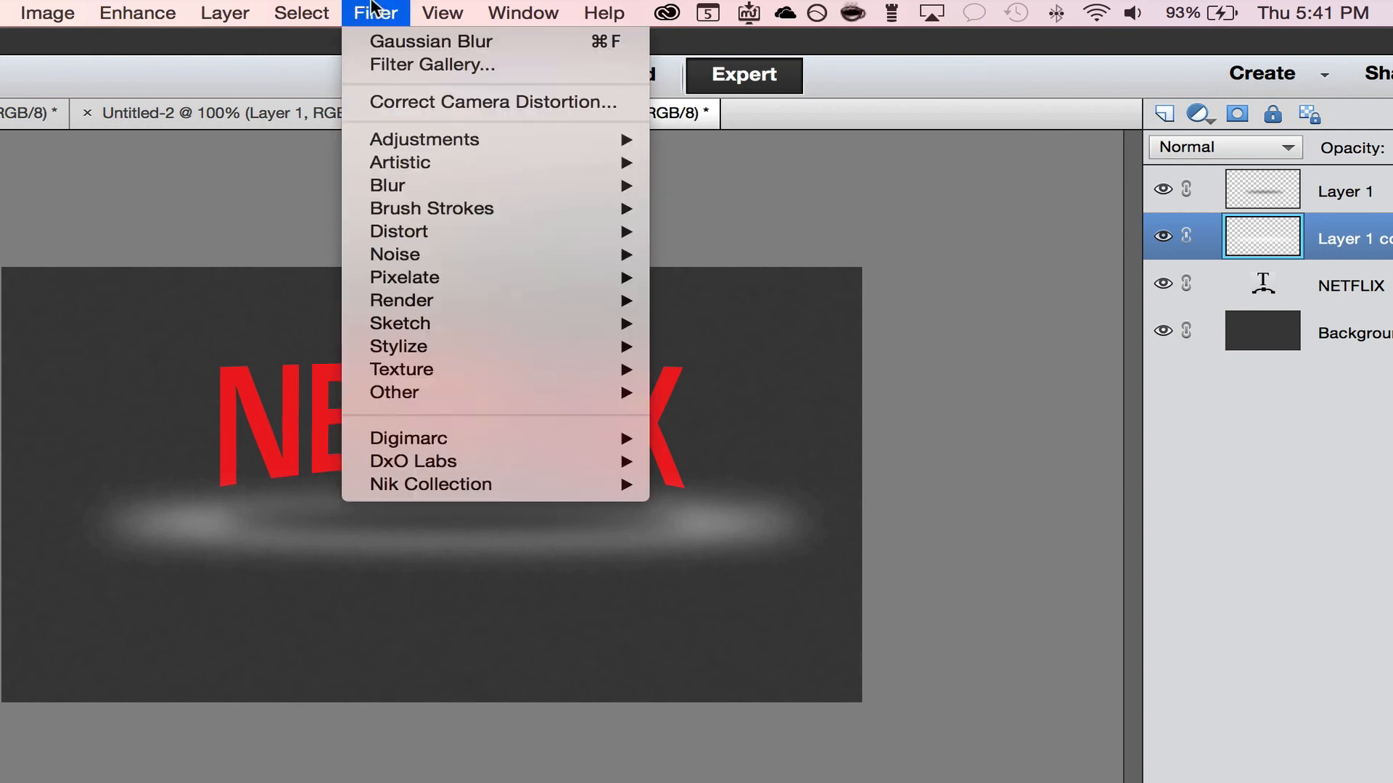
{"action": "mouse_move", "coordinate": [427, 232]}
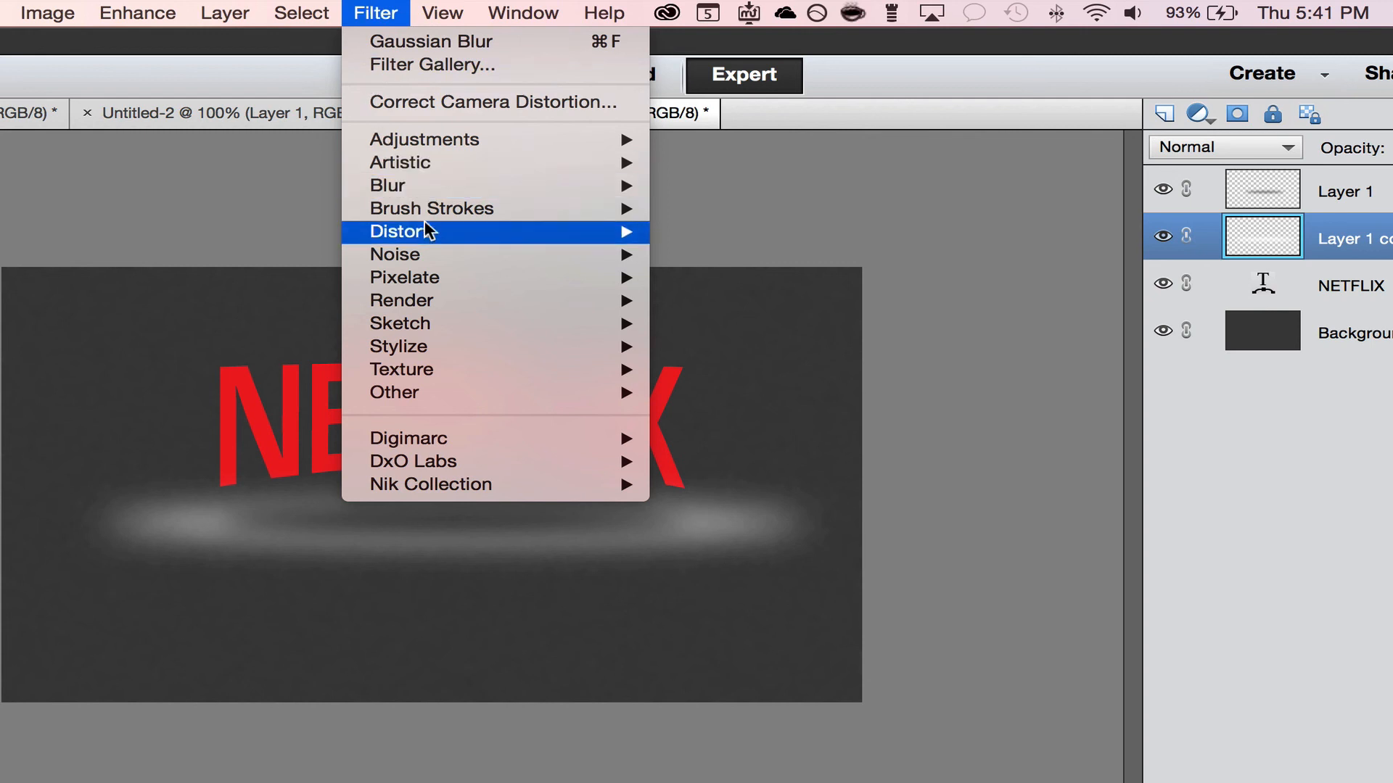
{"action": "mouse_move", "coordinate": [389, 184]}
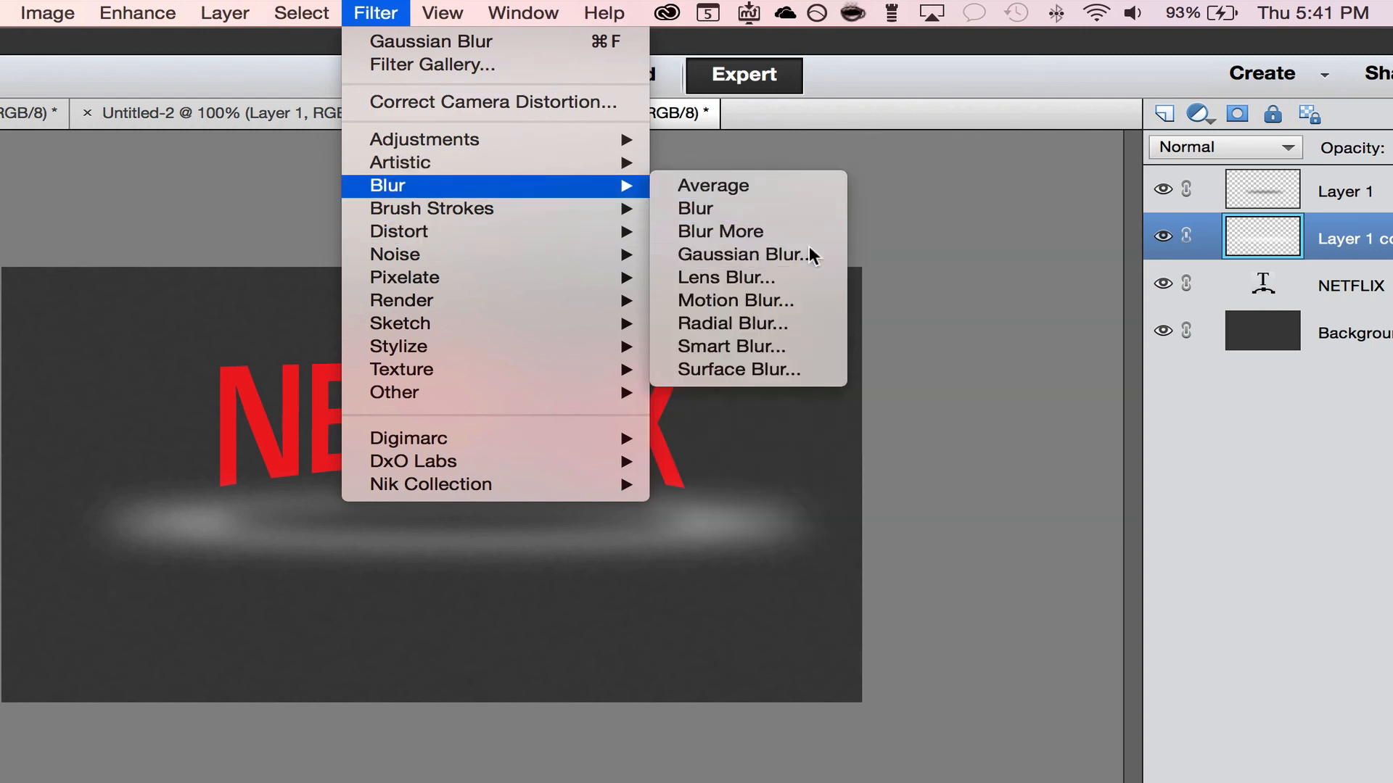
{"action": "left_click", "coordinate": [730, 255]}
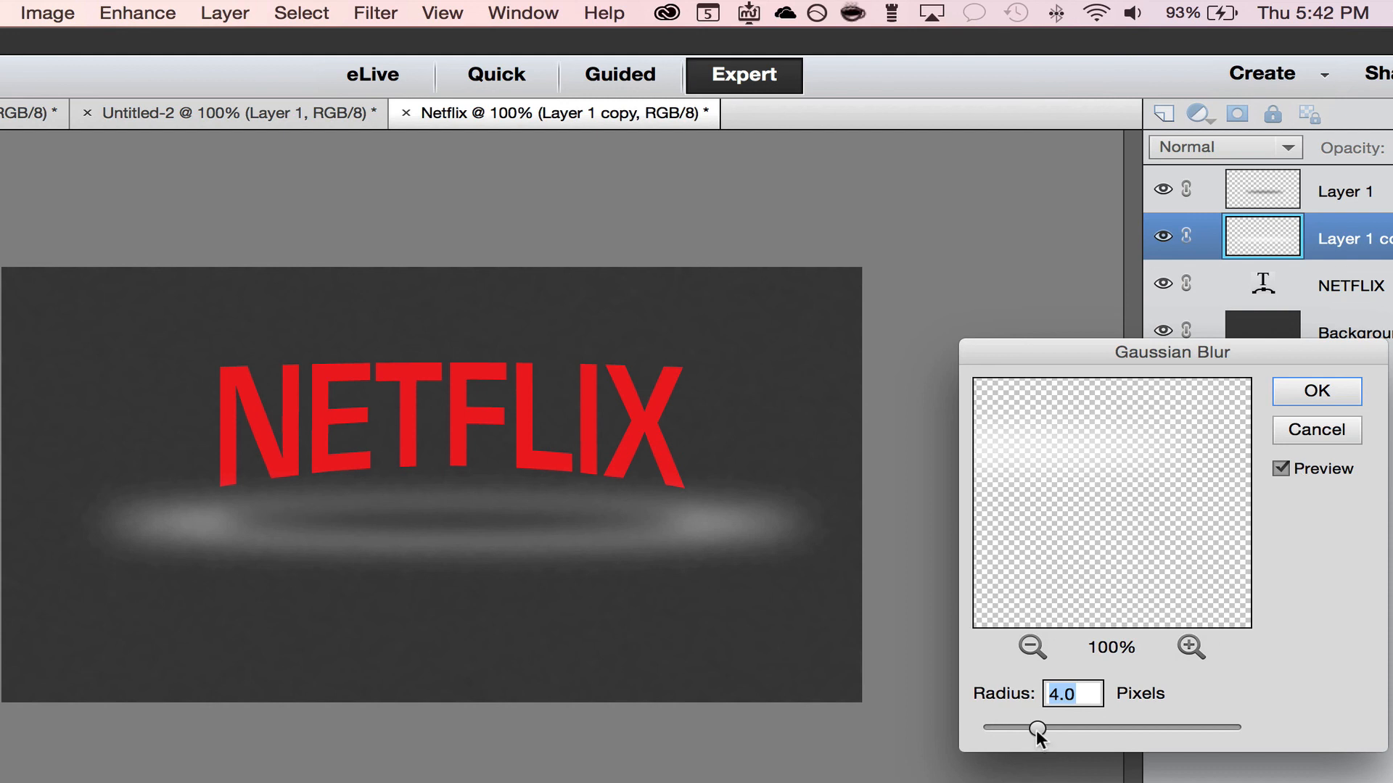
{"action": "left_click_drag", "start_coordinate": [1037, 730], "coordinate": [1054, 730]}
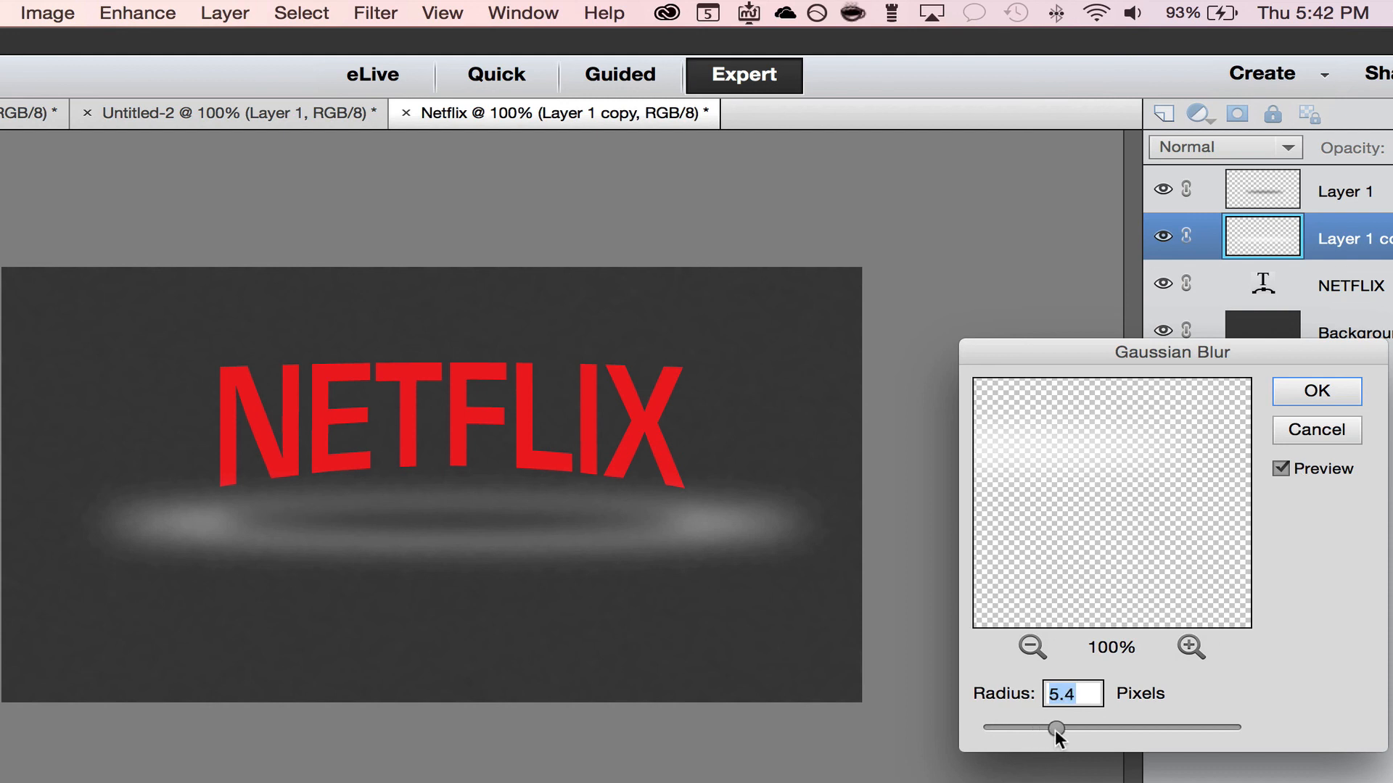
{"action": "left_click_drag", "start_coordinate": [1056, 727], "coordinate": [1084, 727]}
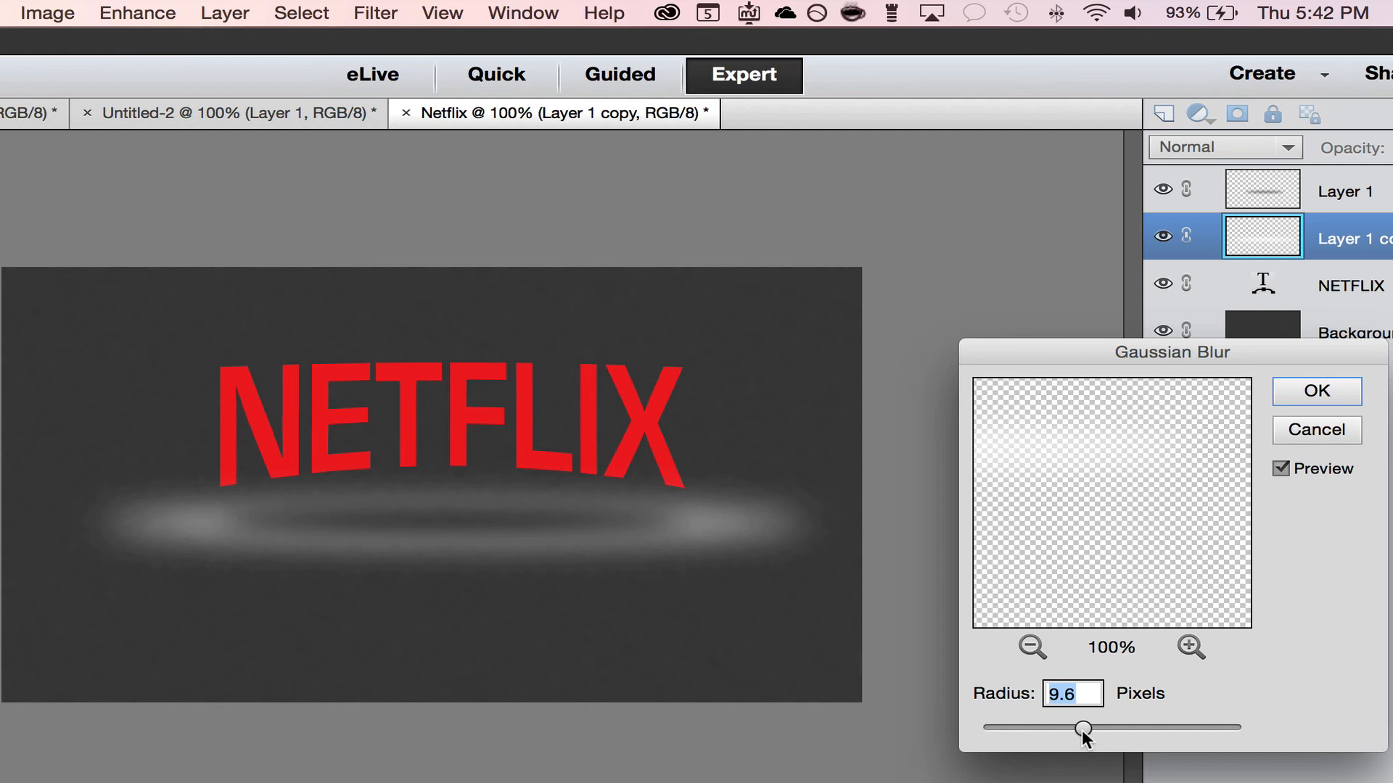
{"action": "left_click_drag", "start_coordinate": [1083, 727], "coordinate": [1107, 727]}
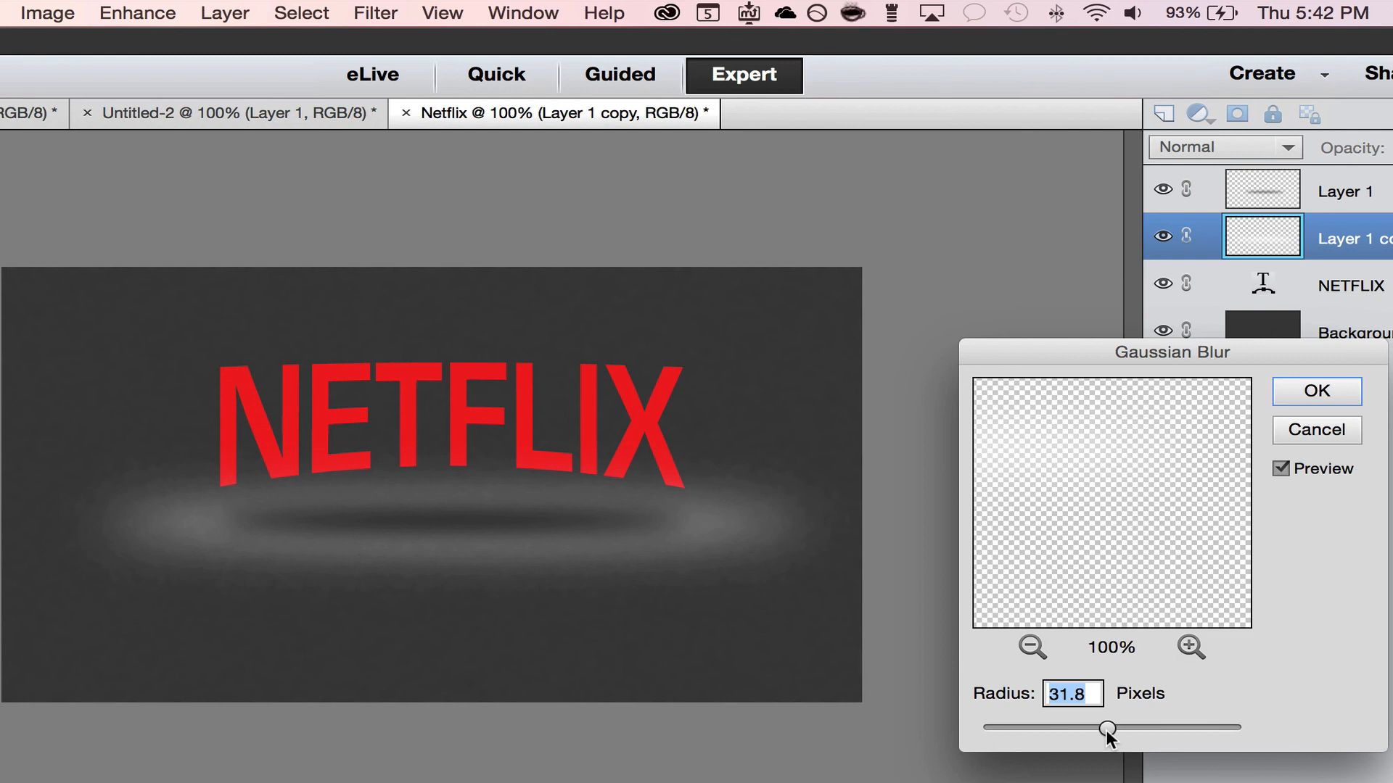
{"action": "left_click", "coordinate": [1316, 392]}
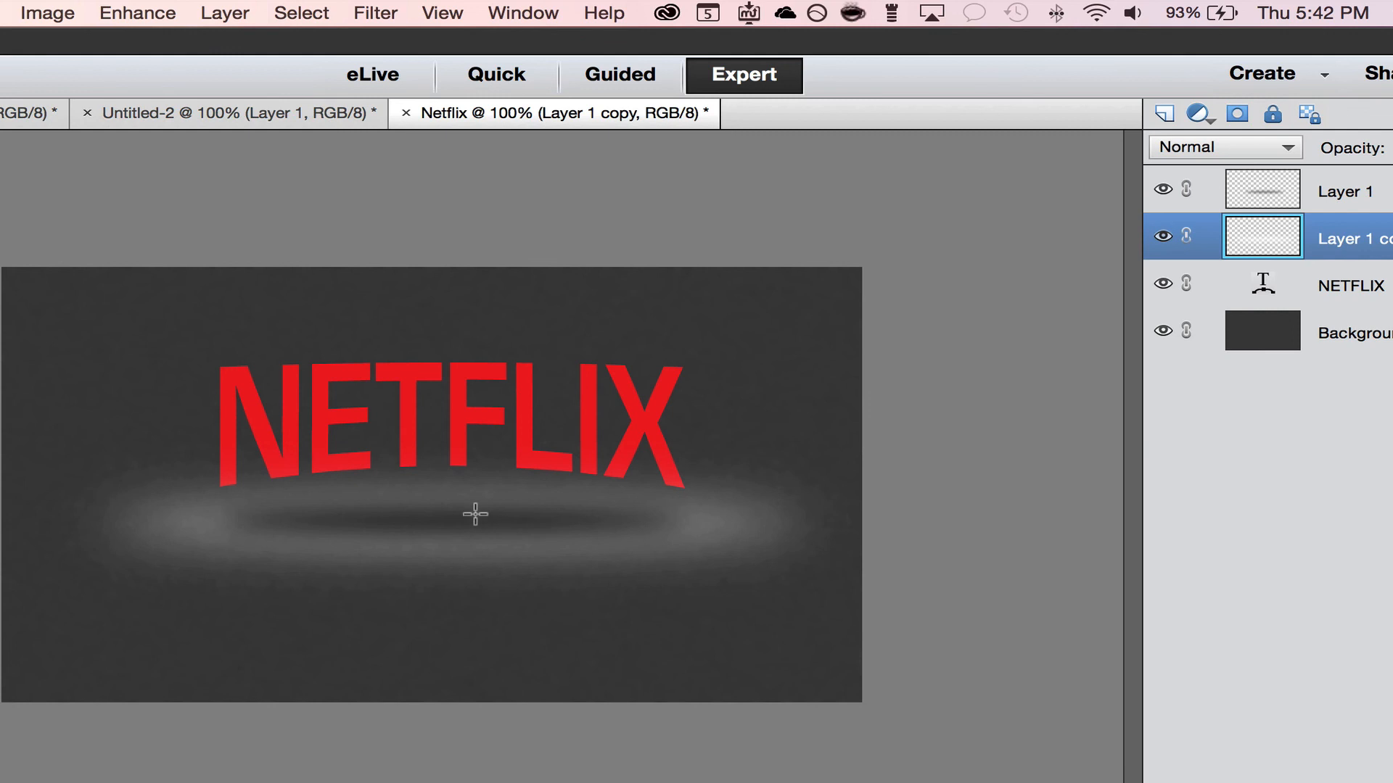
{"action": "mouse_move", "coordinate": [544, 509]}
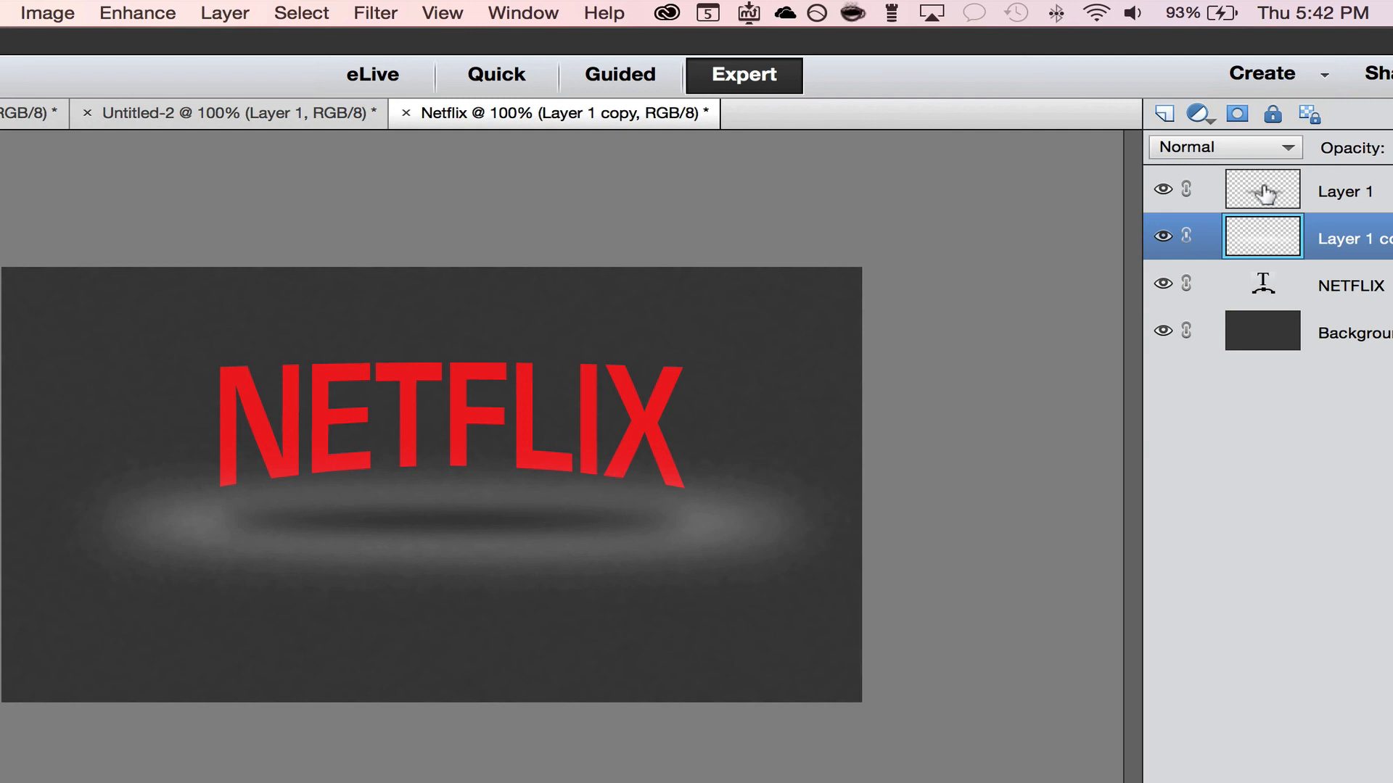
Duplicate the black shadow Layer 1 into Layer 1 copy 2 to deepen the shadow
{"action": "left_click", "coordinate": [1261, 190]}
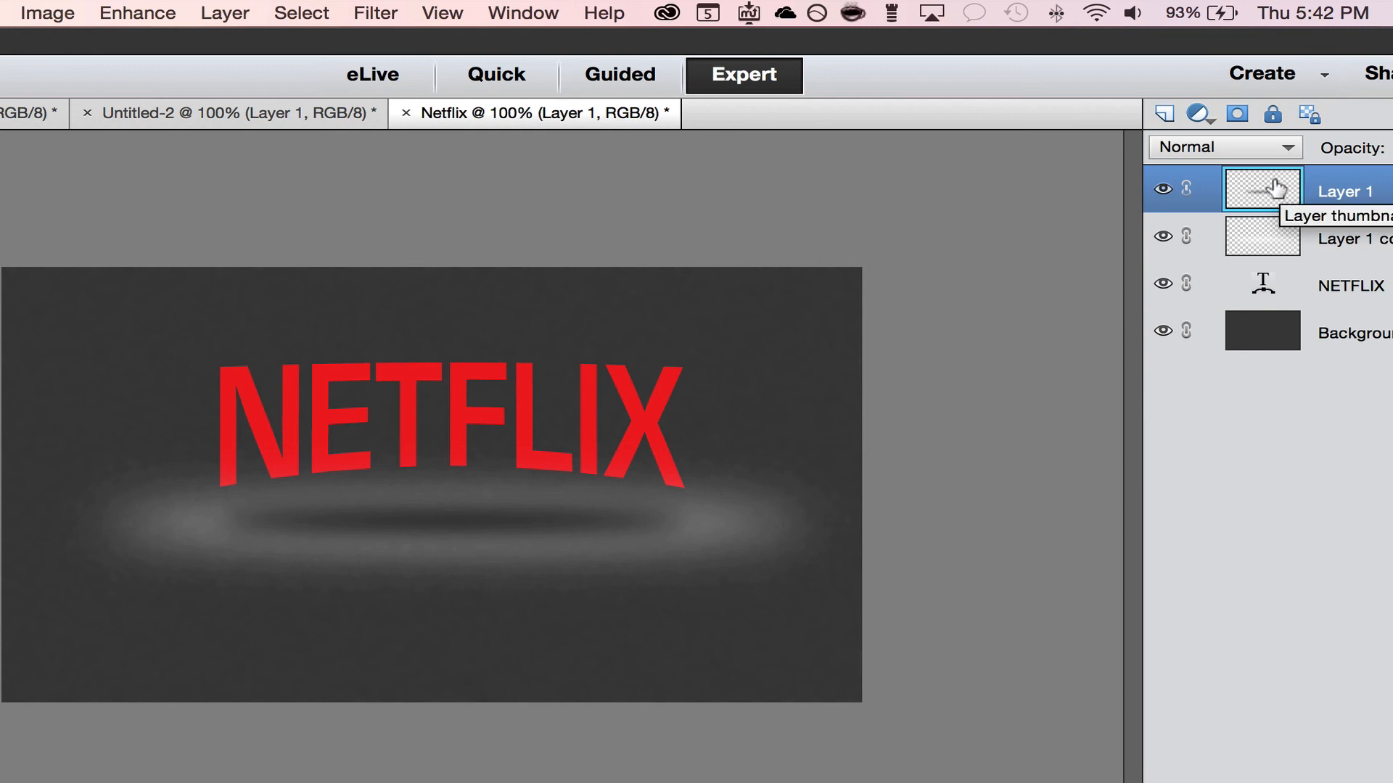
{"action": "key", "text": "cmd+j"}
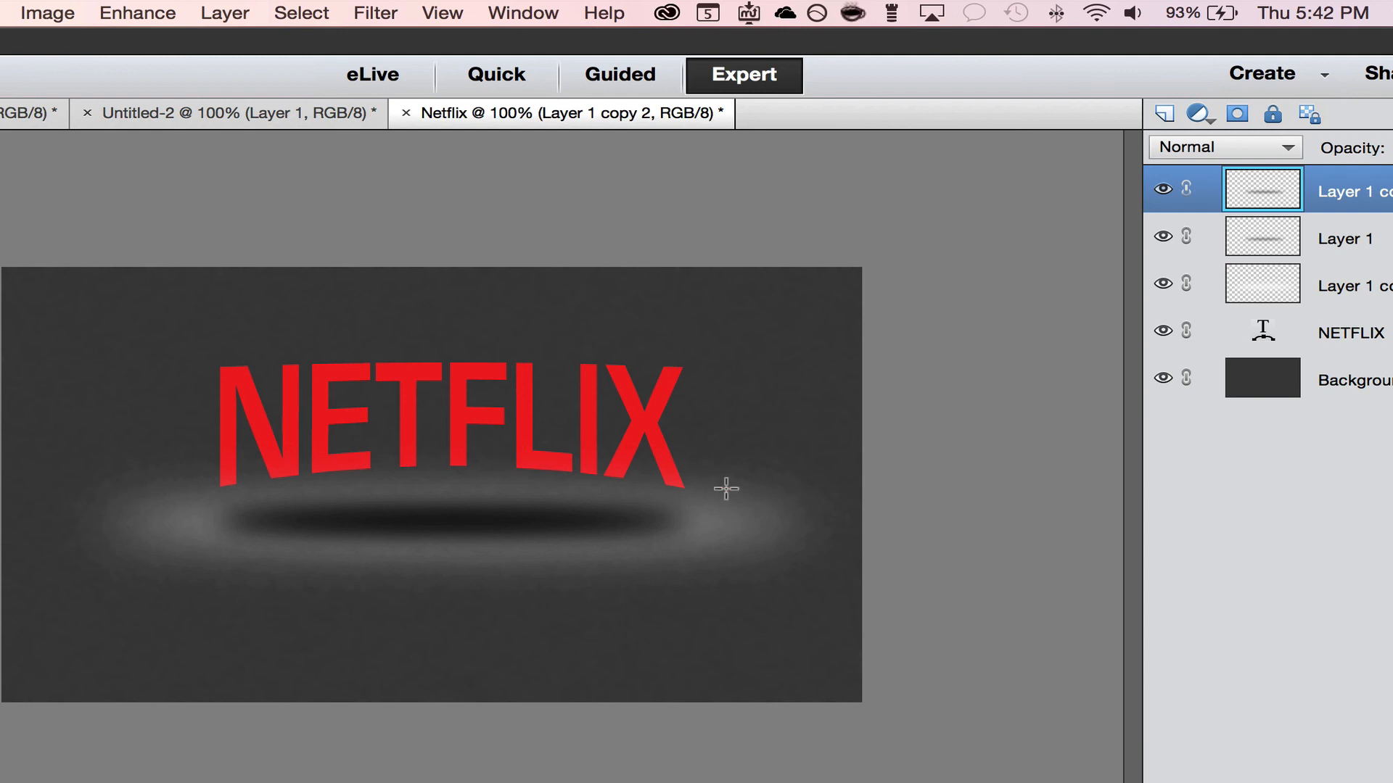
{"action": "mouse_move", "coordinate": [290, 582]}
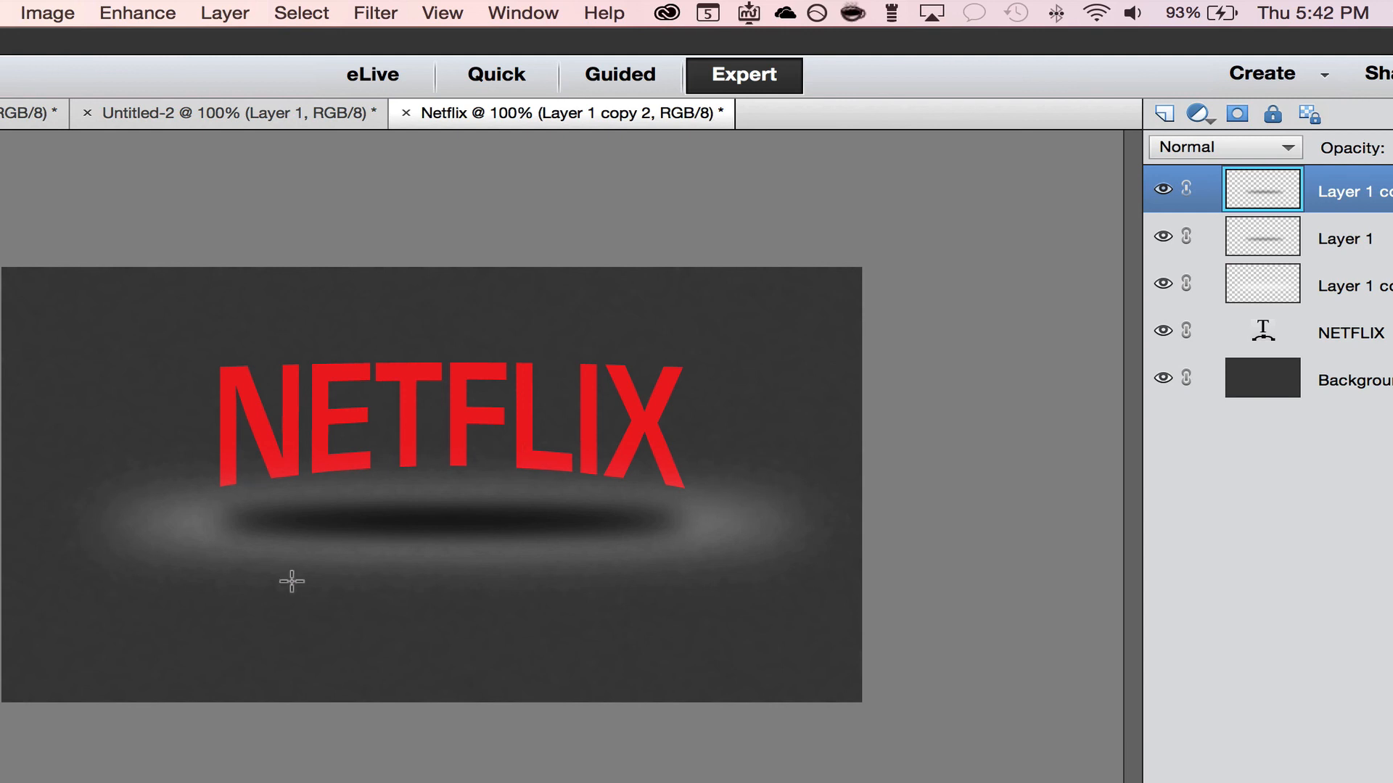
{"action": "mouse_move", "coordinate": [426, 509]}
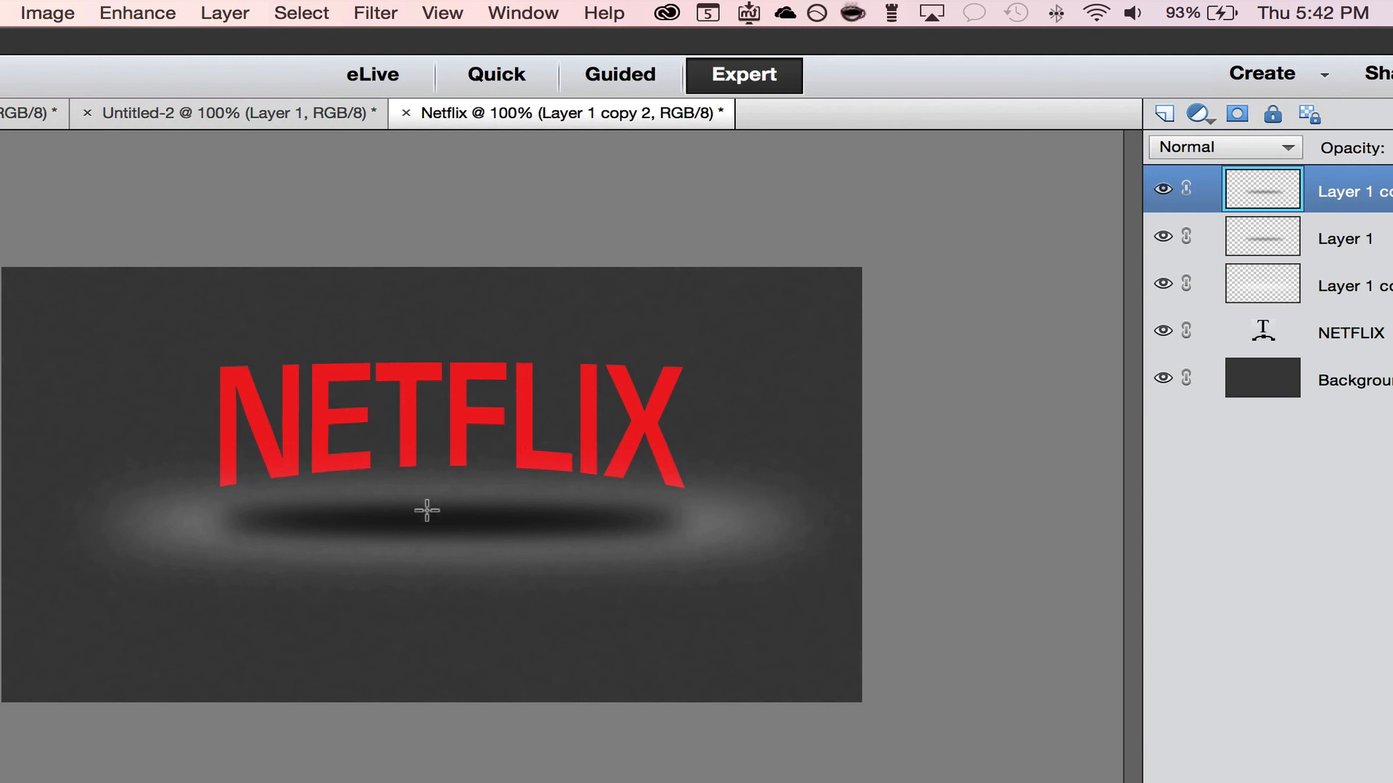